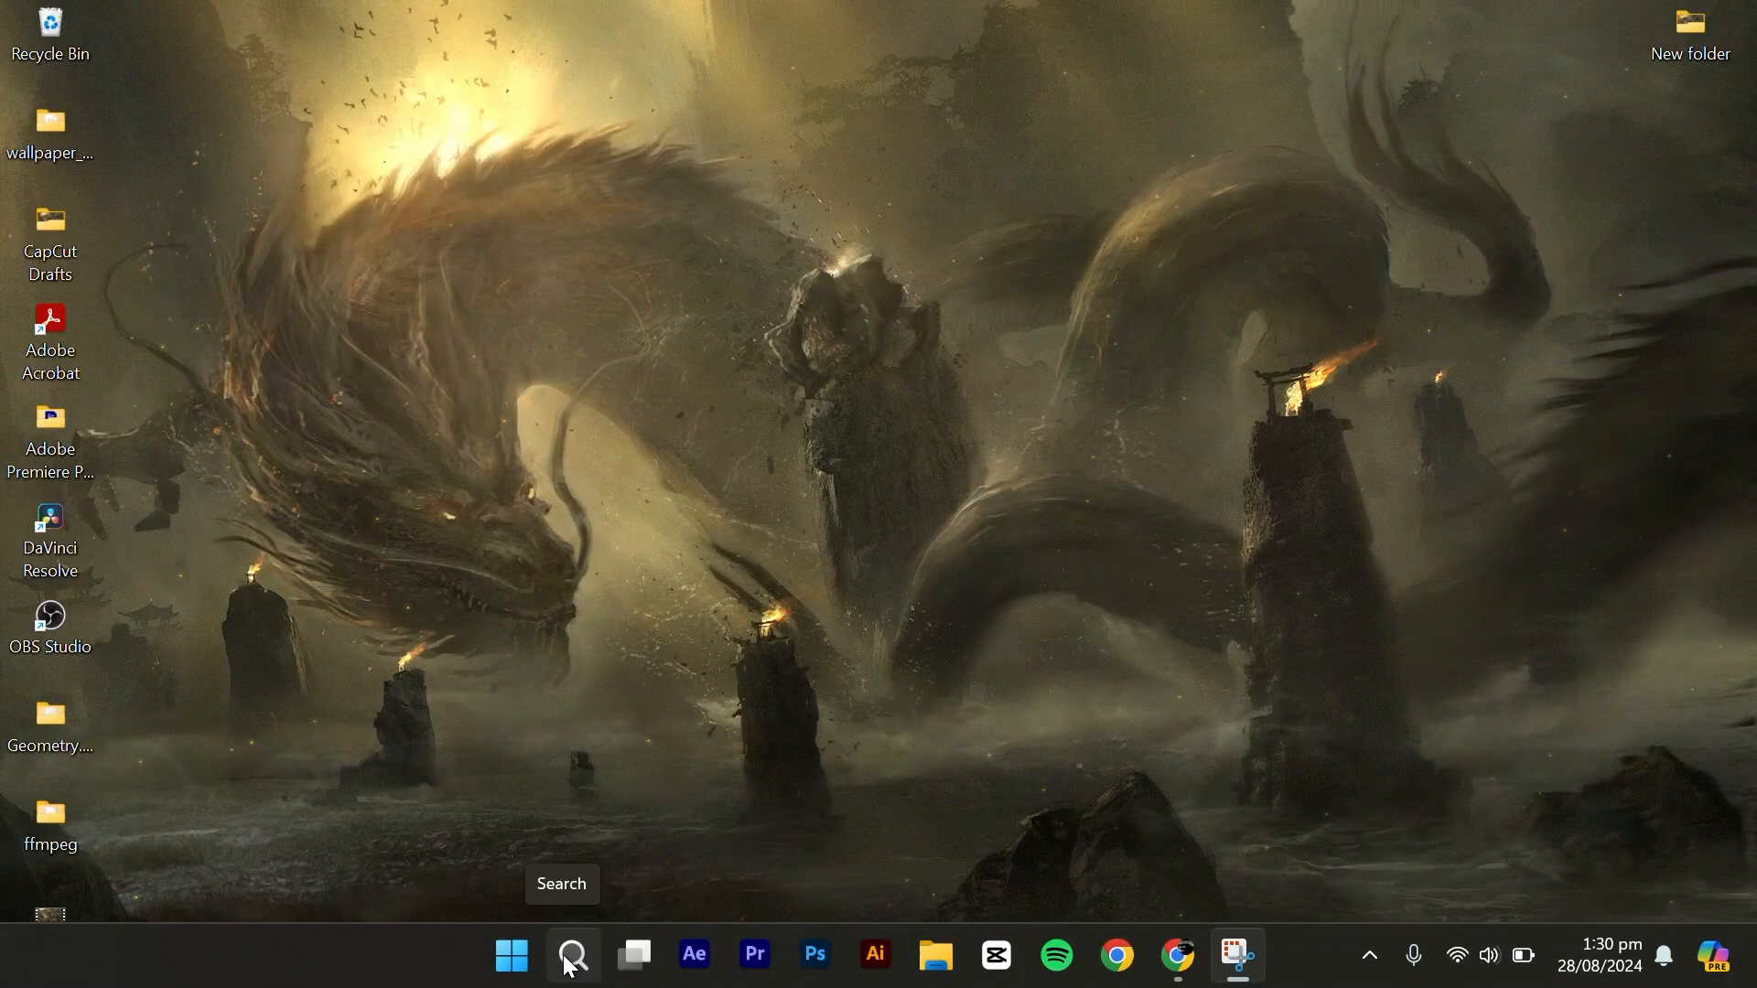
# - Launch Settings from Windows search and view the Activation settings page
pyautogui.click(575, 955)
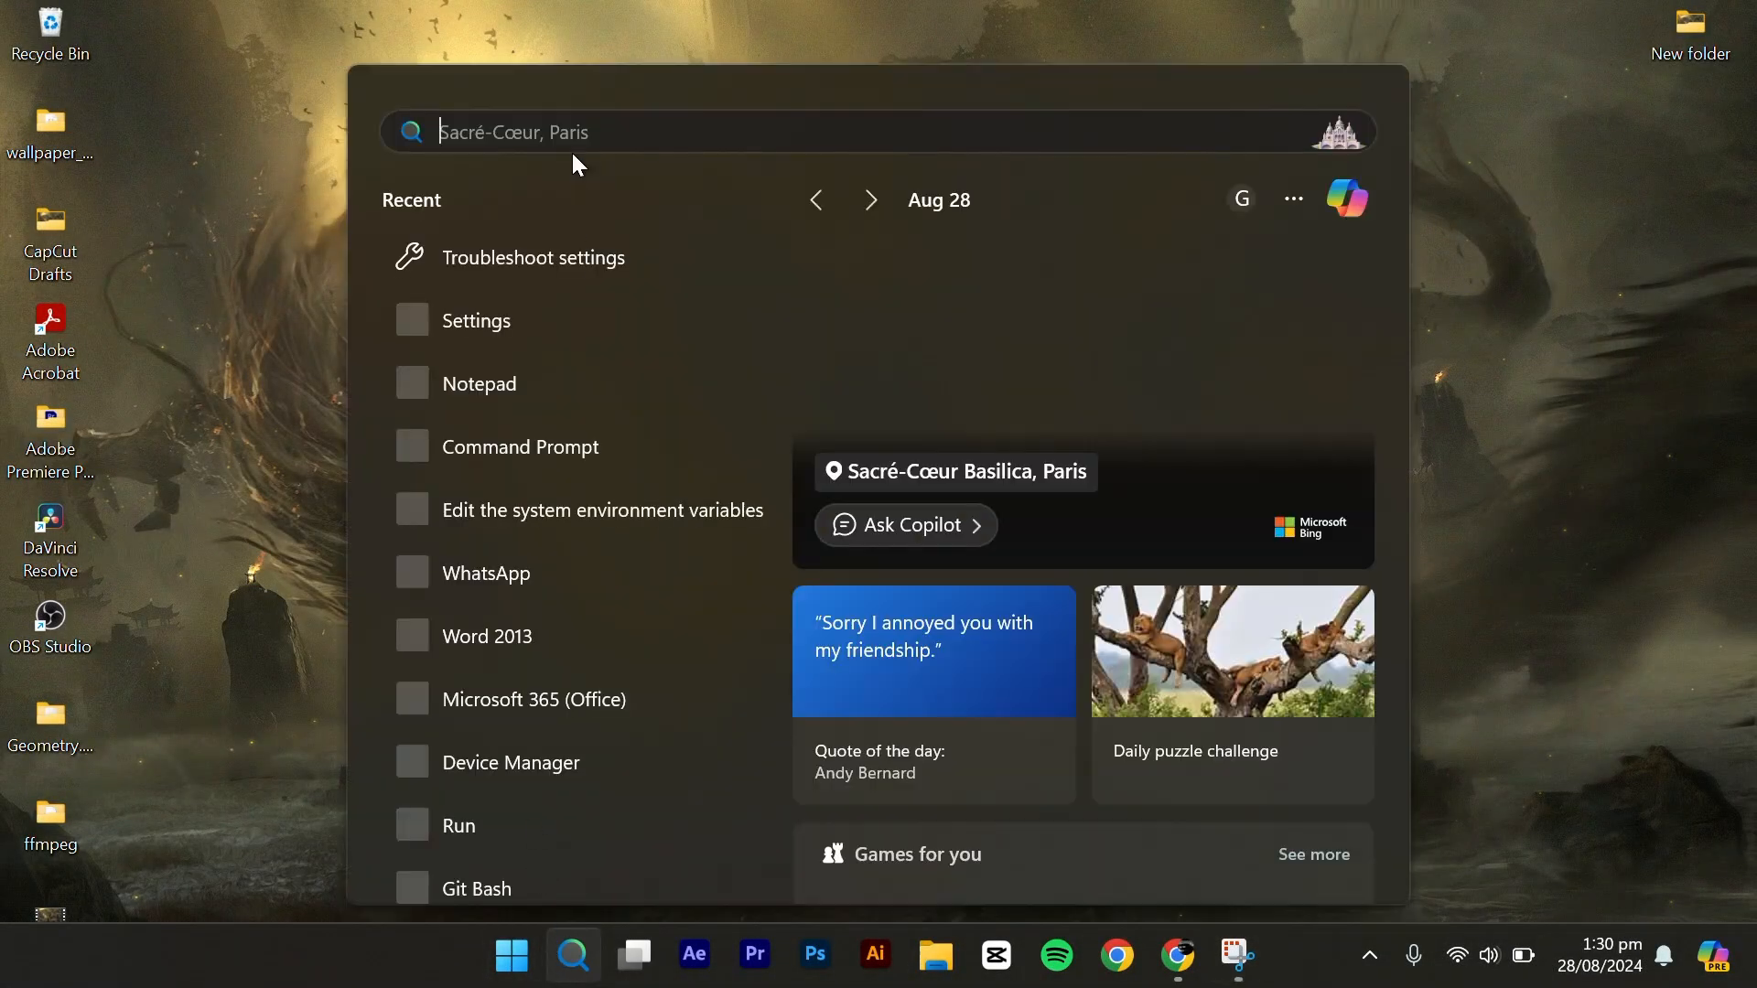
pyautogui.write('settings')
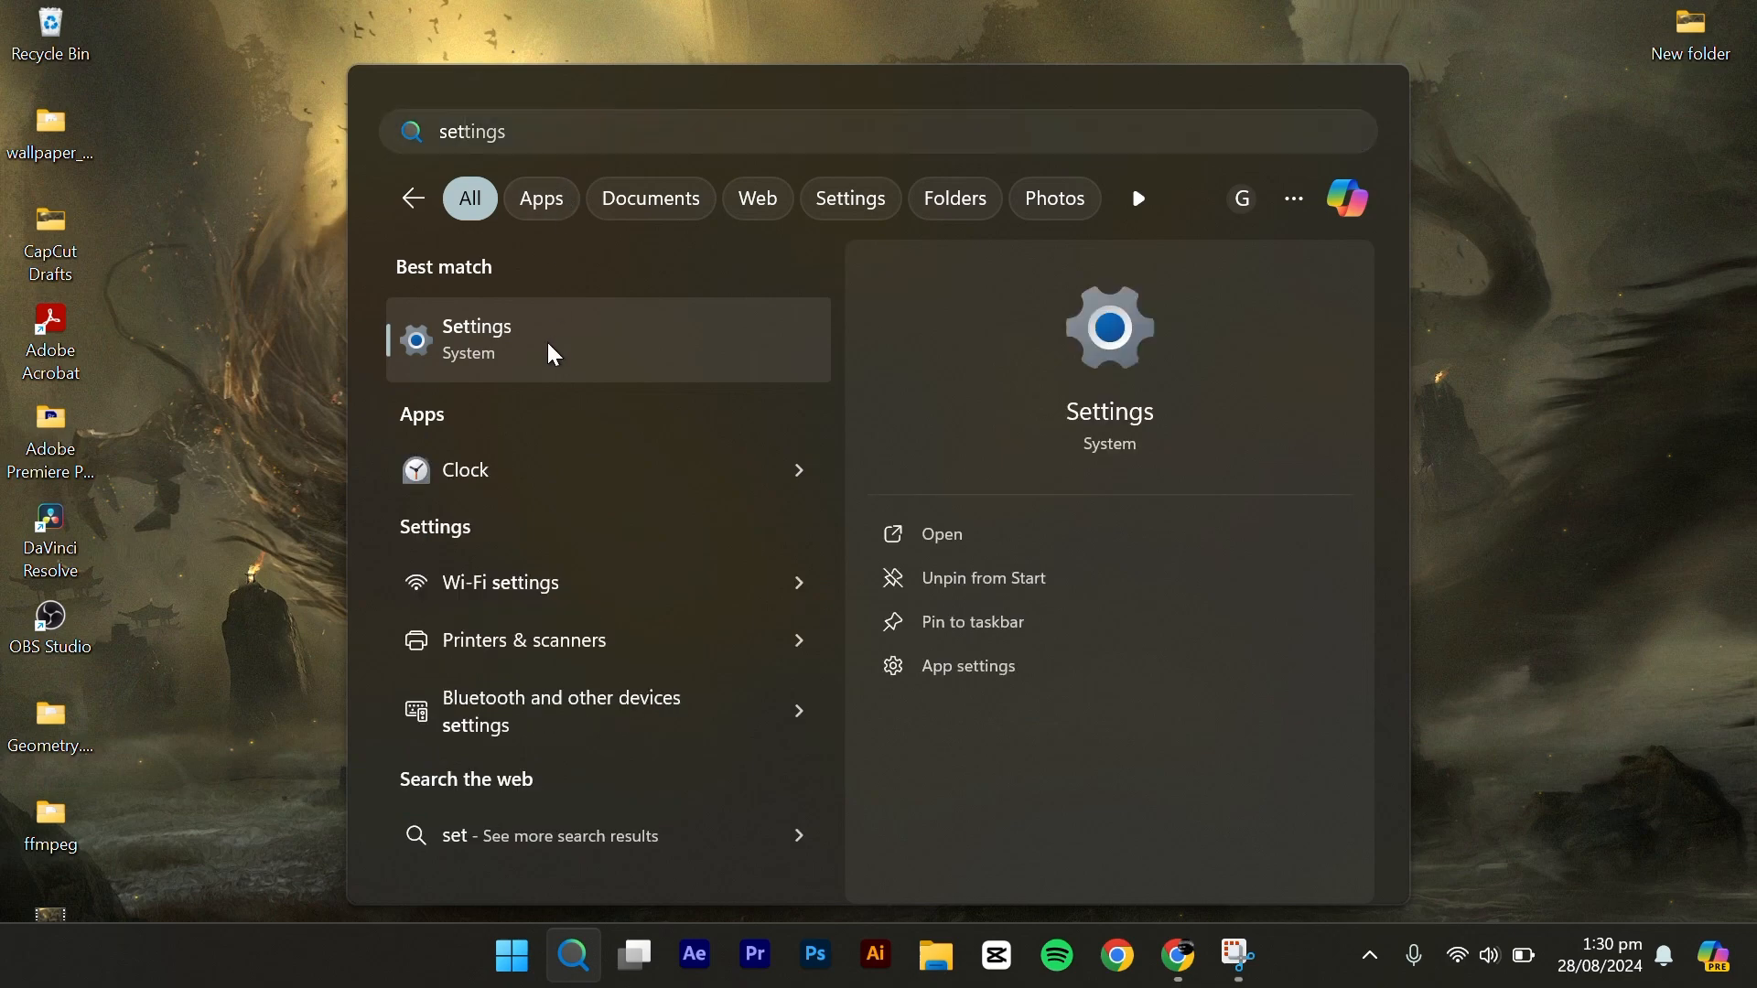
pyautogui.click(475, 341)
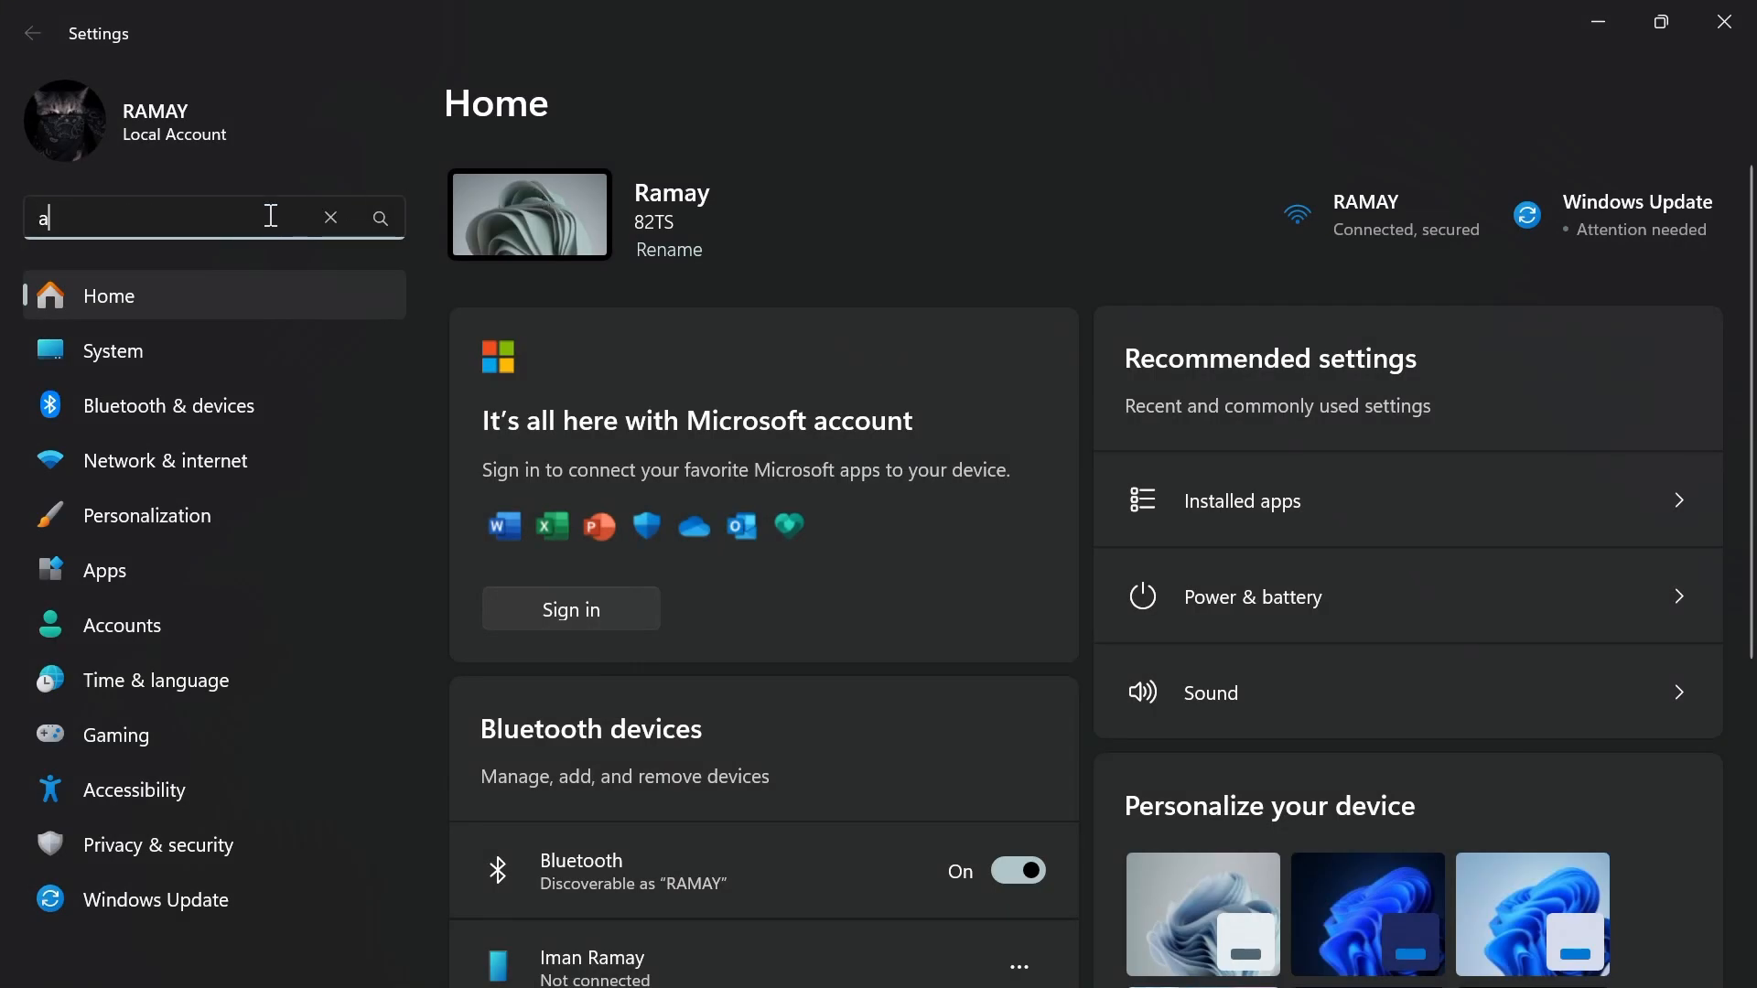
pyautogui.write('c')
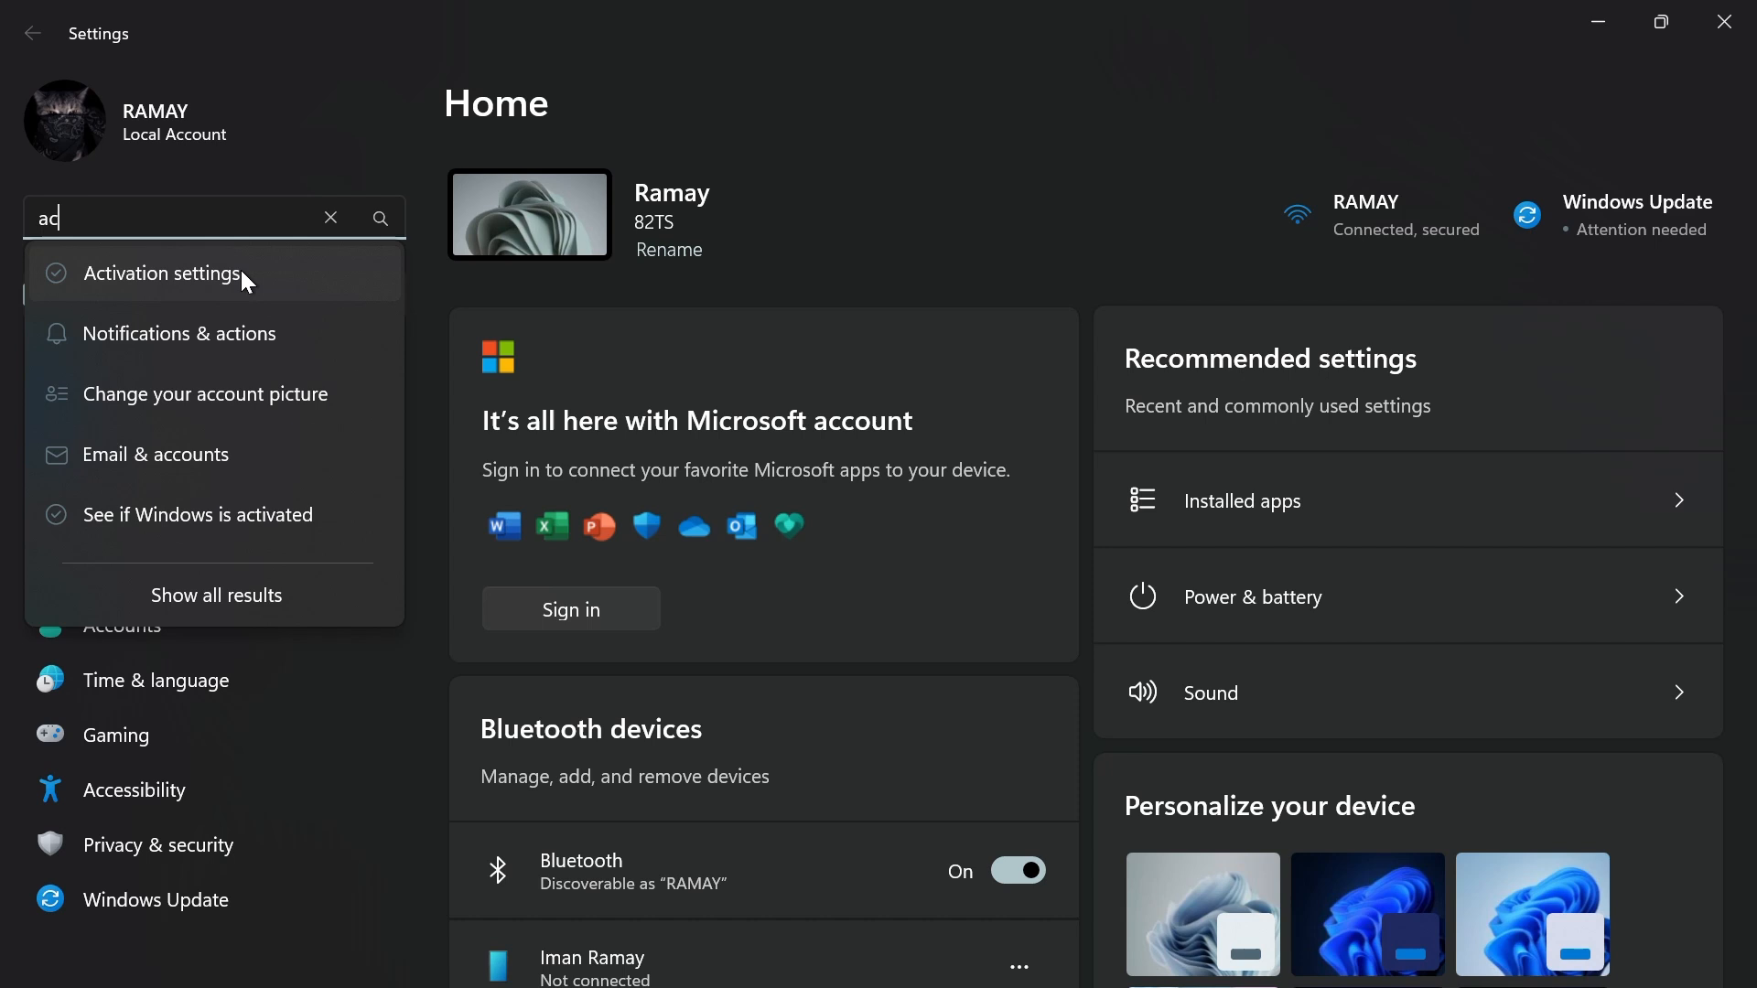
pyautogui.click(161, 272)
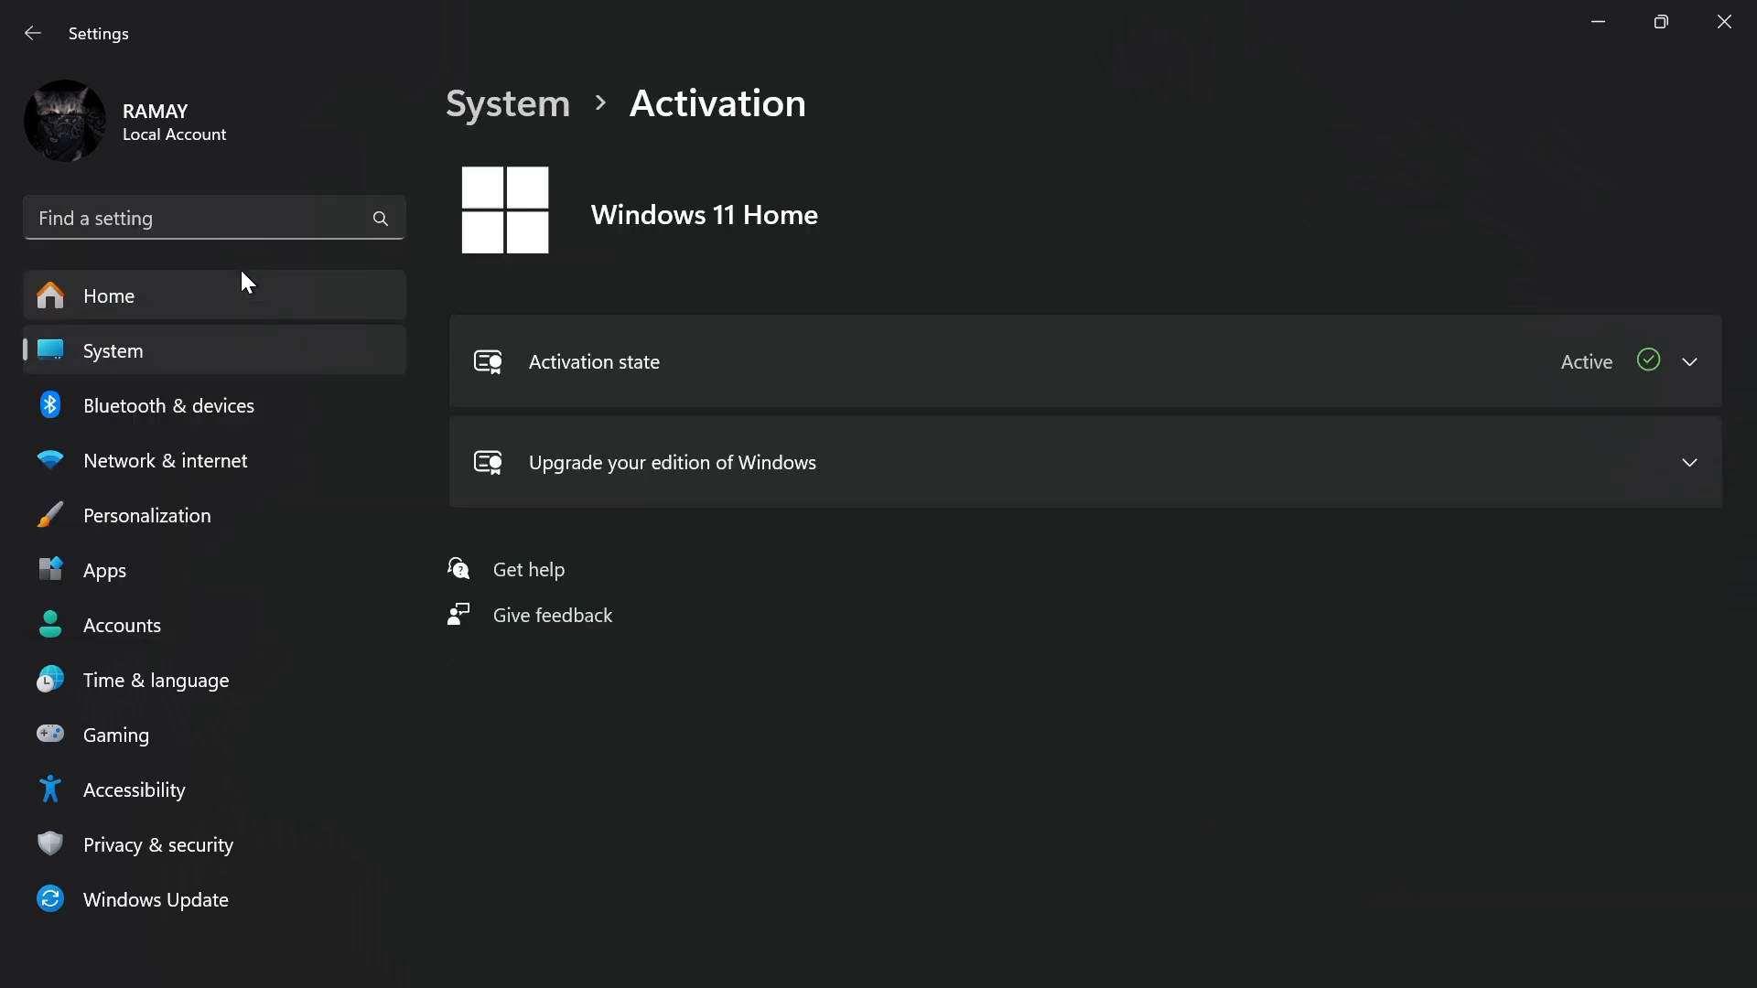
pyautogui.moveTo(483, 604)
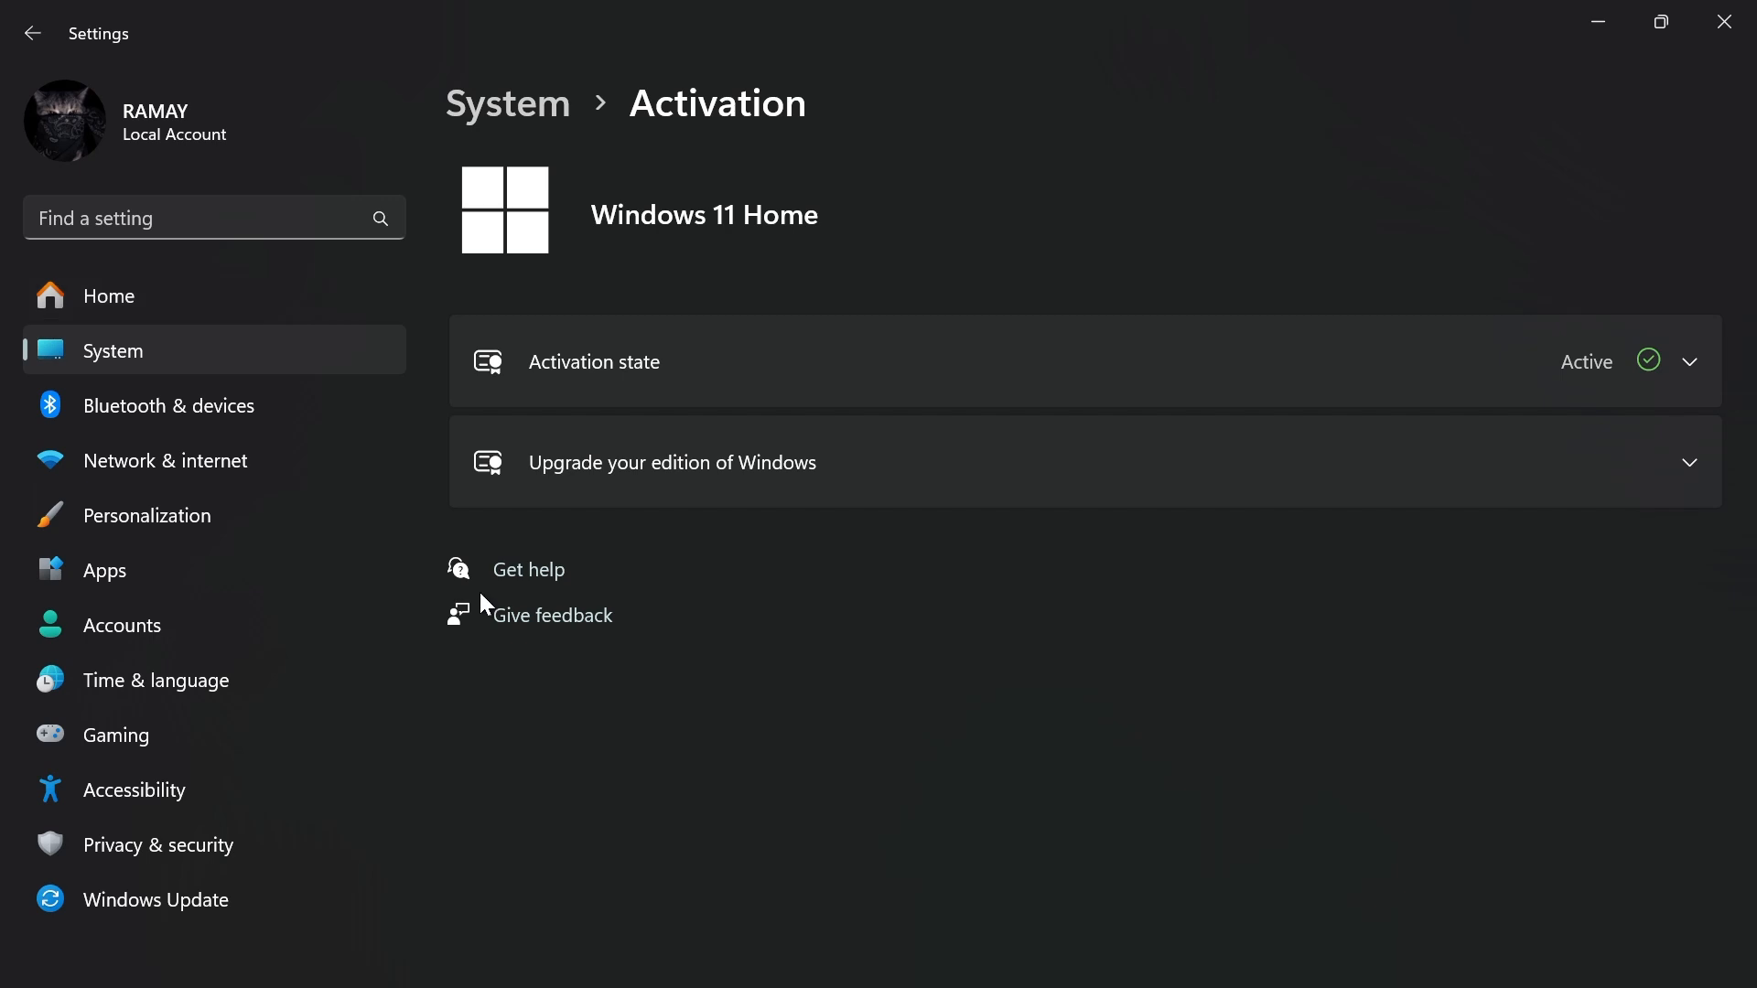
pyautogui.moveTo(468, 564)
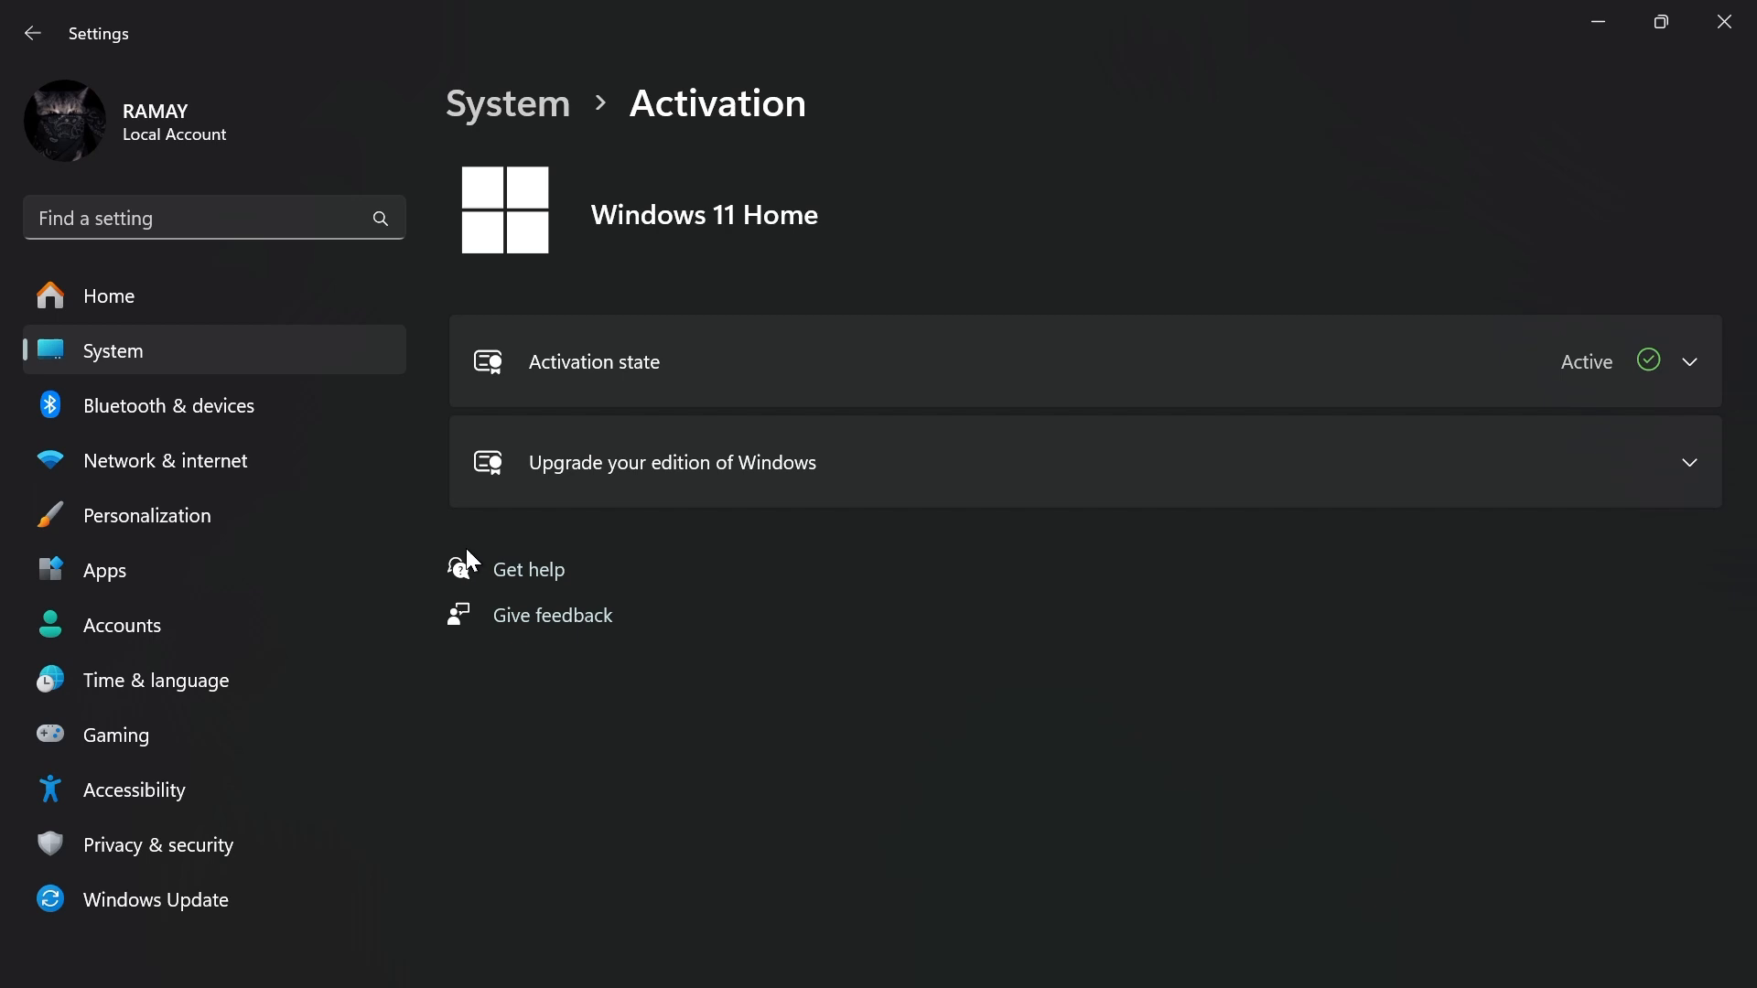
pyautogui.moveTo(721, 147)
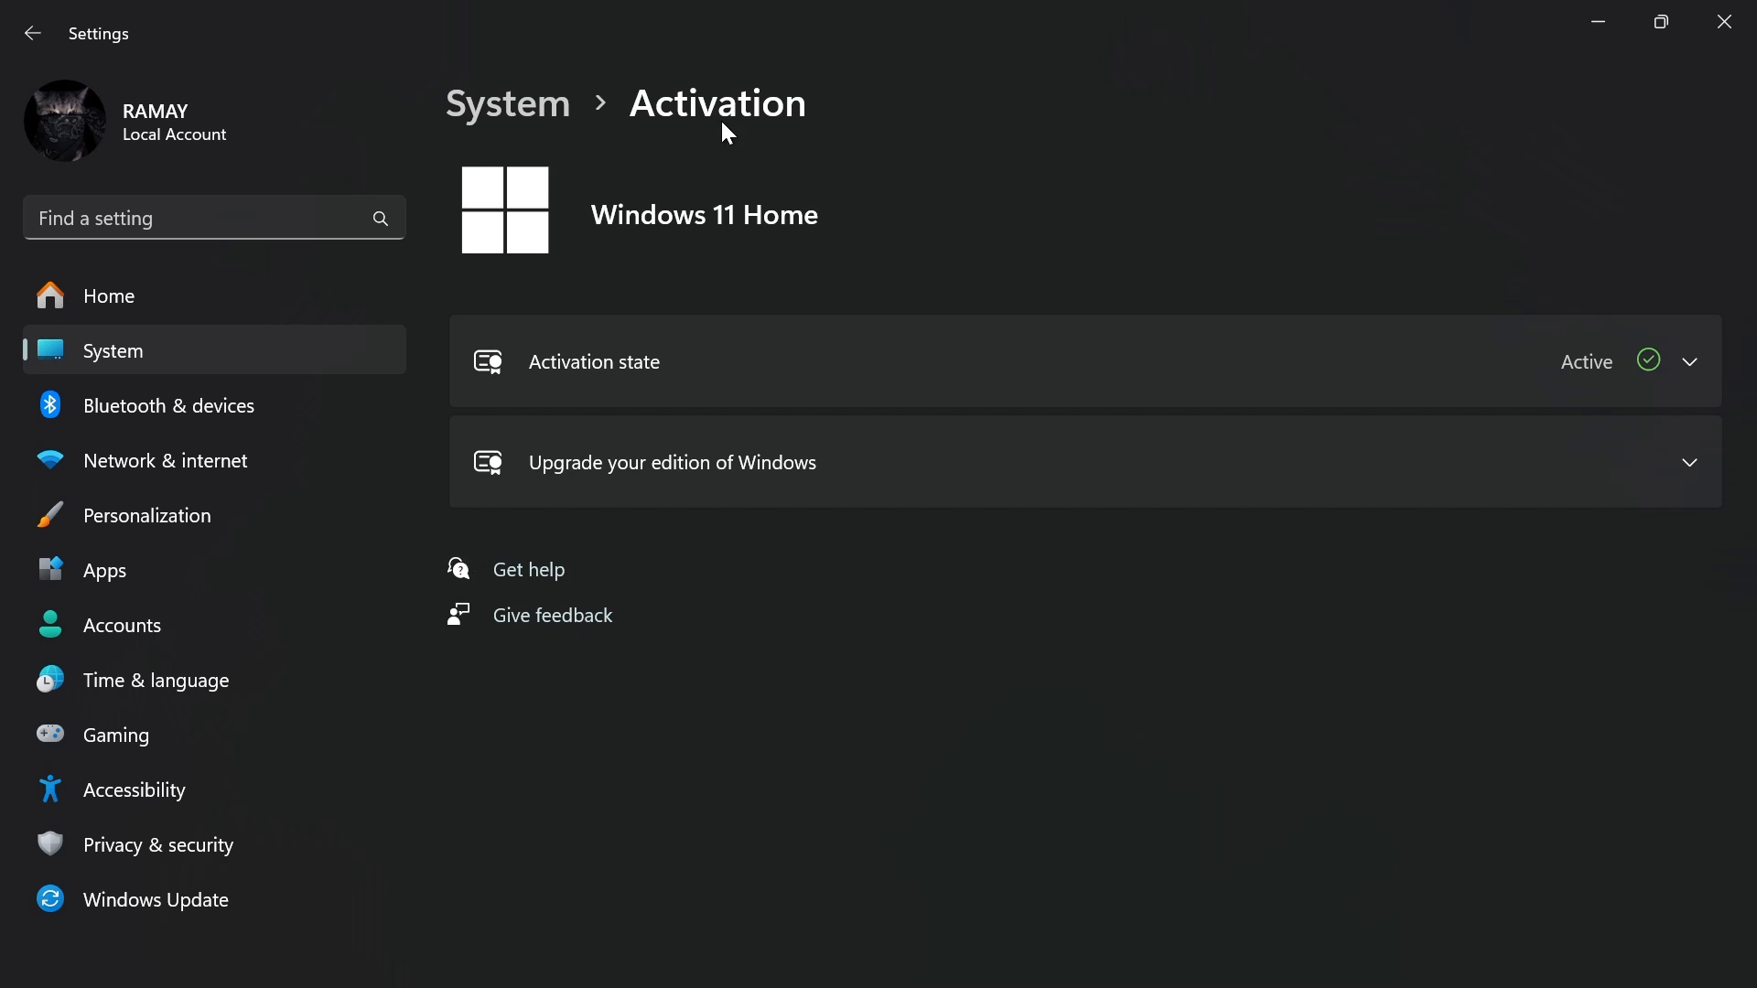
pyautogui.moveTo(534, 673)
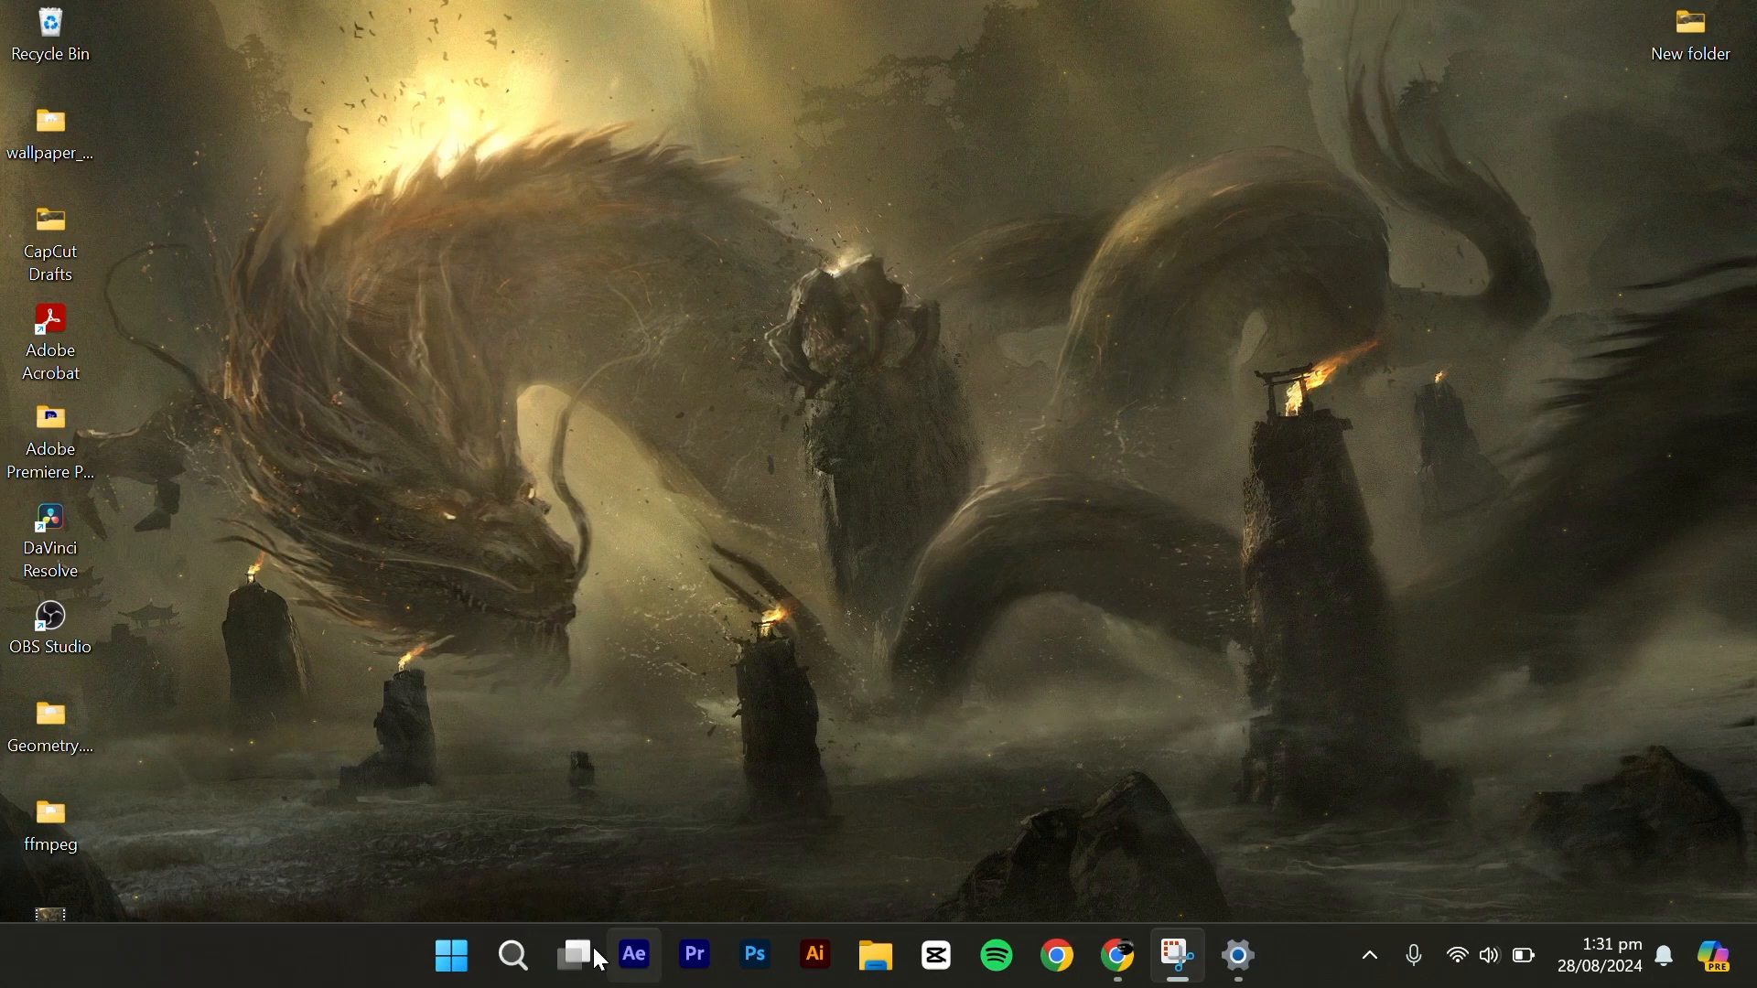
# - Look through the Troubleshoot and Other troubleshooters pages, then close Settings
pyautogui.write('trou')
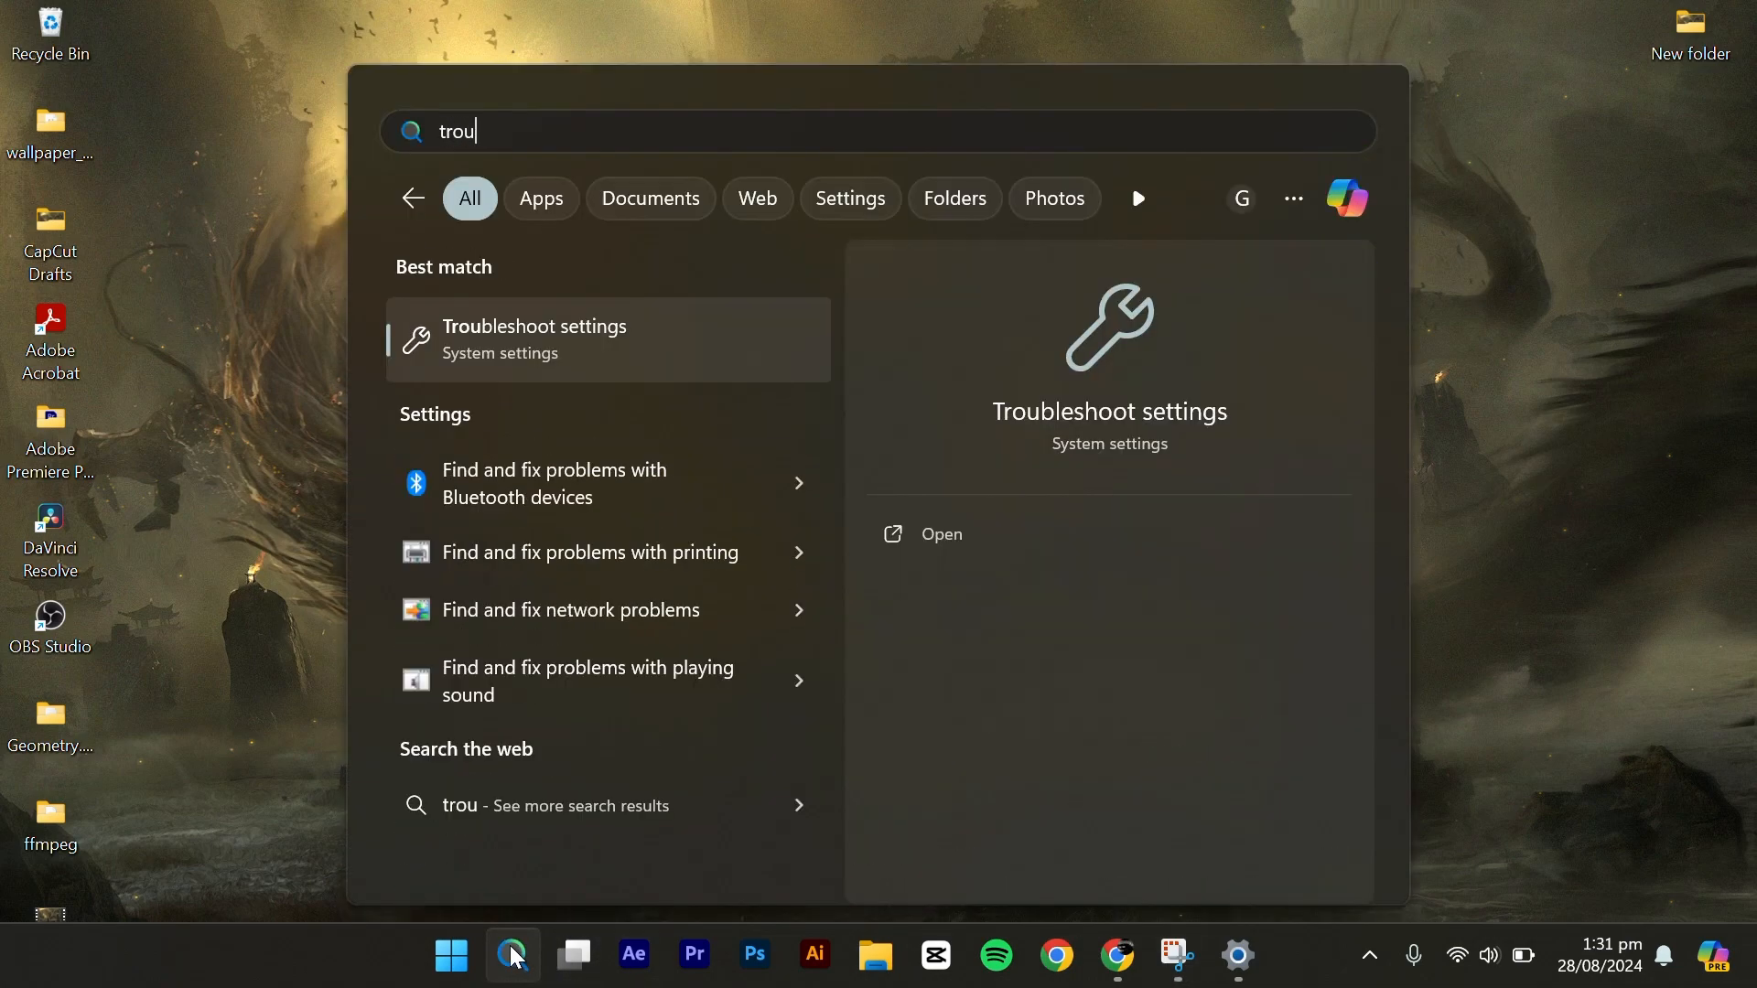
pyautogui.click(535, 341)
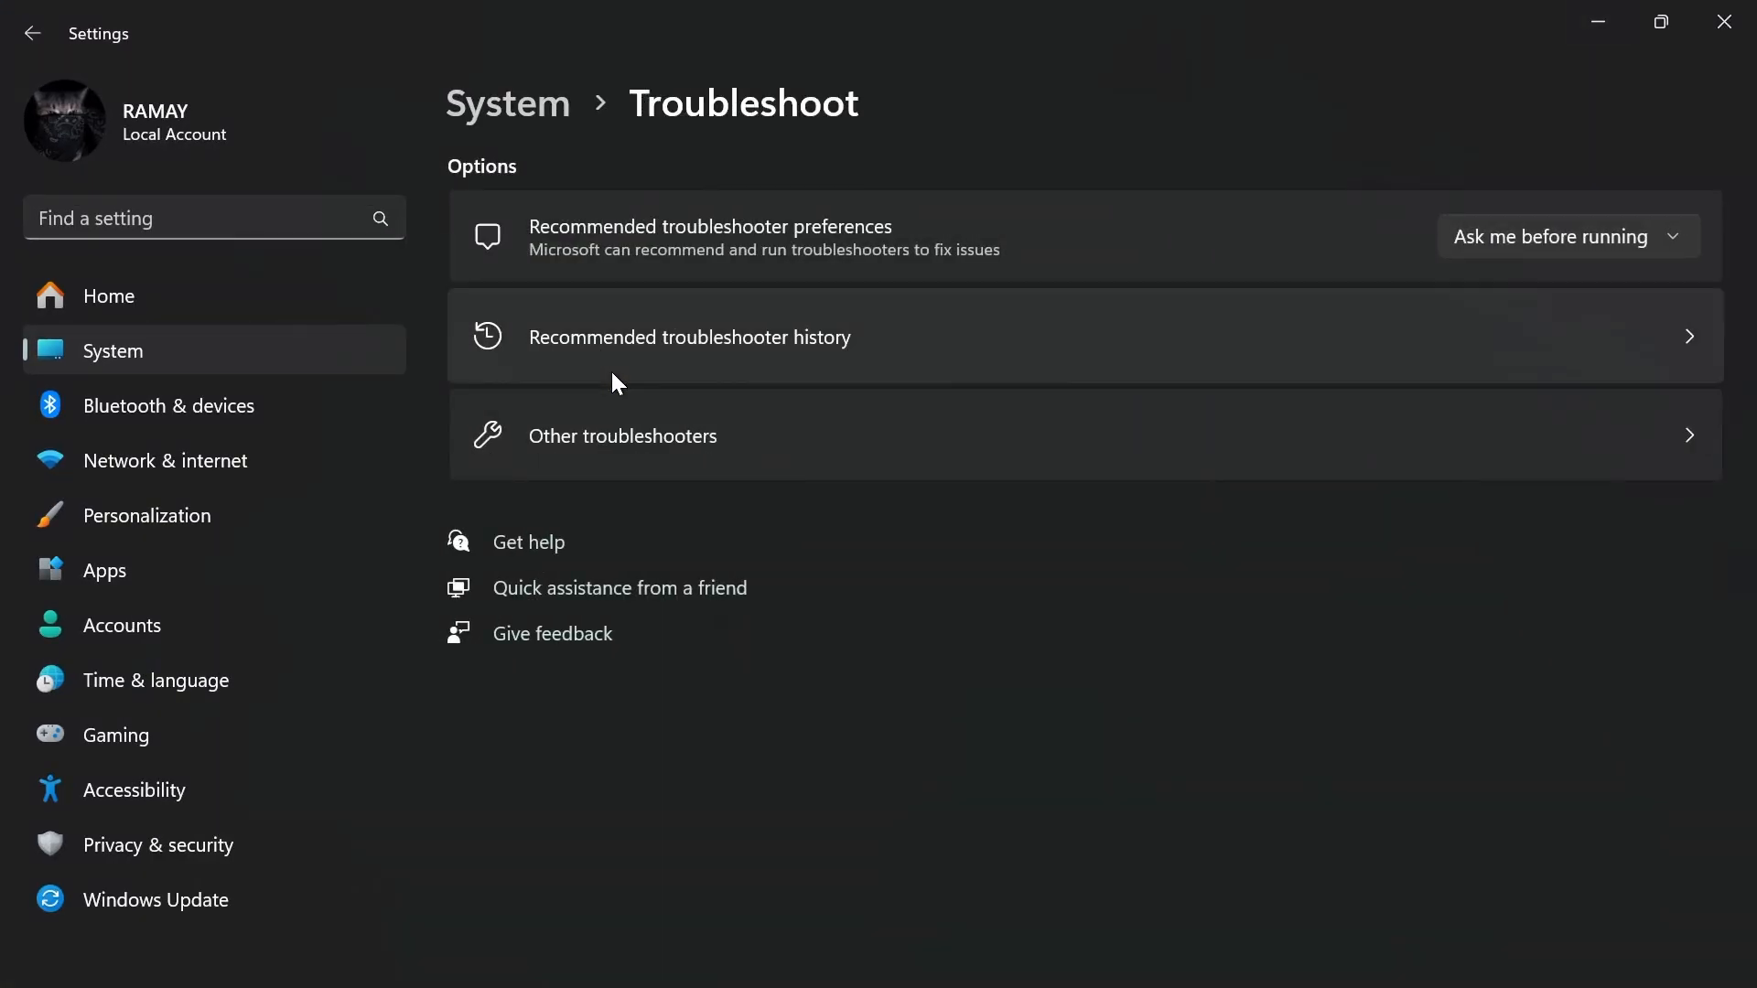
pyautogui.moveTo(890, 498)
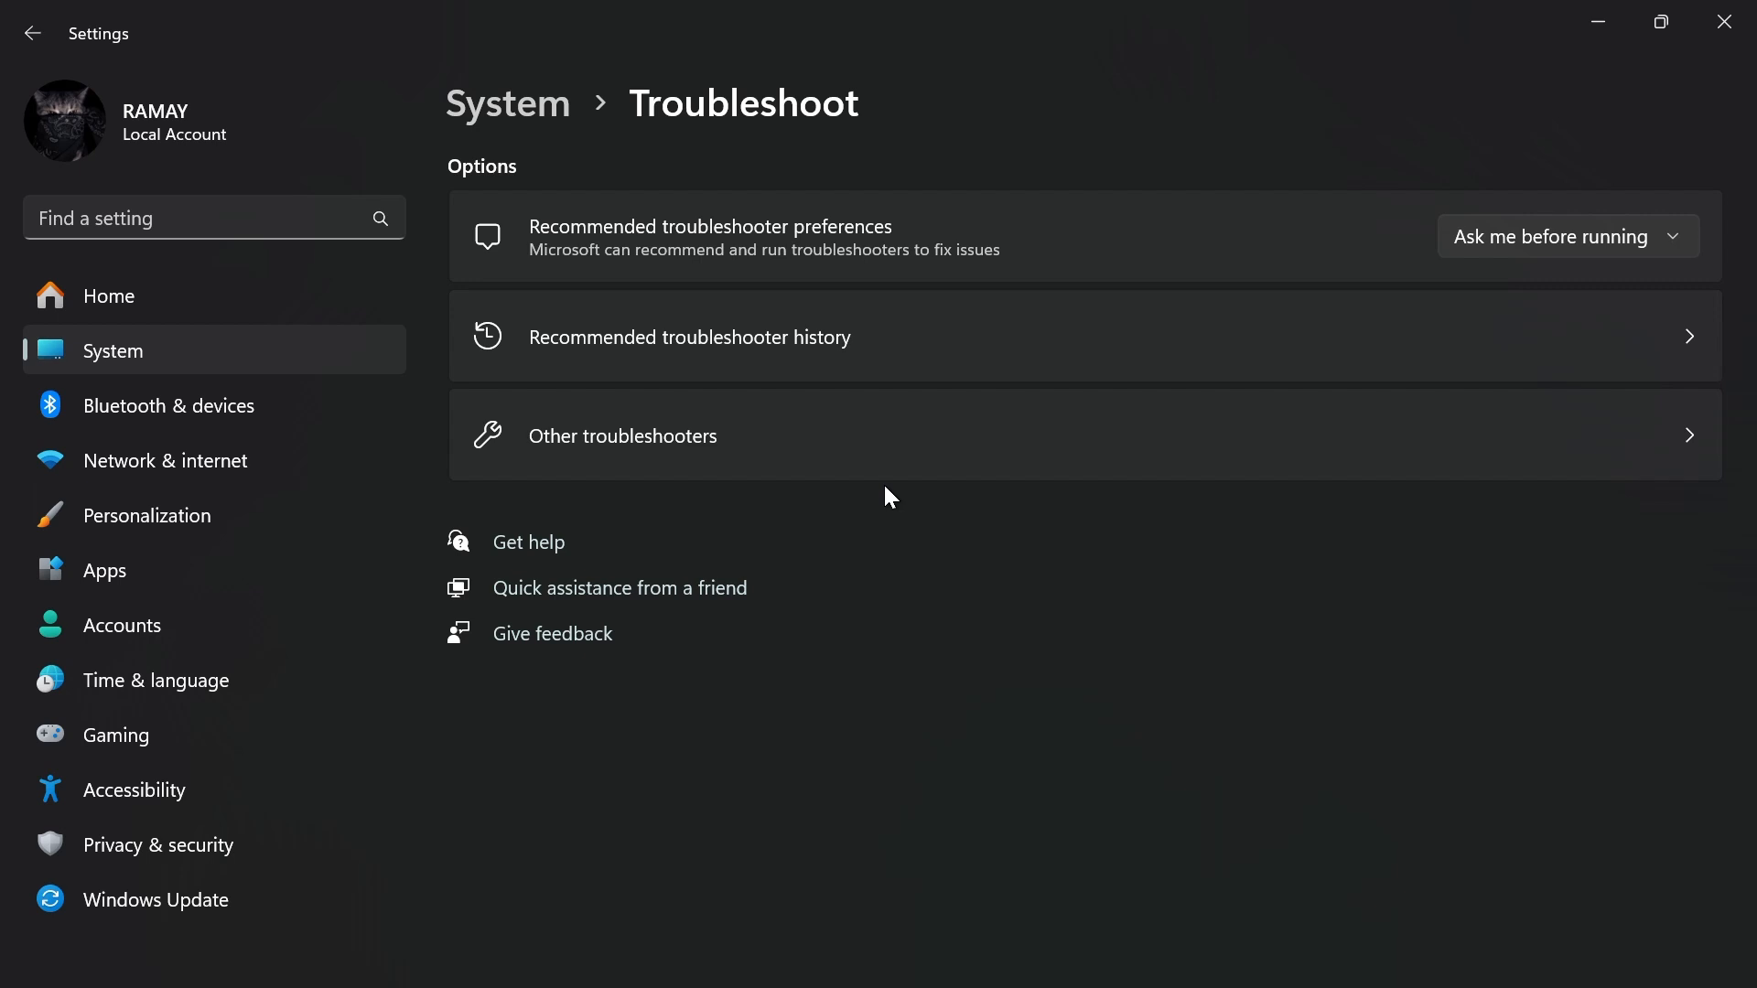
pyautogui.moveTo(1351, 260)
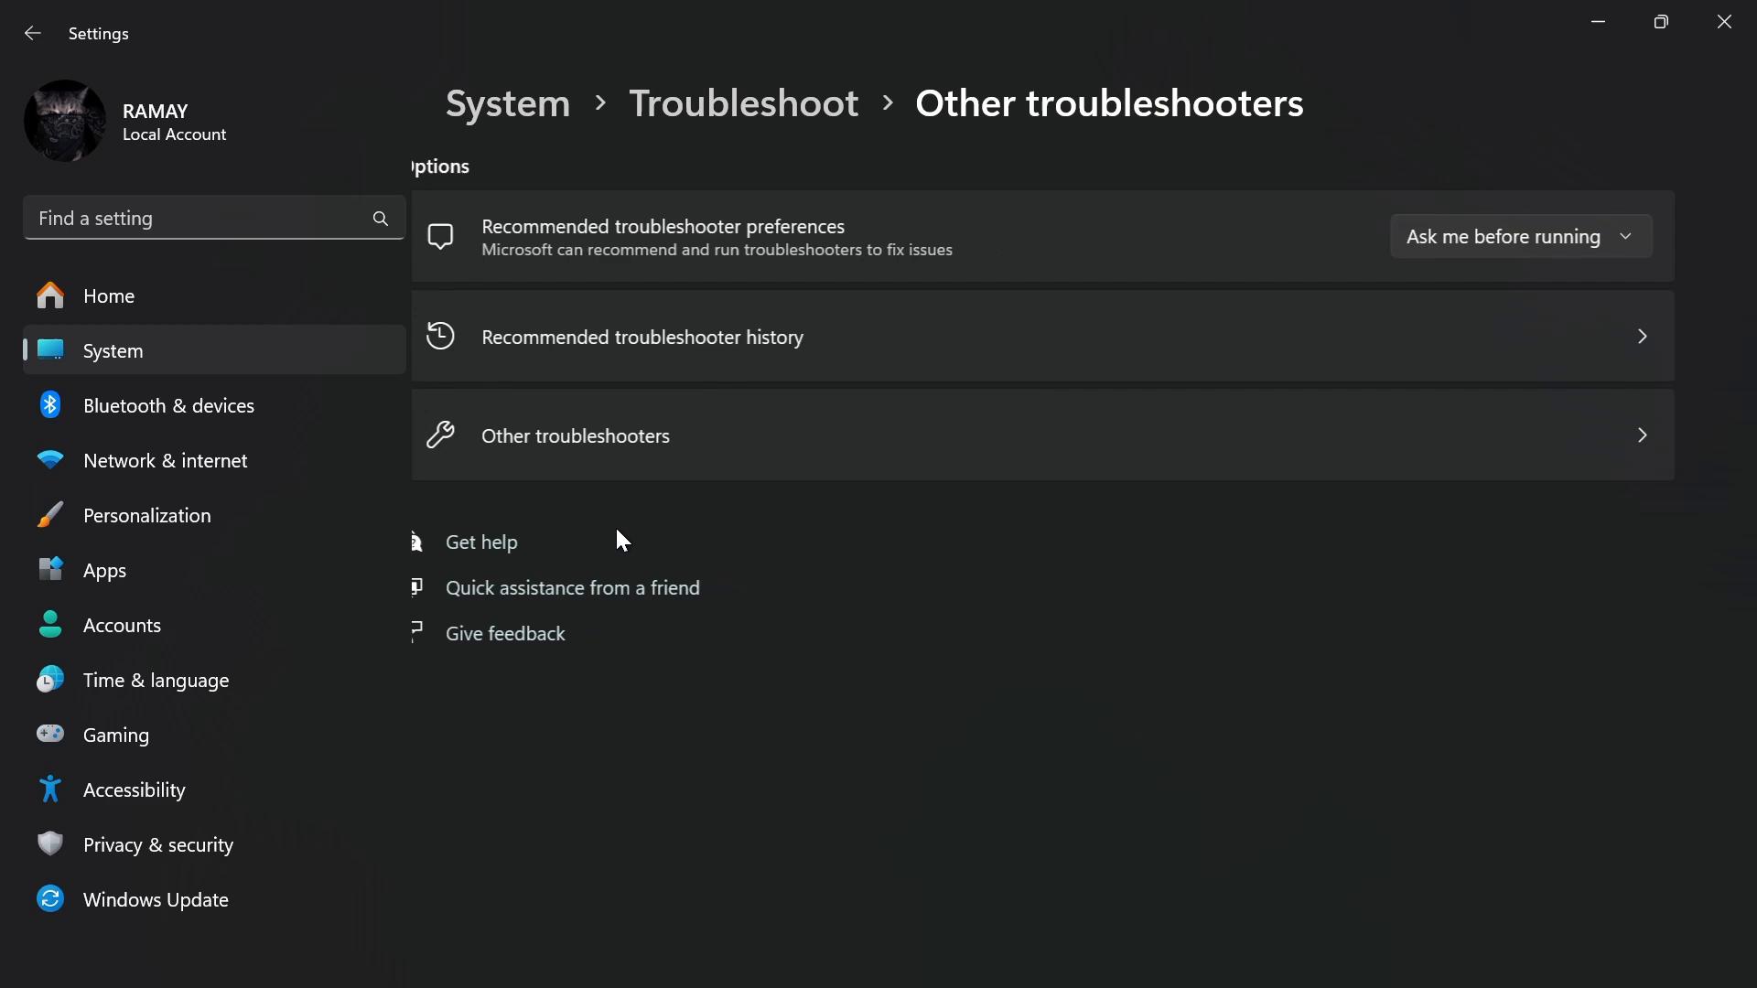
pyautogui.click(575, 436)
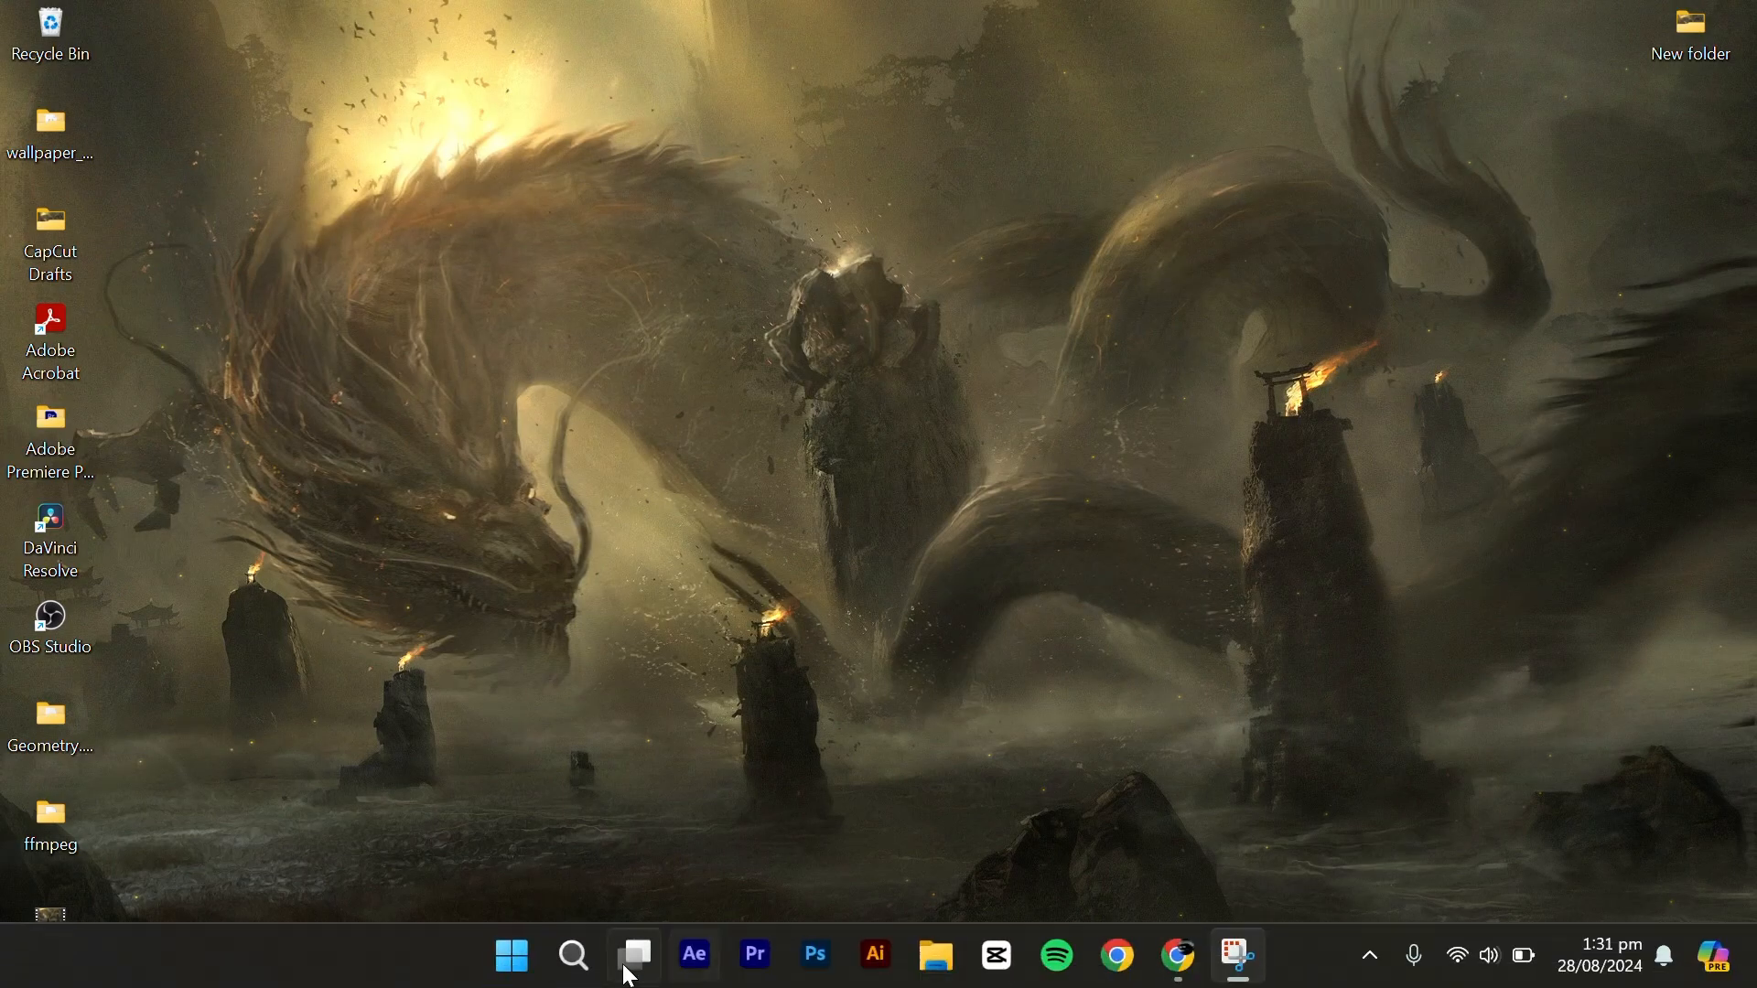
# - Start an administrator Command Prompt via search and run sfc /scannow
pyautogui.click(573, 956)
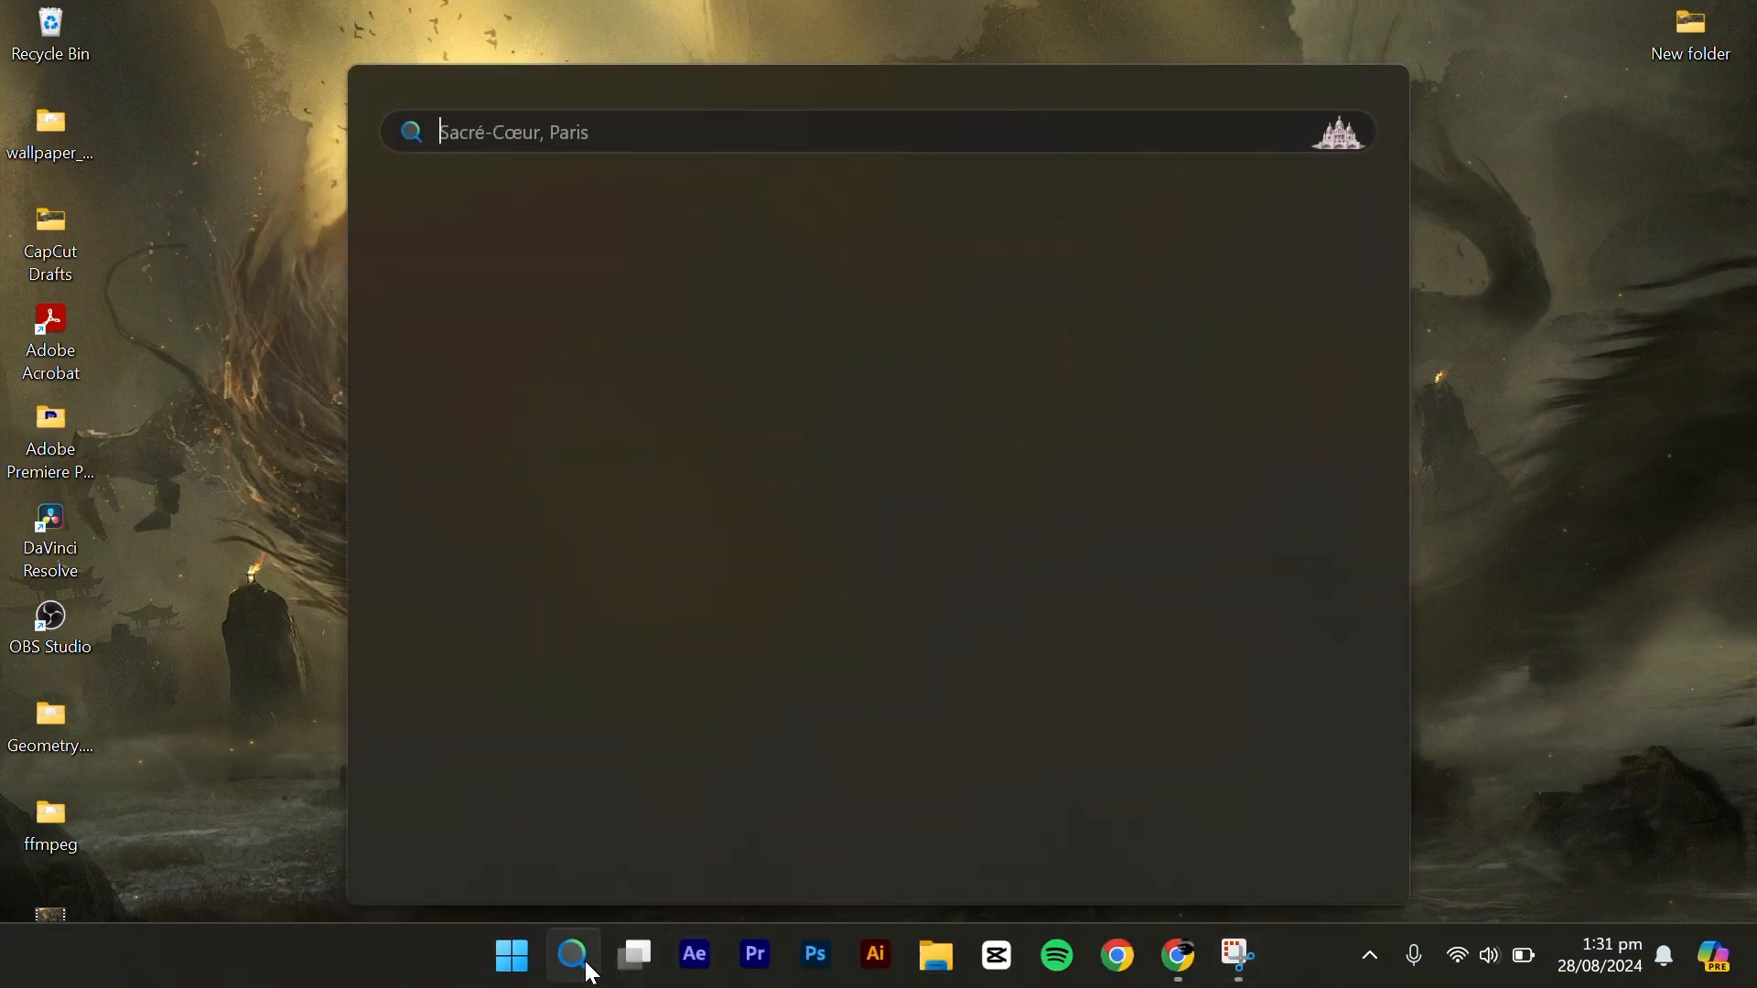
pyautogui.write('cmd')
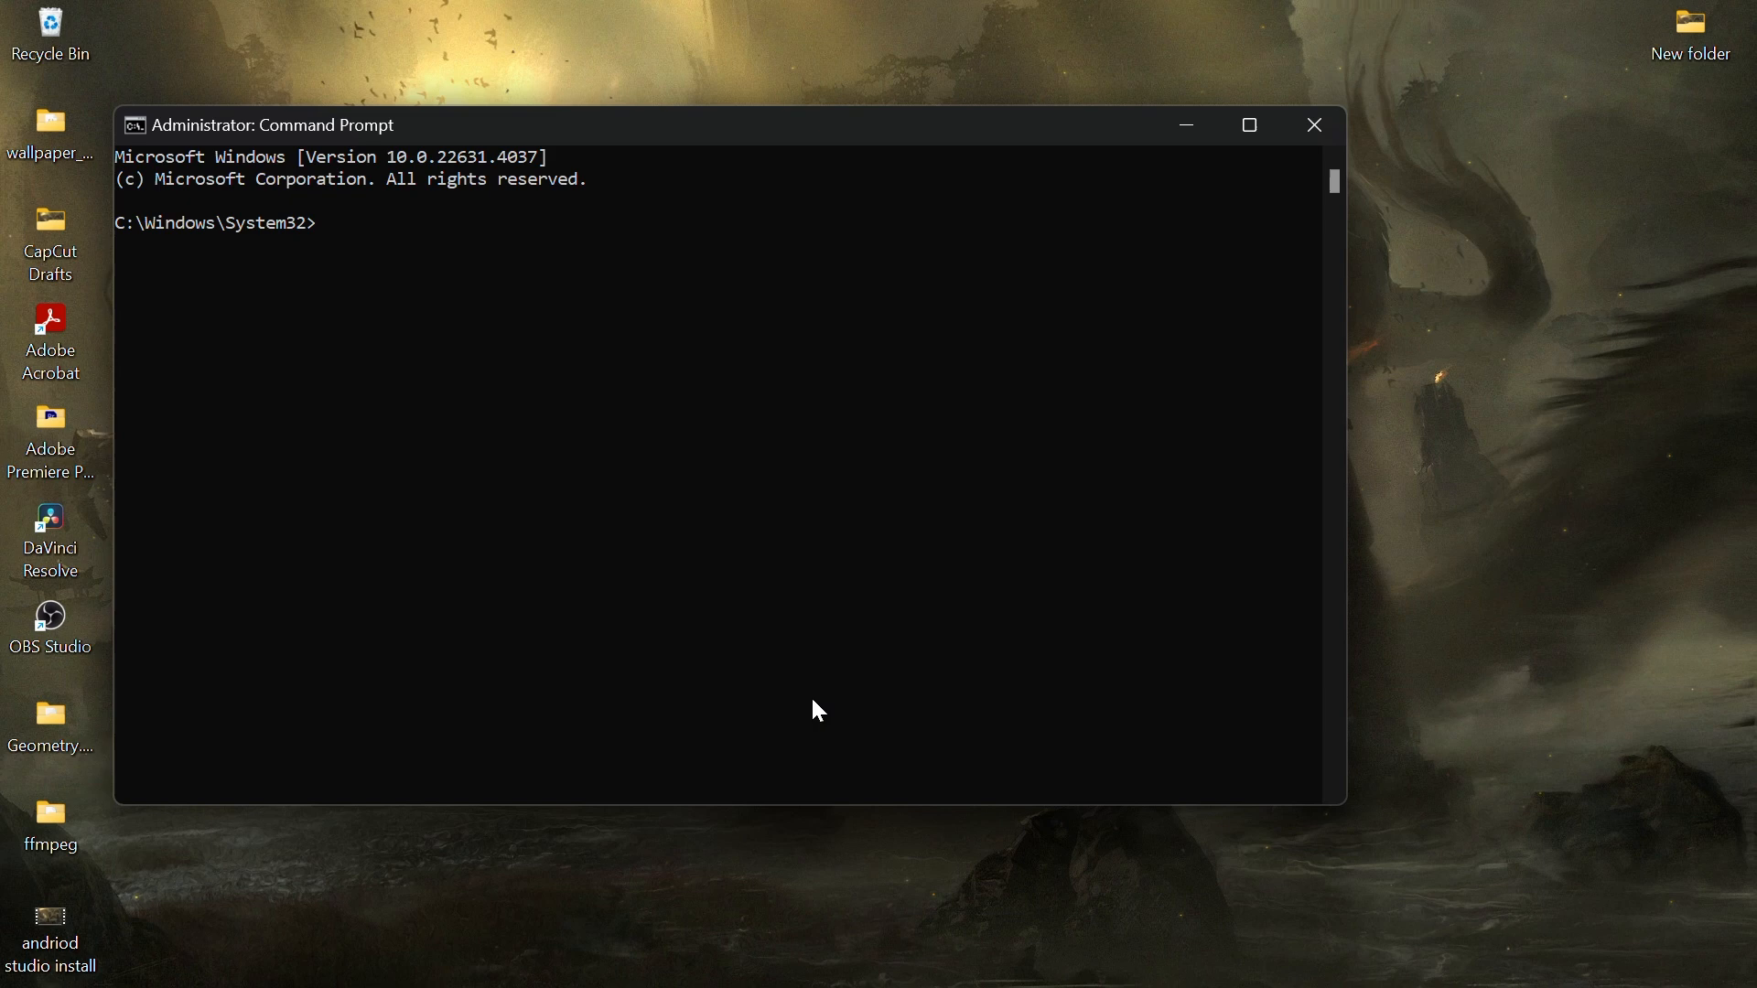
pyautogui.write('sfc /scannow')
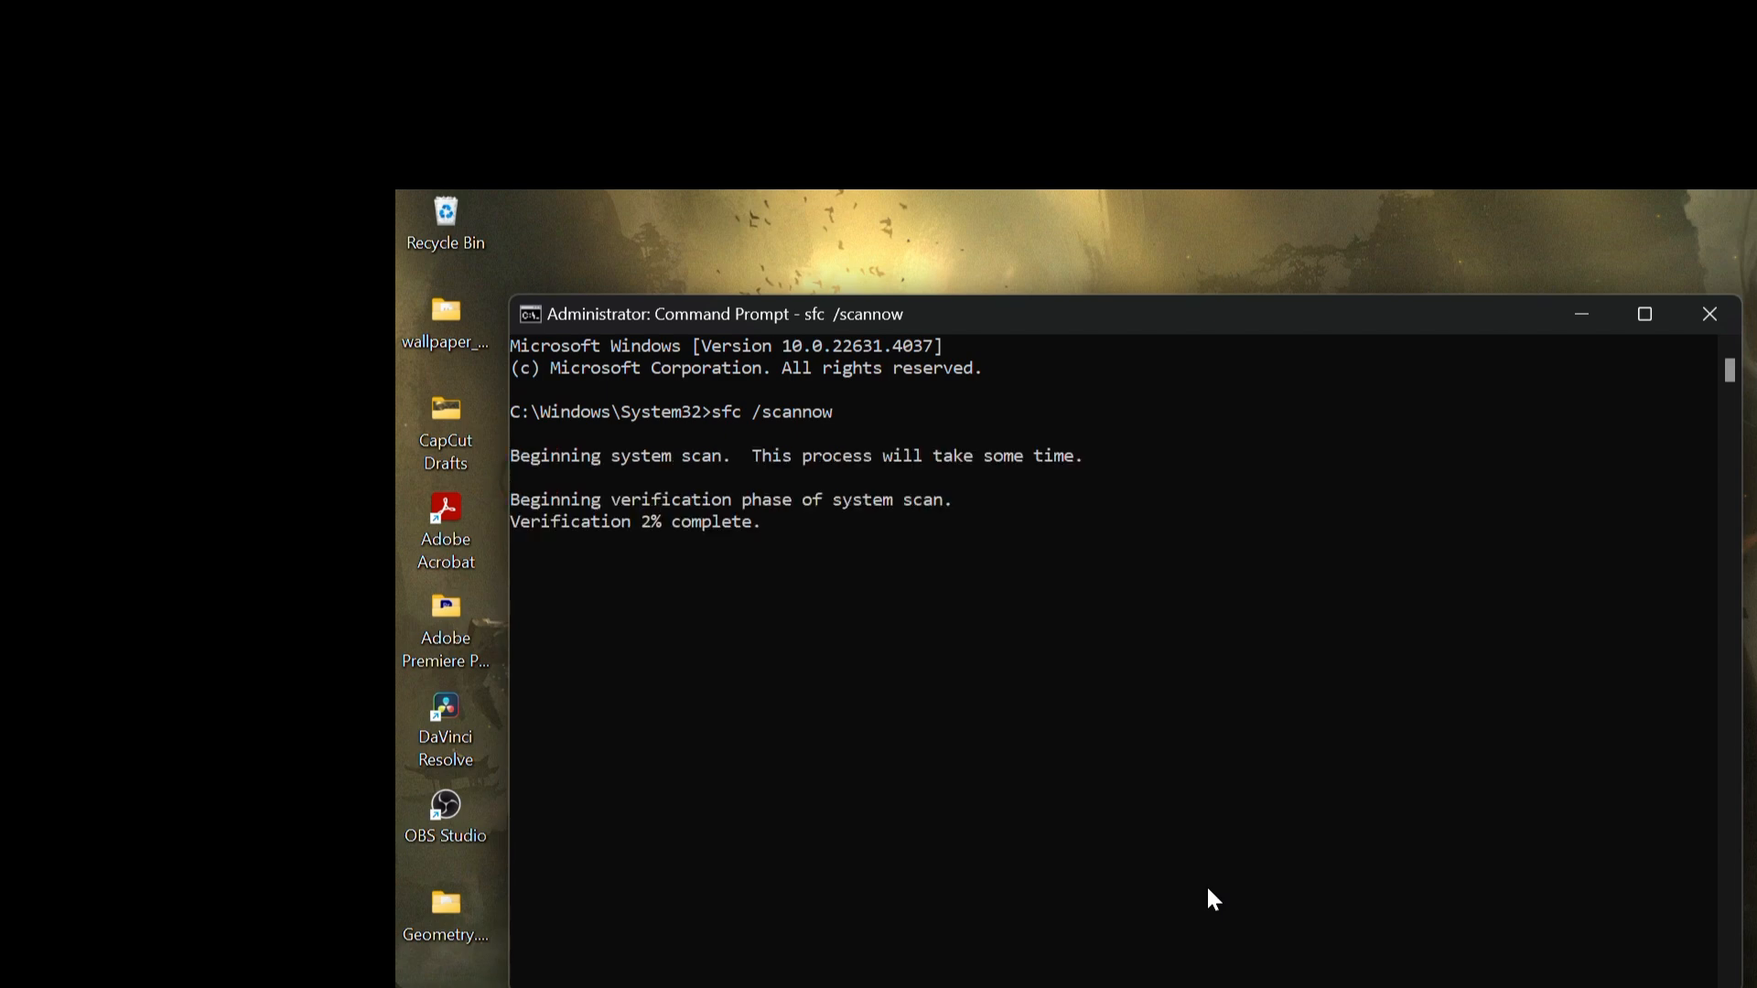
pyautogui.moveTo(661, 564)
pyautogui.write('D')
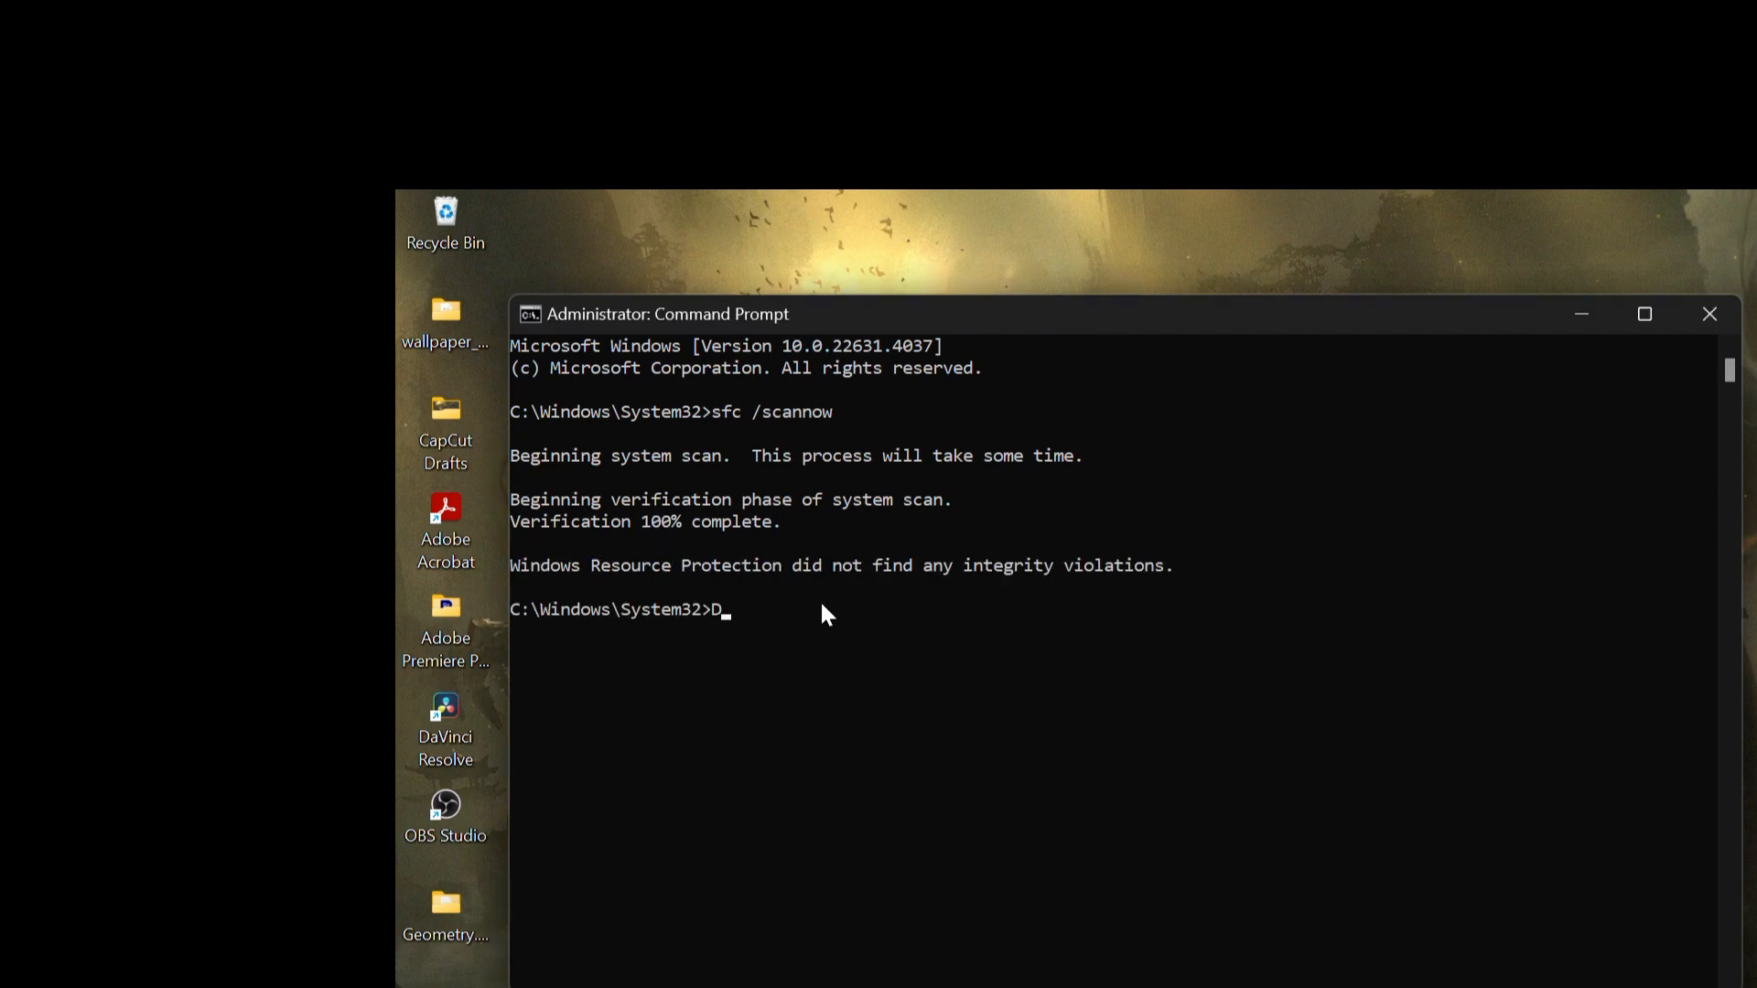
# - Run DISM /Online /Cleanup-Image /RestoreHealth in the administrator prompt
pyautogui.write('ISM /Online /C')
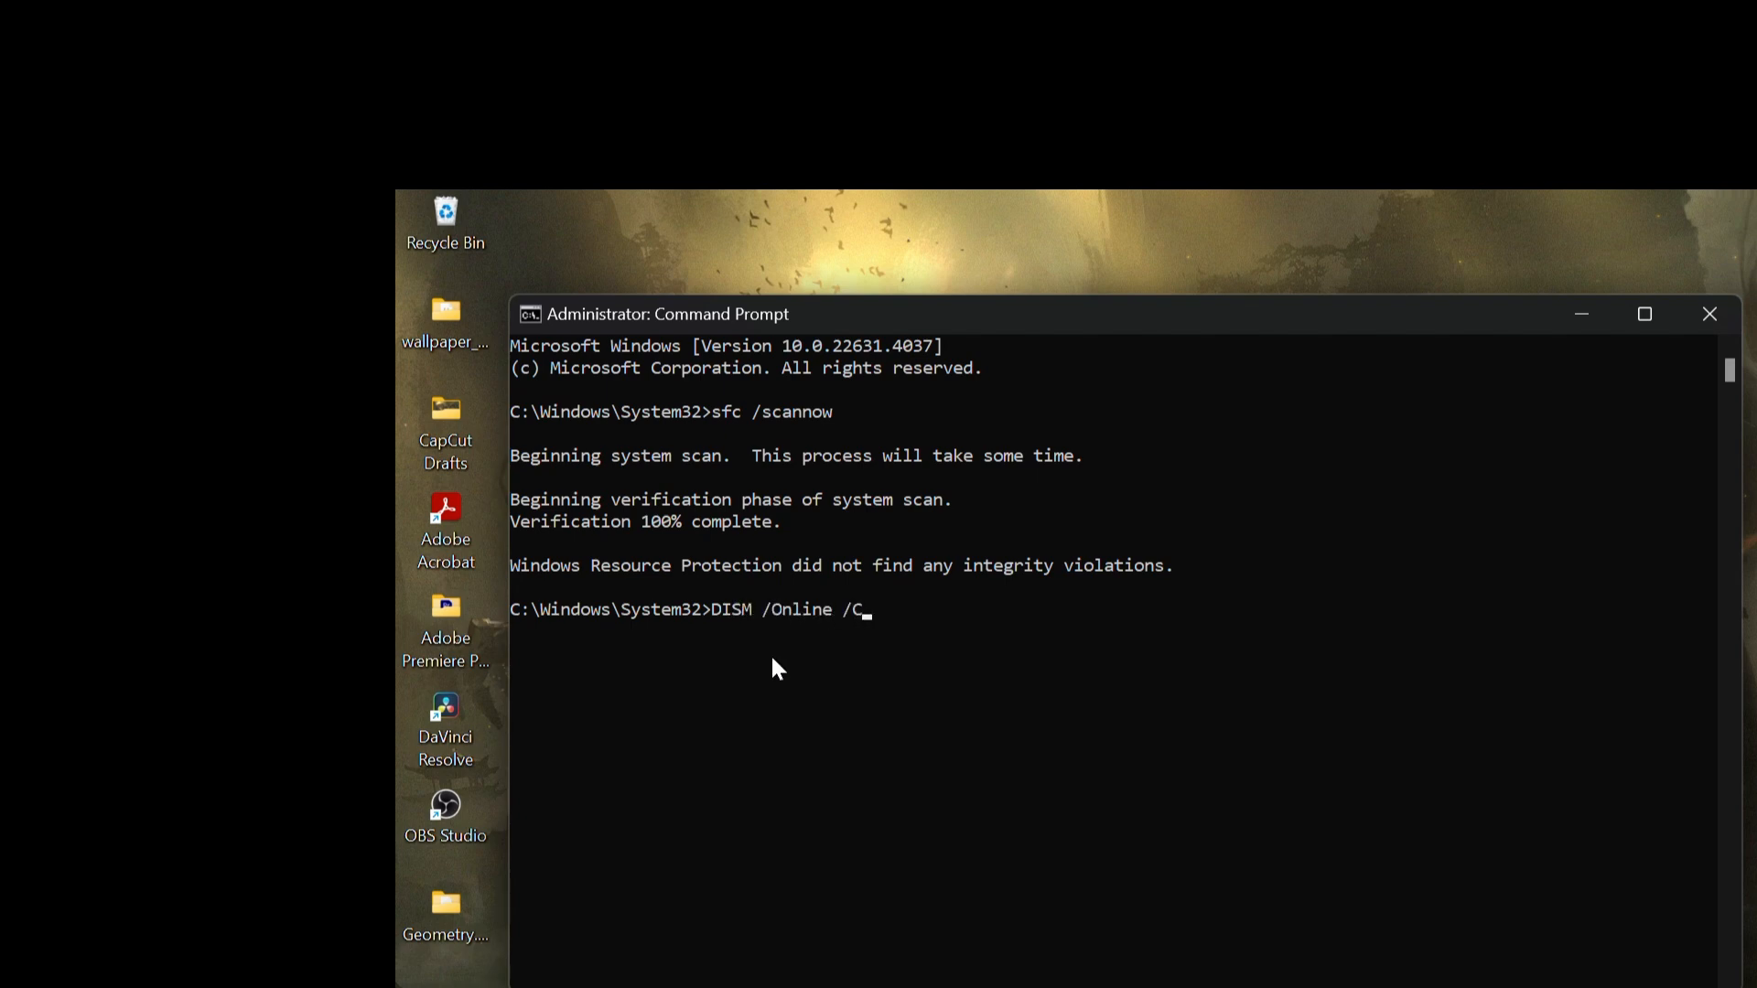
pyautogui.write('leanup-Image')
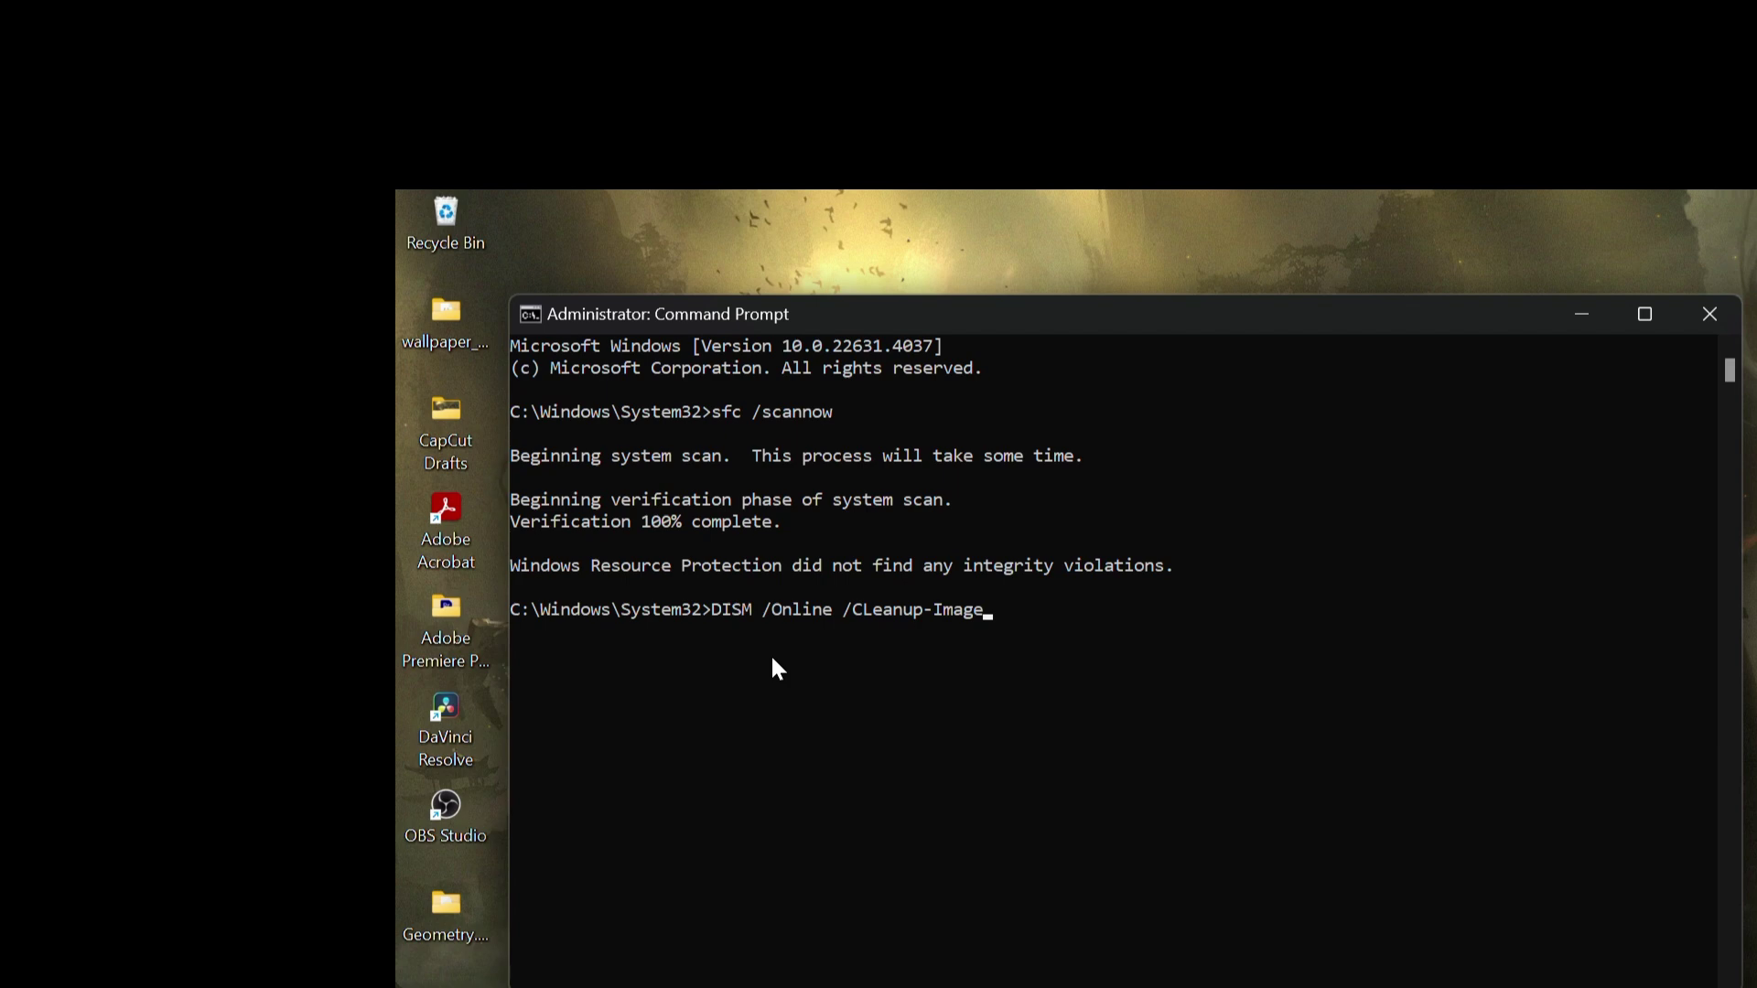
pyautogui.write('/RestoreHealth')
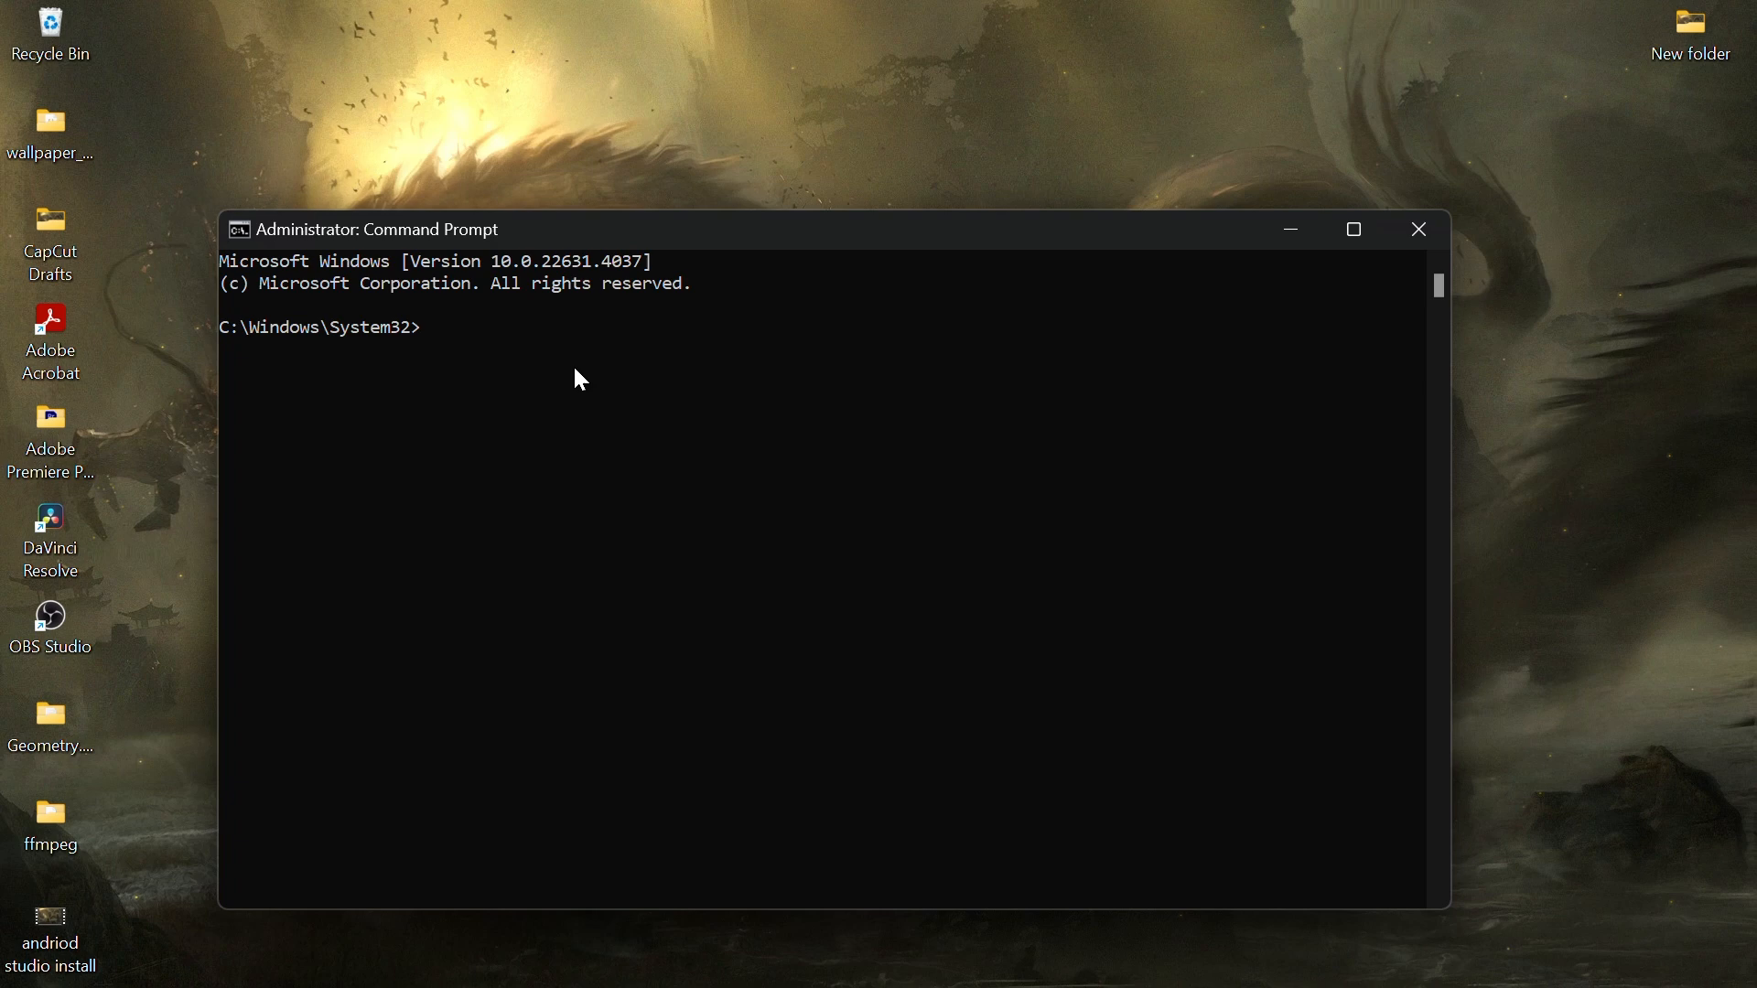
# - Run slmgr.vbs /dlv and dismiss the license details report
pyautogui.write('slmgr')
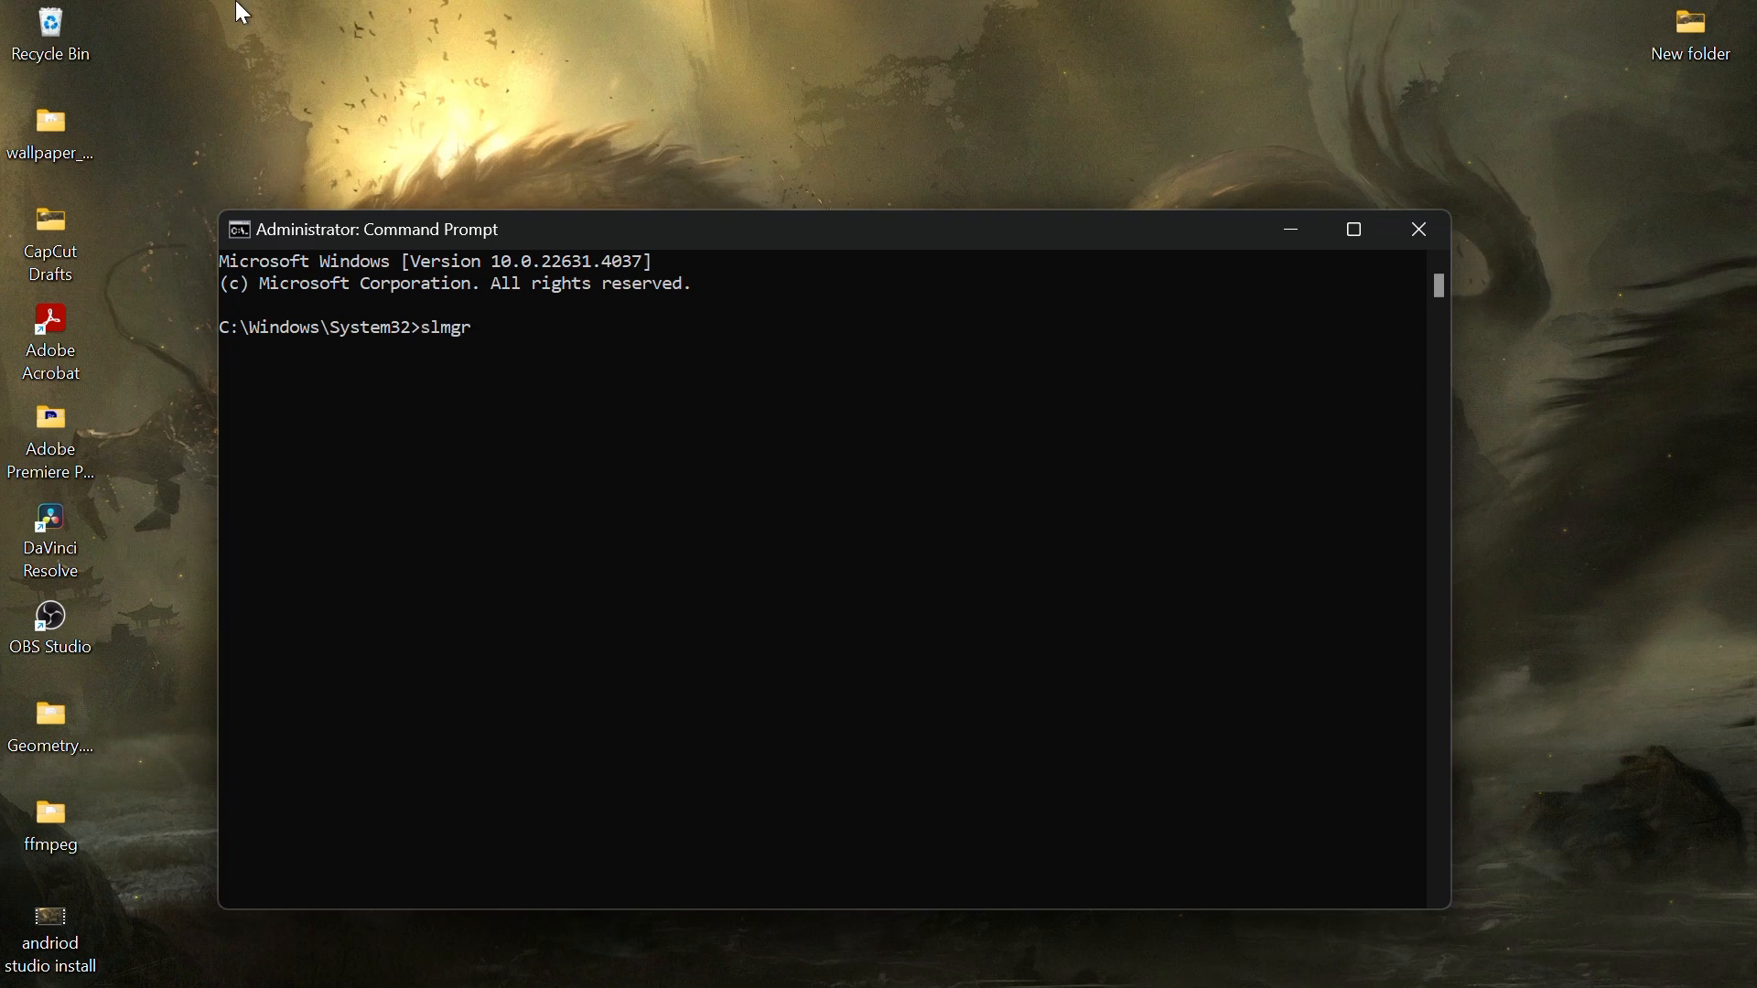
pyautogui.write('.vbs /')
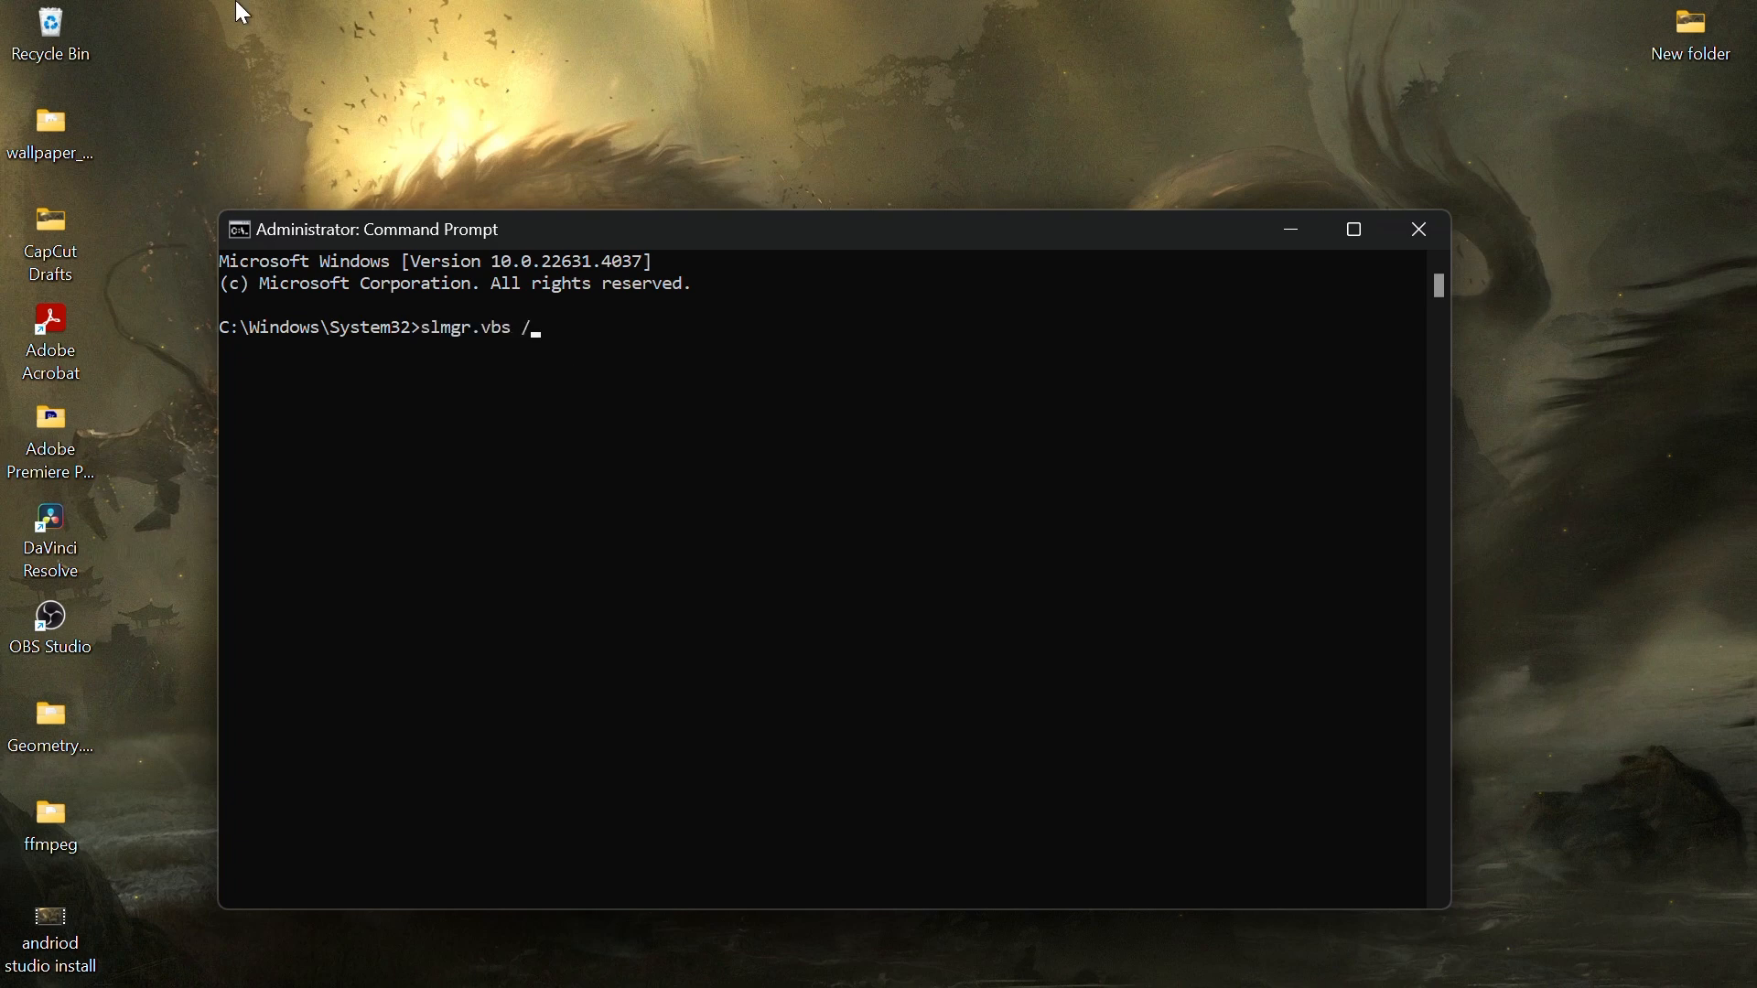
pyautogui.press('Enter')
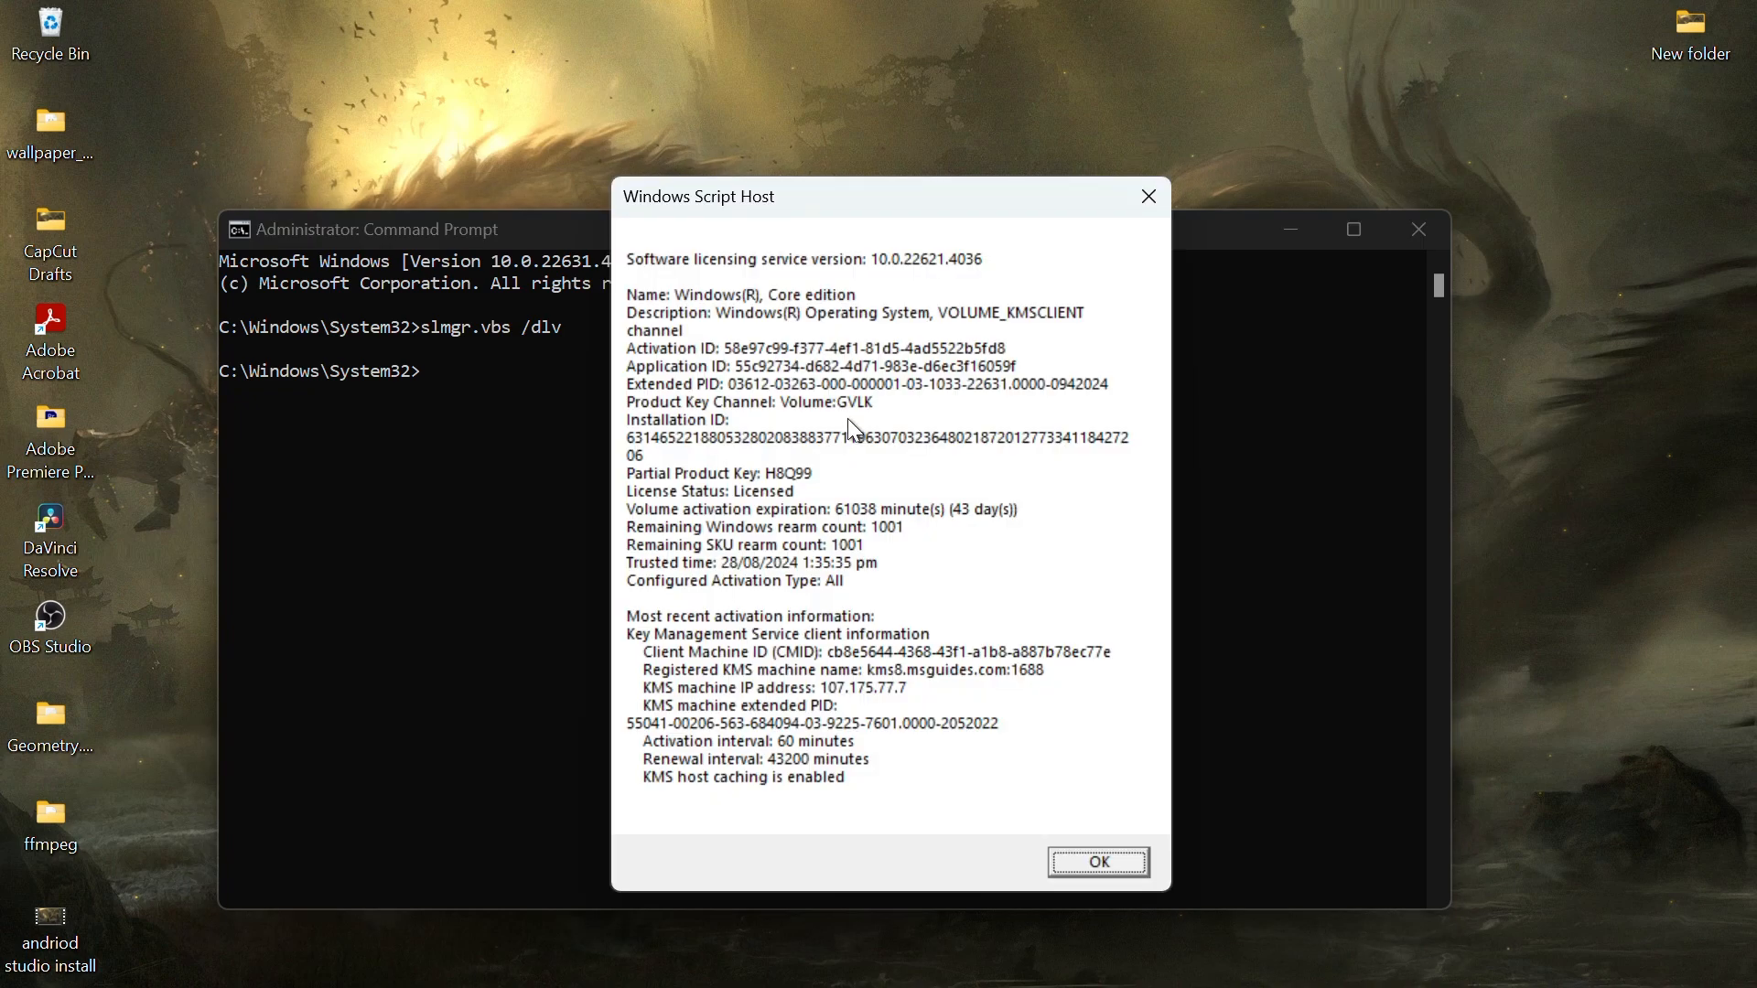
pyautogui.moveTo(714, 498)
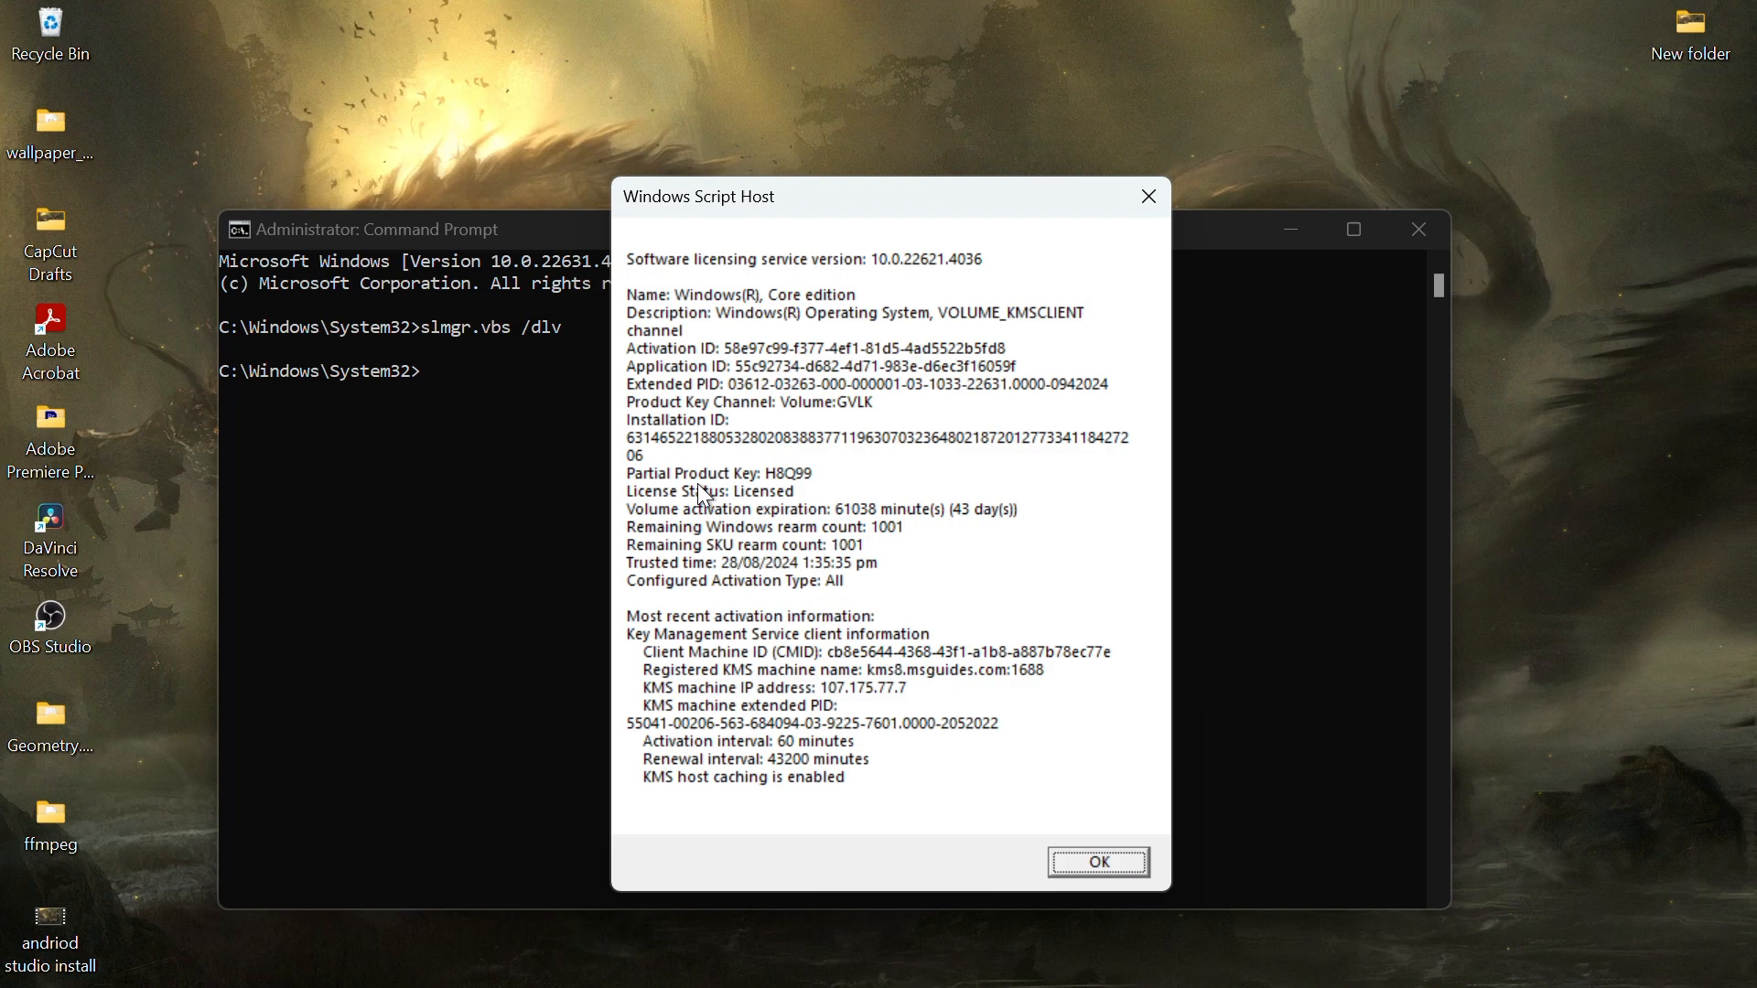
pyautogui.click(1091, 860)
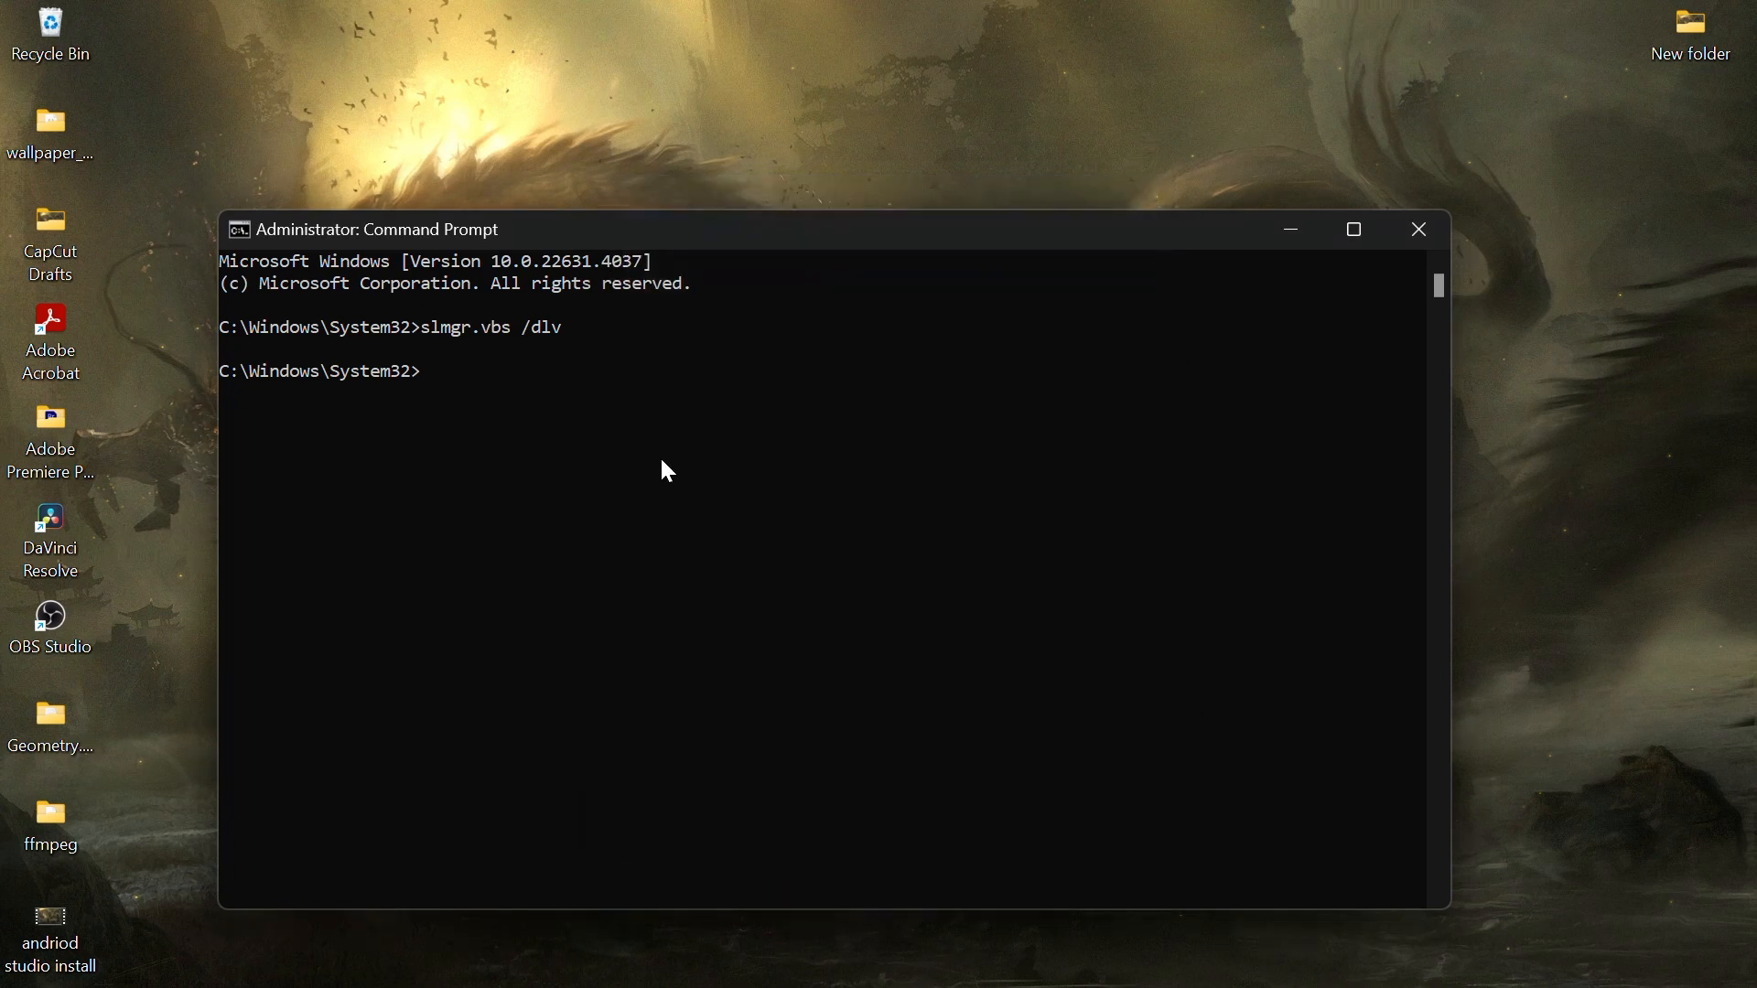
# - Run slmgr.vbs /ipk and dismiss the product key error message
pyautogui.write('slmgr.')
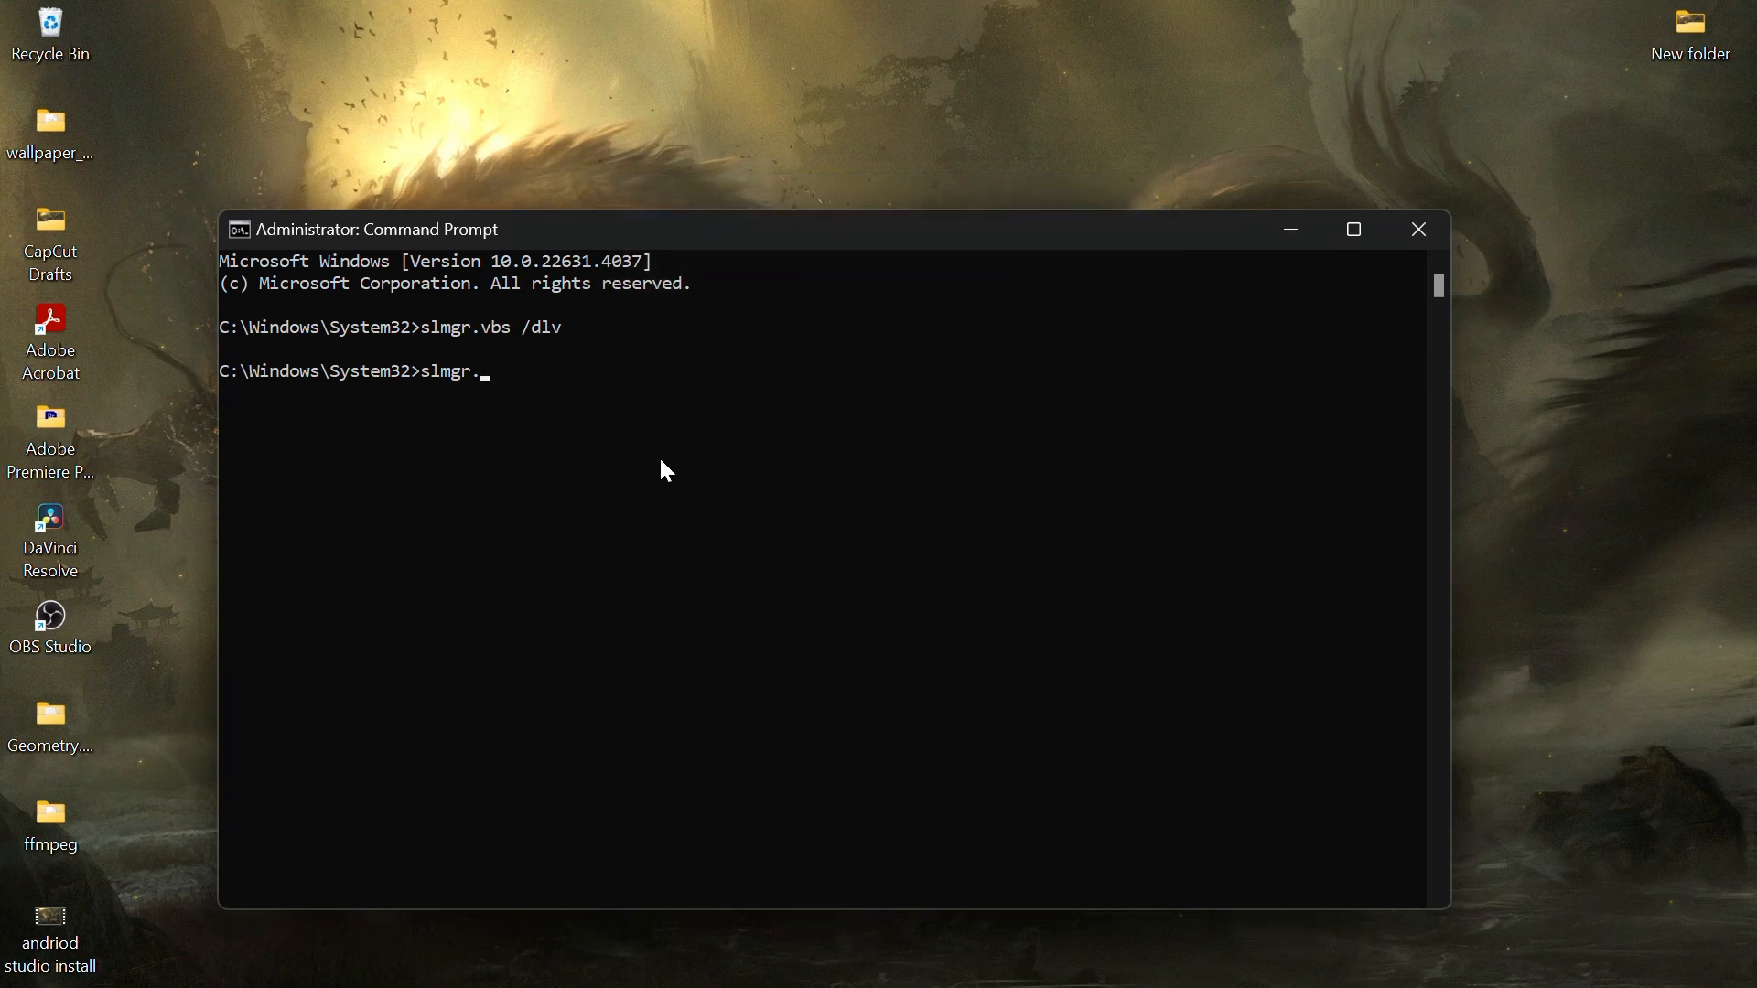
pyautogui.write('vbs /')
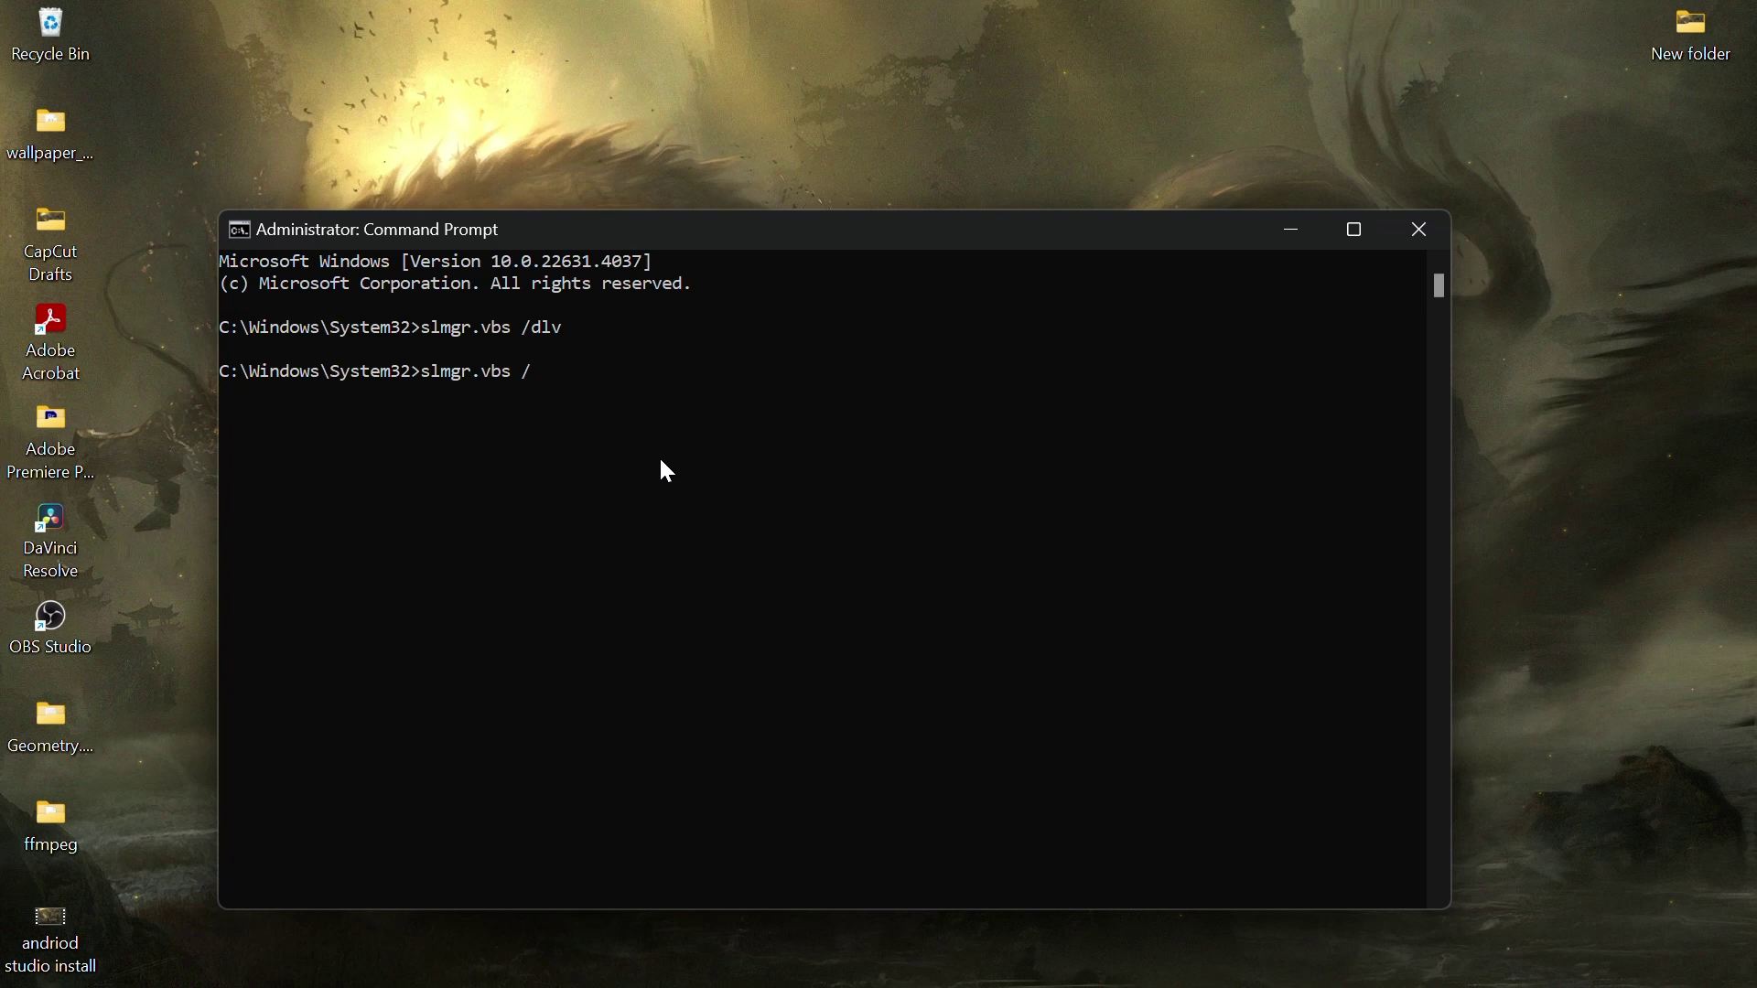
pyautogui.write('ipk')
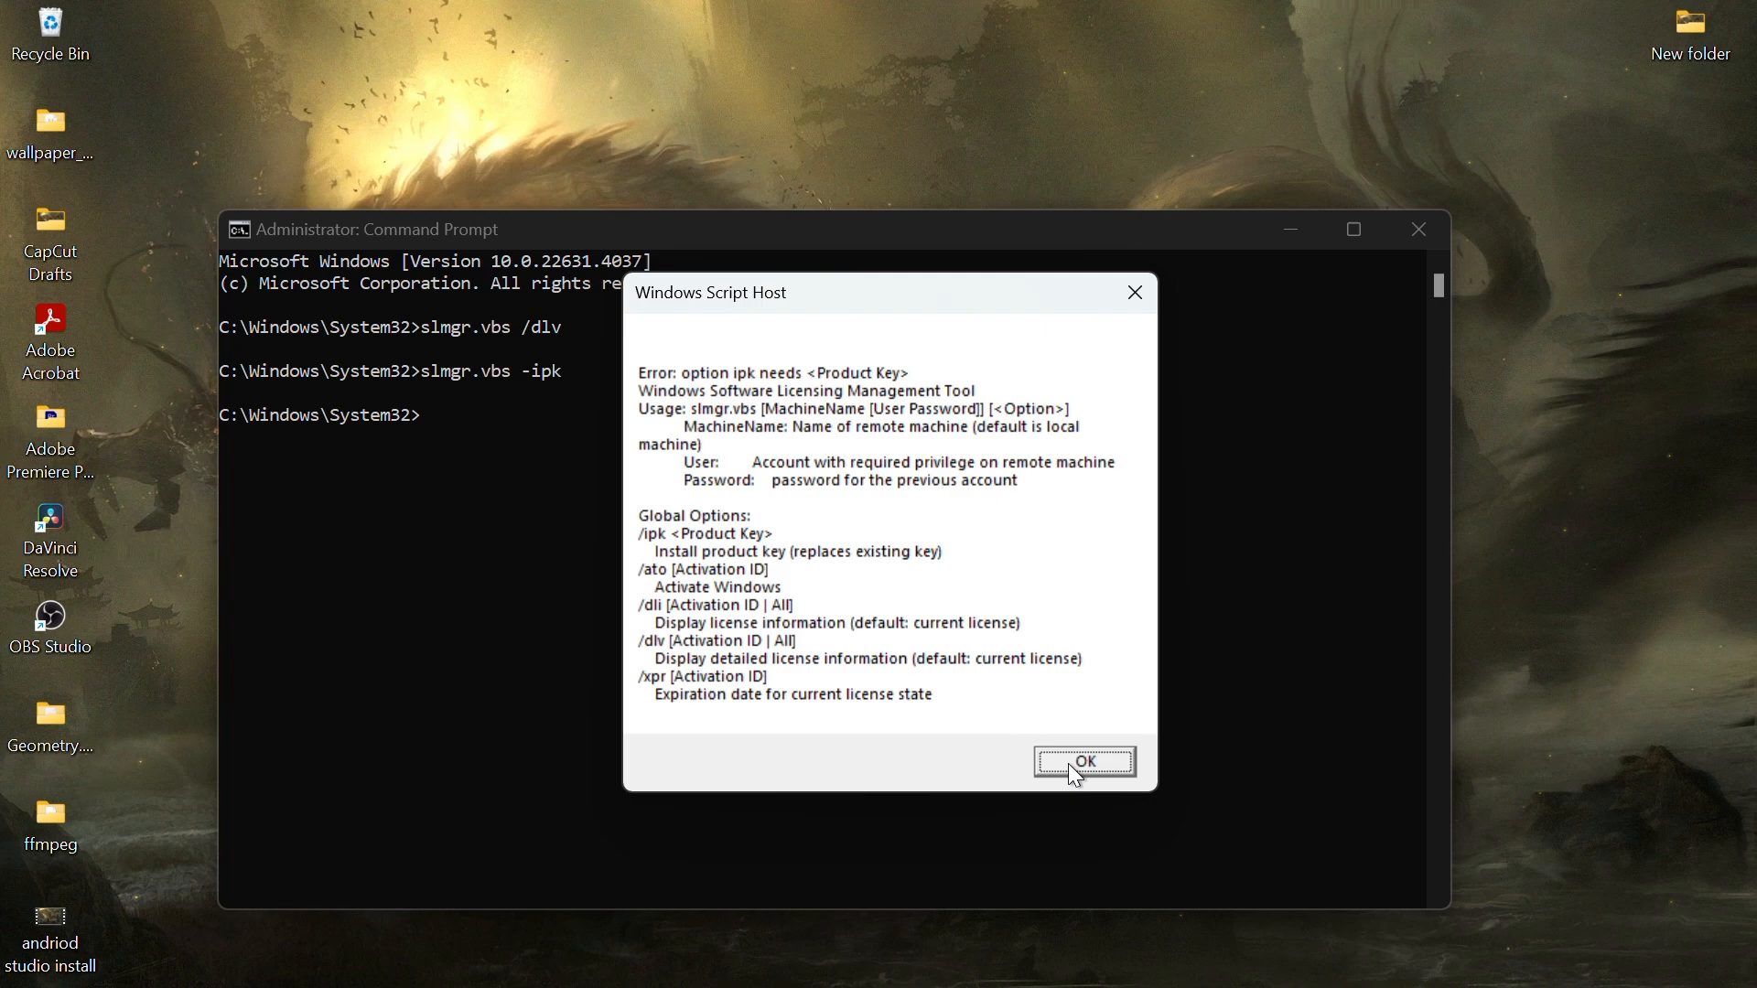
pyautogui.click(1083, 762)
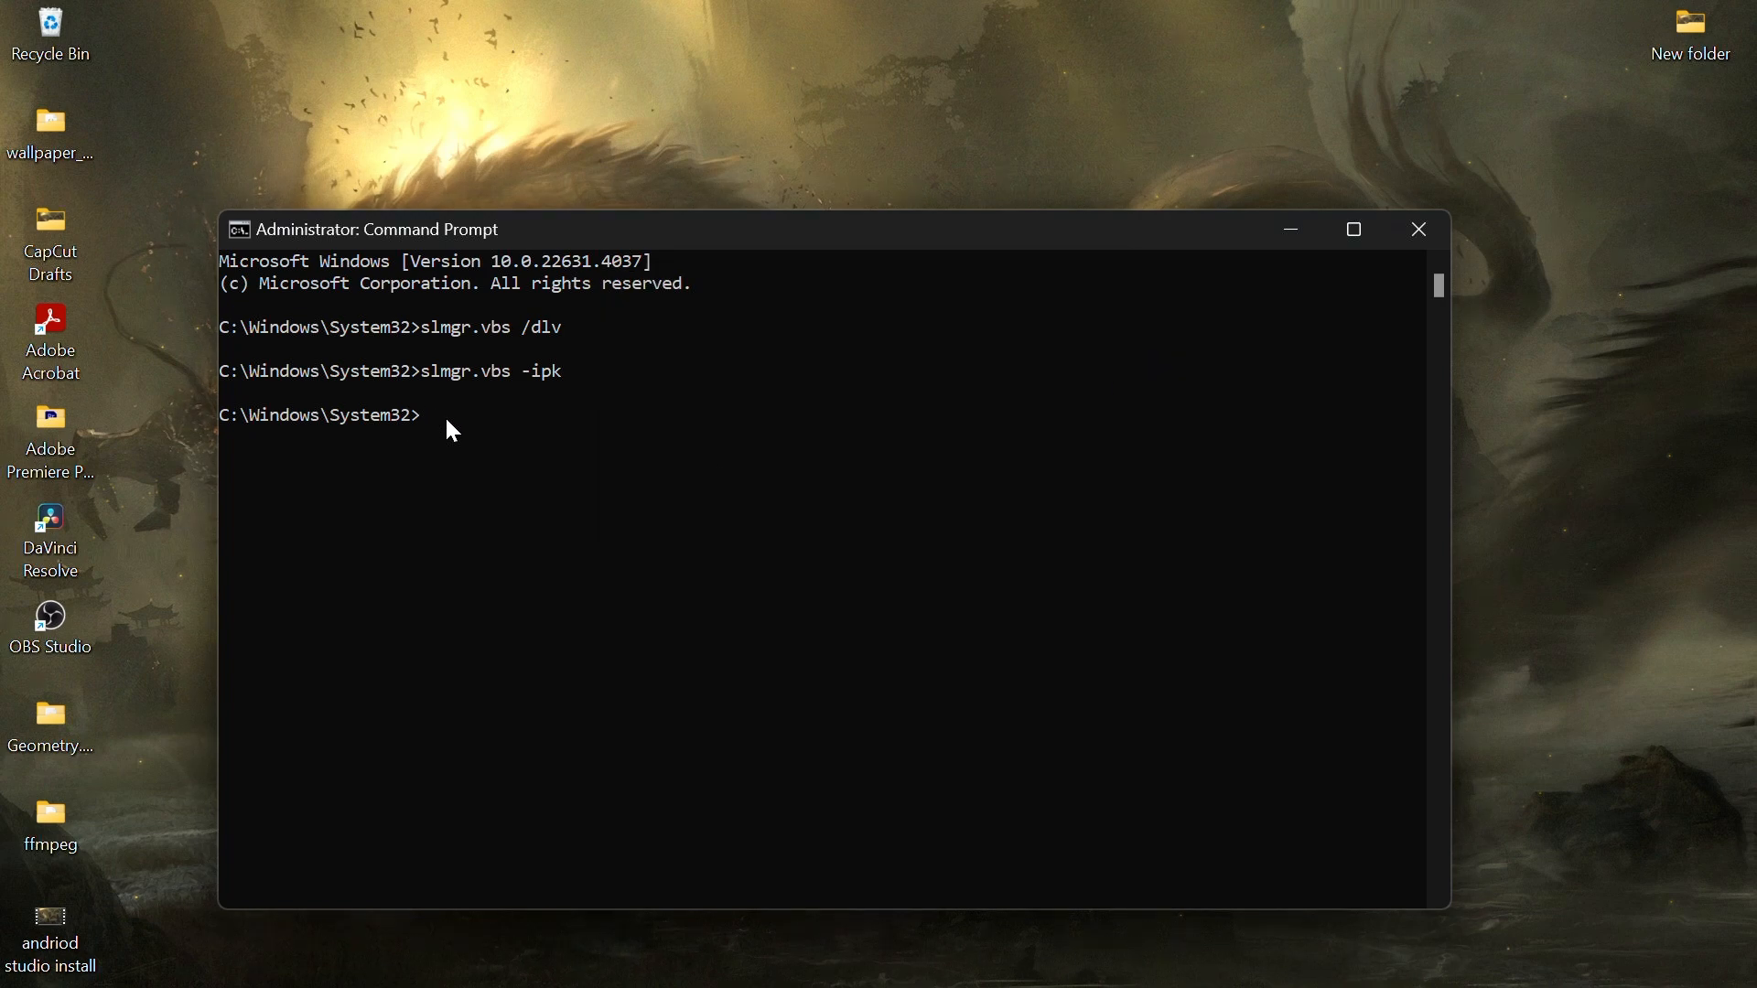
# - Run slmgr.vbs -ato, then close the Command Prompt window
pyautogui.write('slmgr')
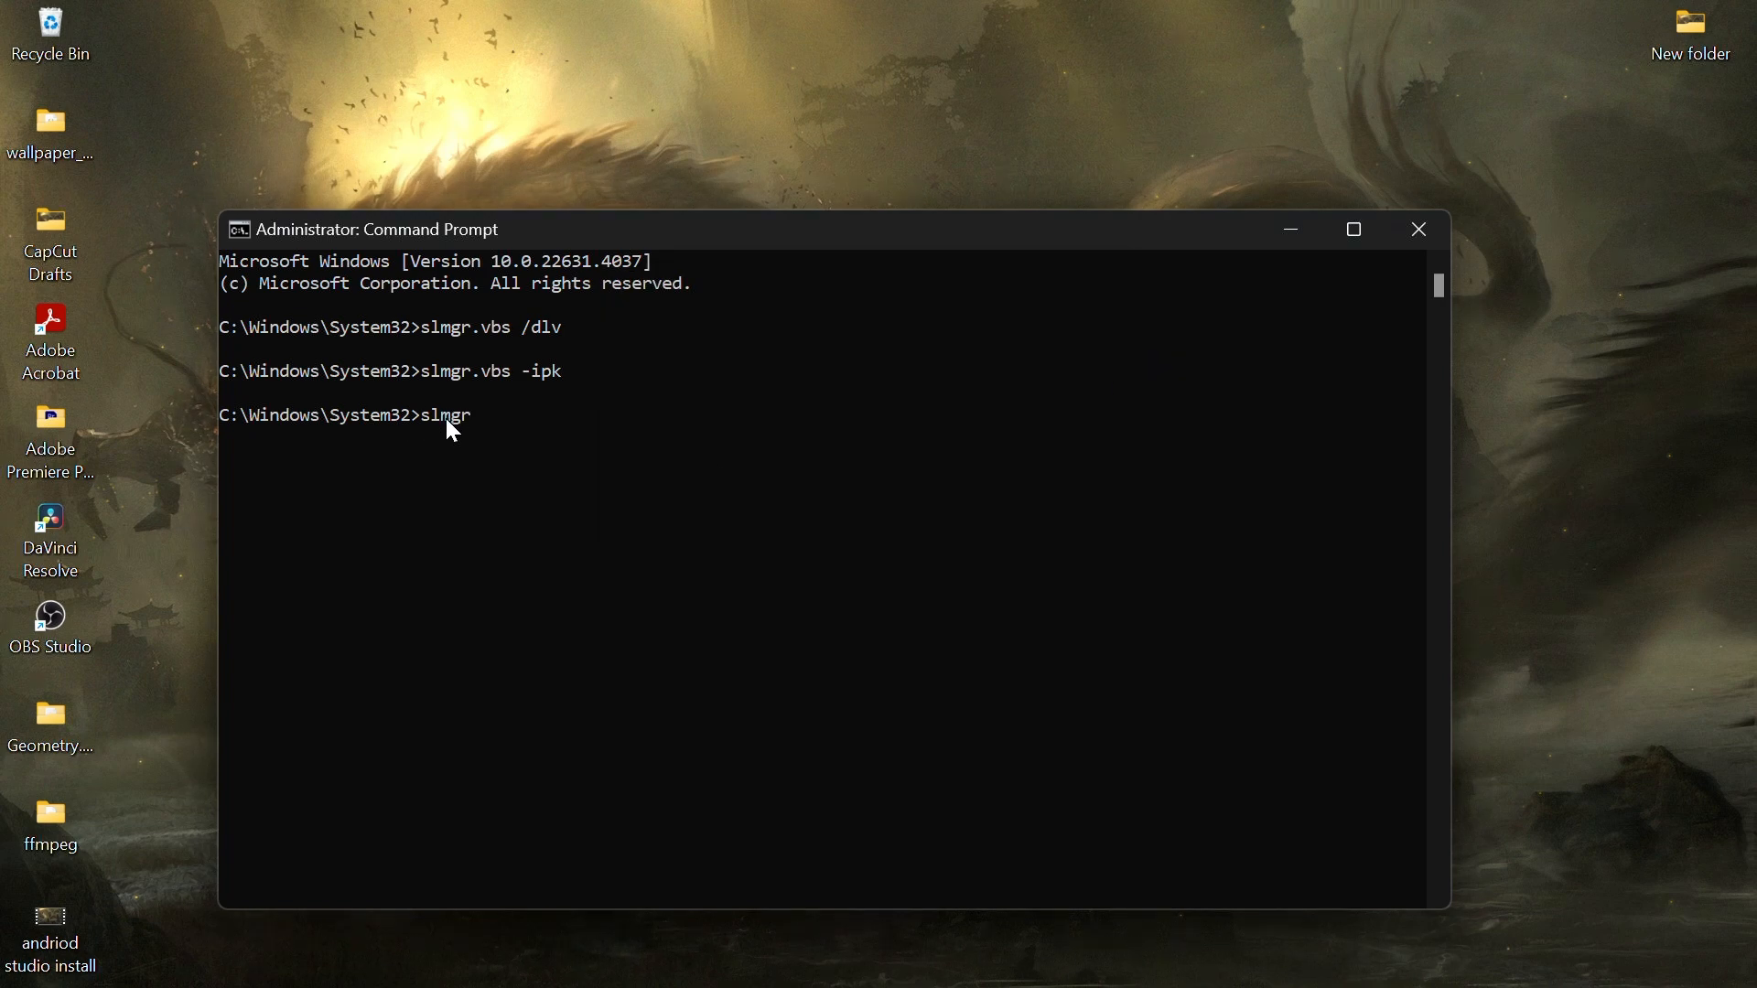
pyautogui.write('.vbs -ato')
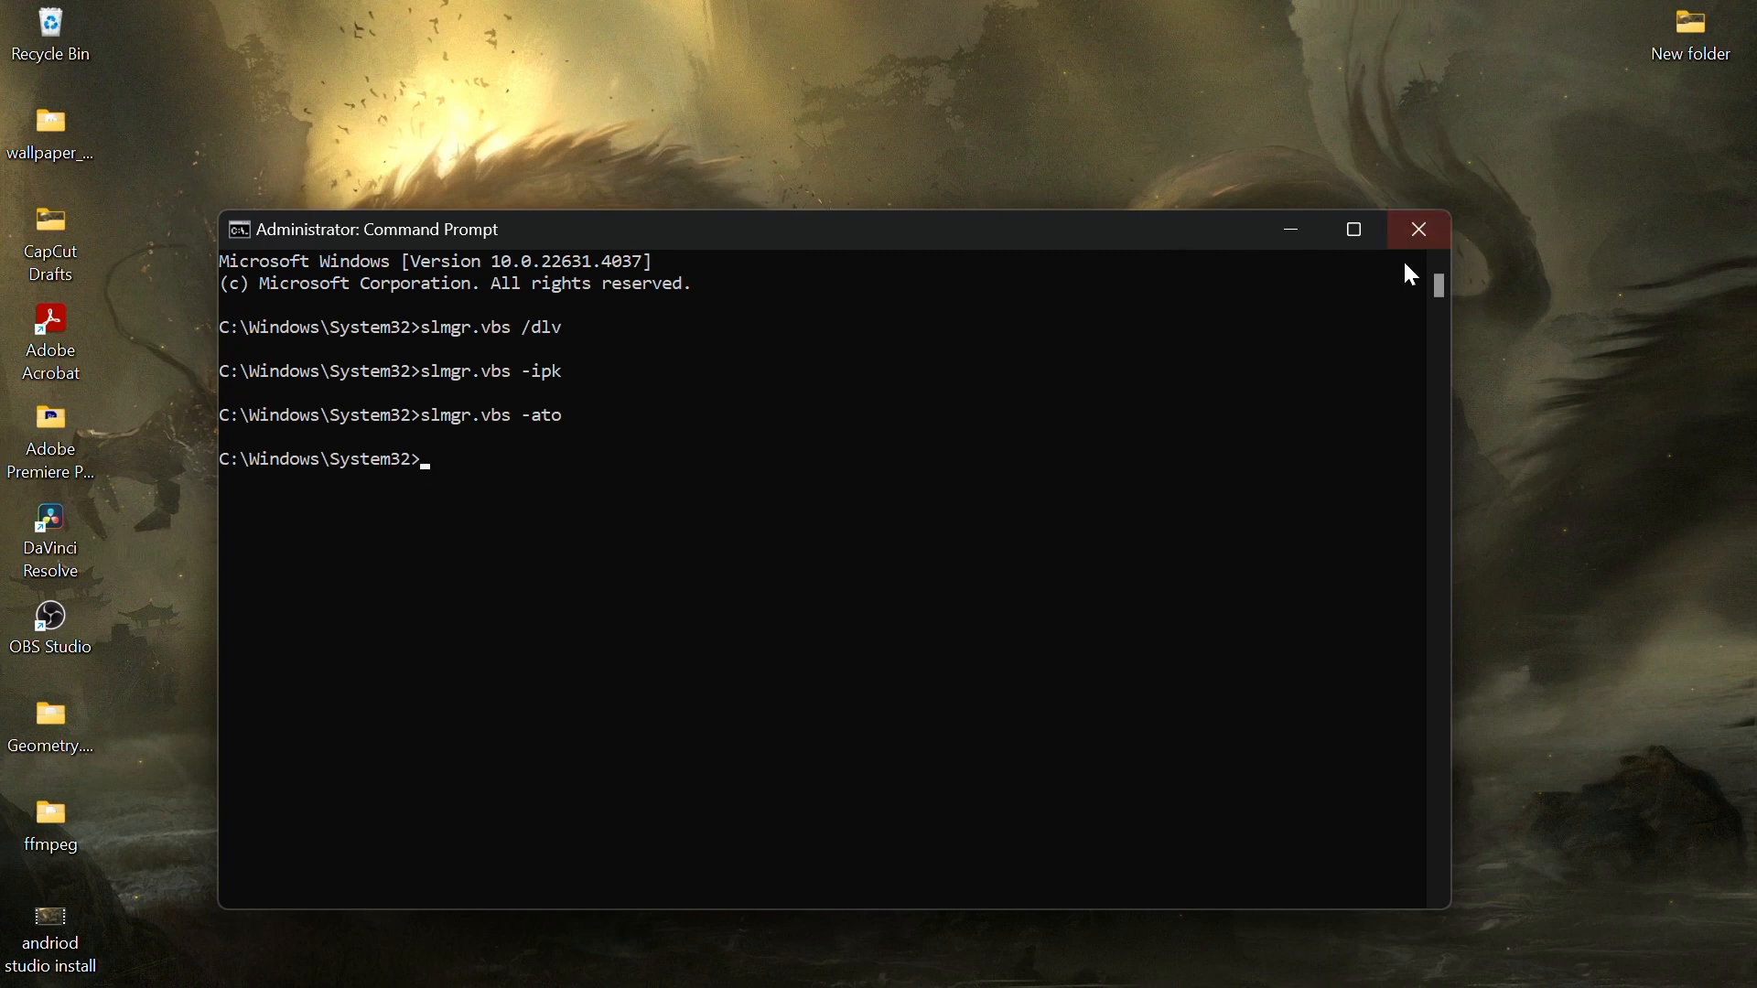
pyautogui.click(1419, 229)
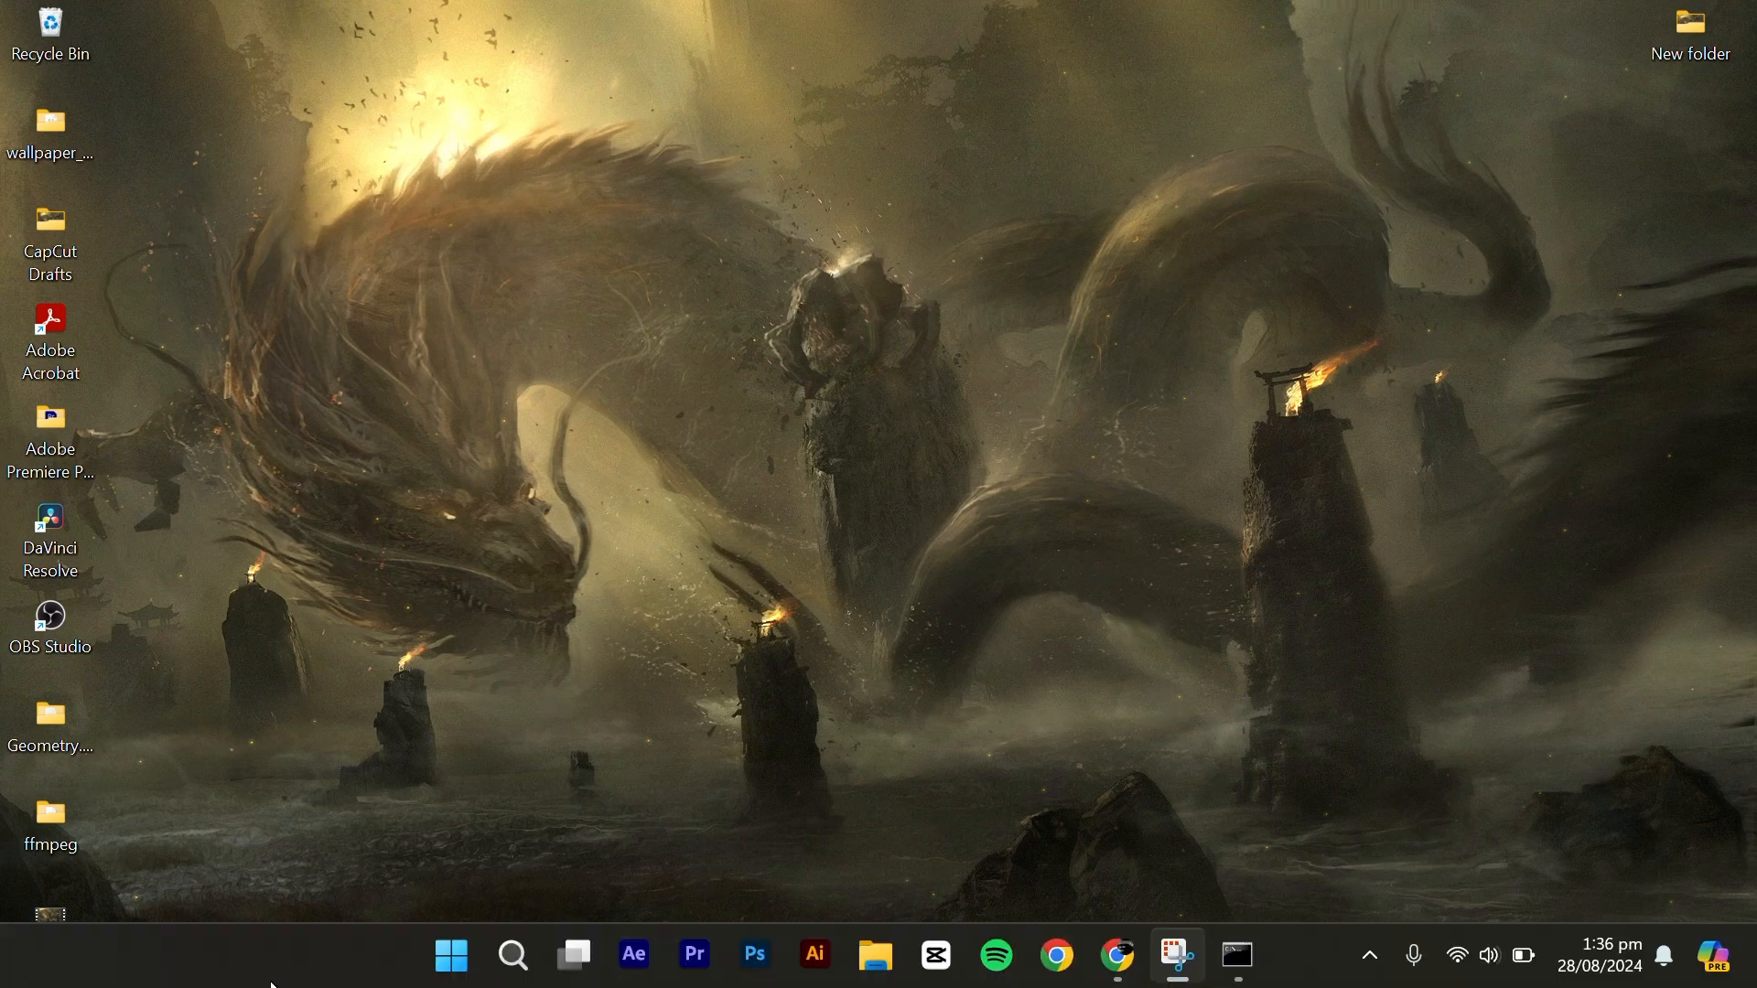
# - Reopen an administrator Command Prompt from Windows search
pyautogui.click(1237, 955)
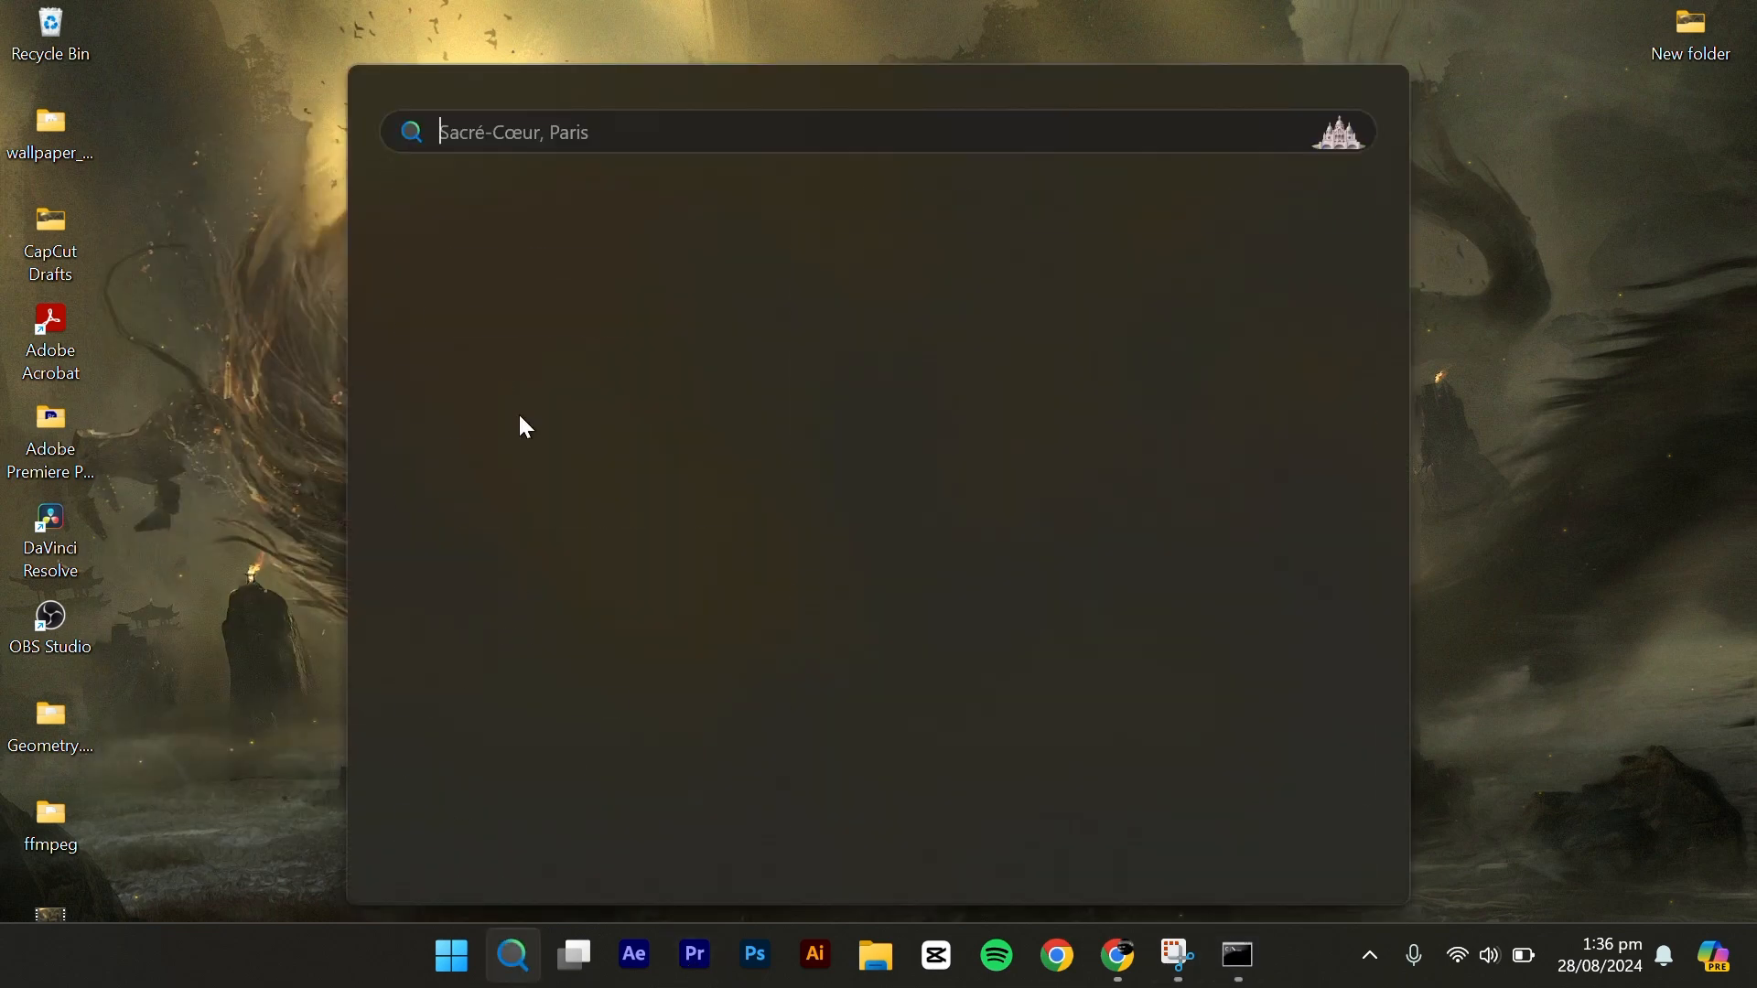
pyautogui.write('cmd')
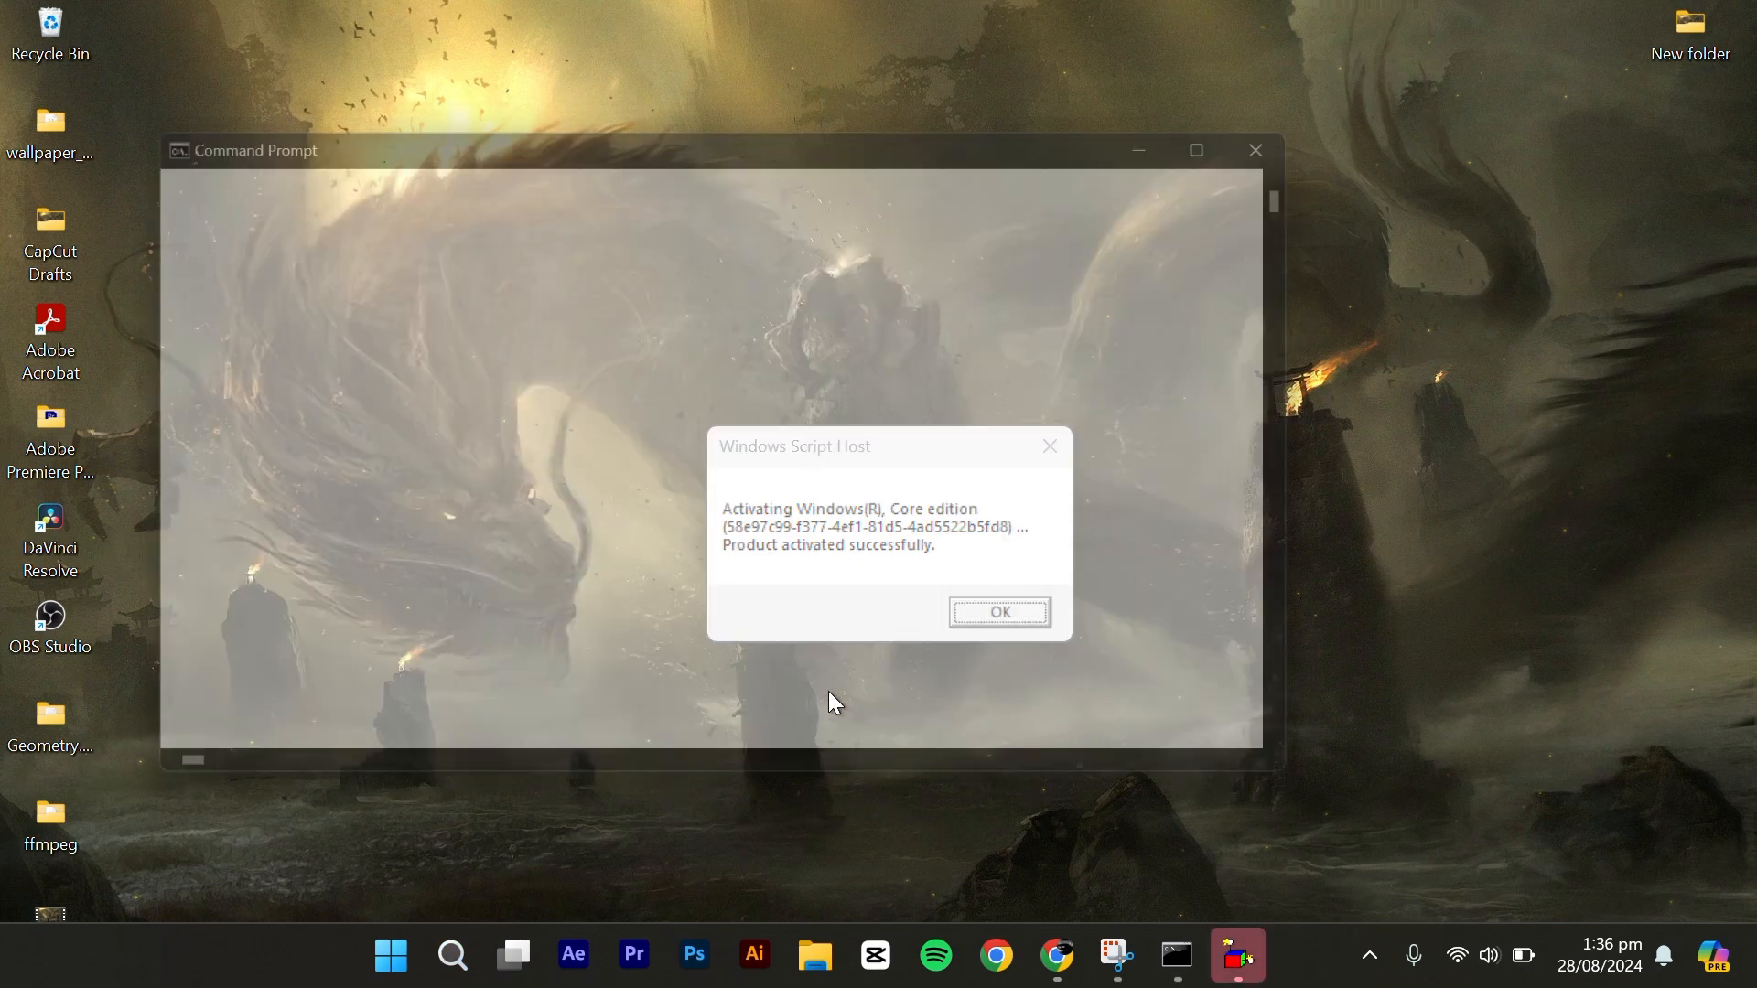
pyautogui.click(1000, 611)
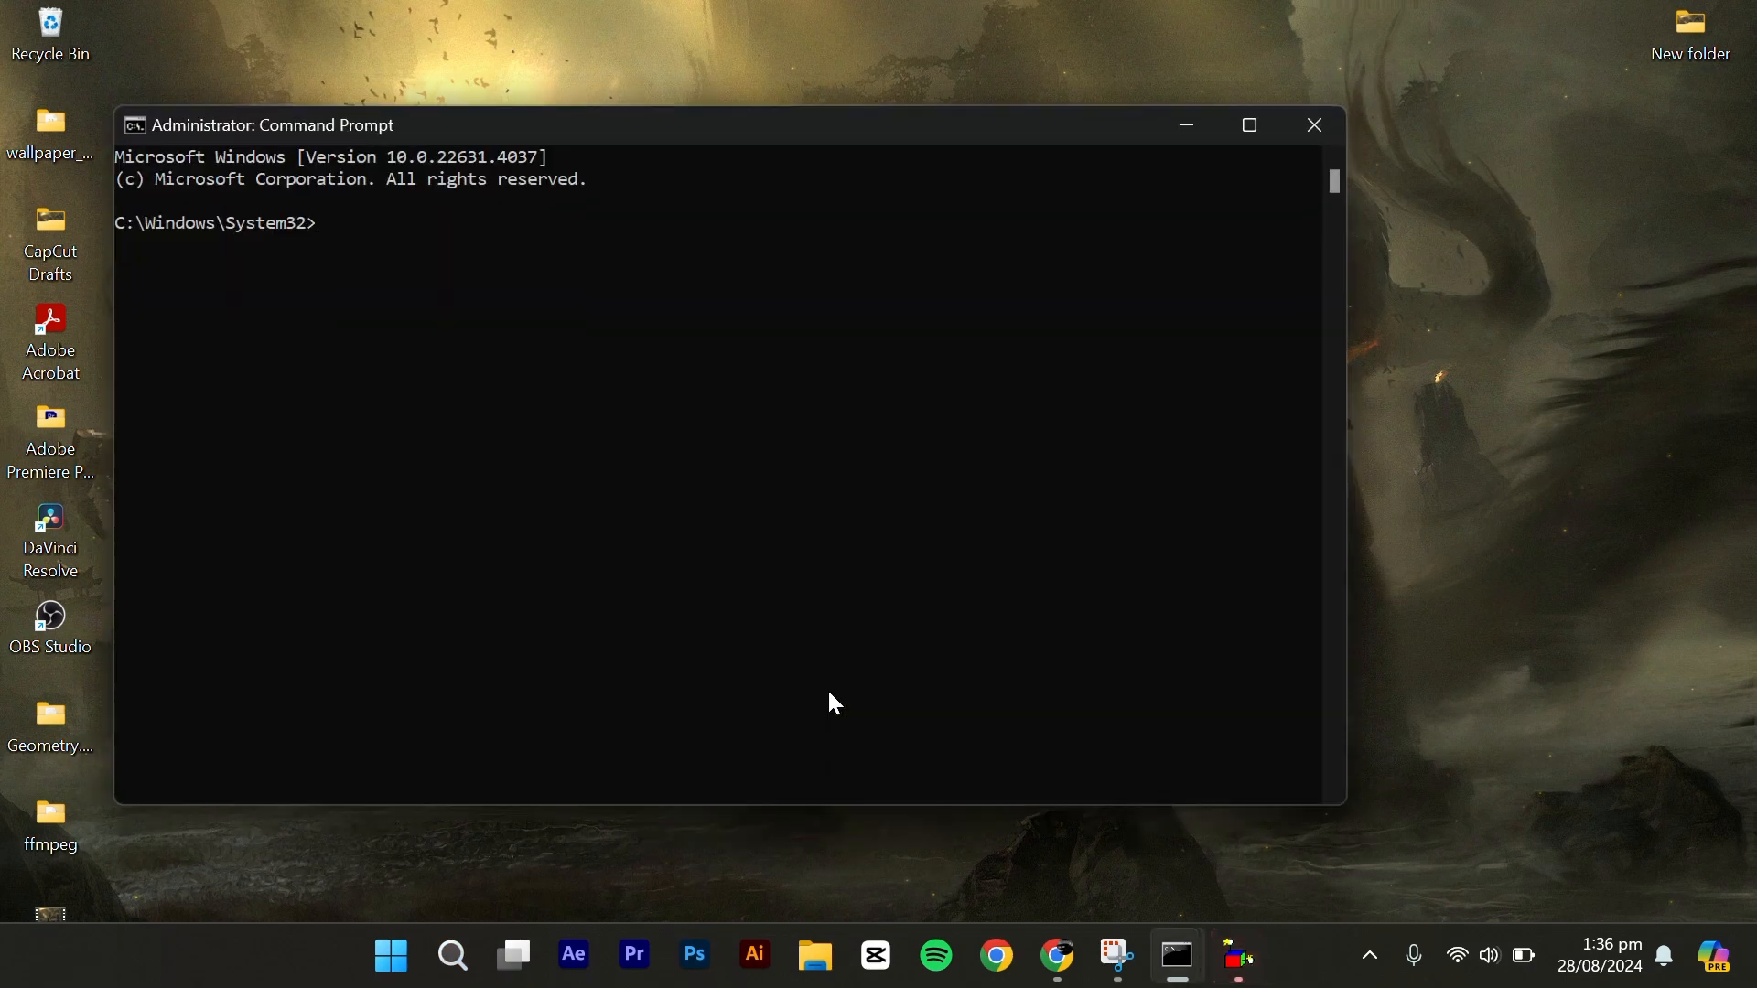
# - Set the KMS server with slmgr /skms kms8.msguide.com, then run slmgr /ato to activate
pyautogui.write('slmgr')
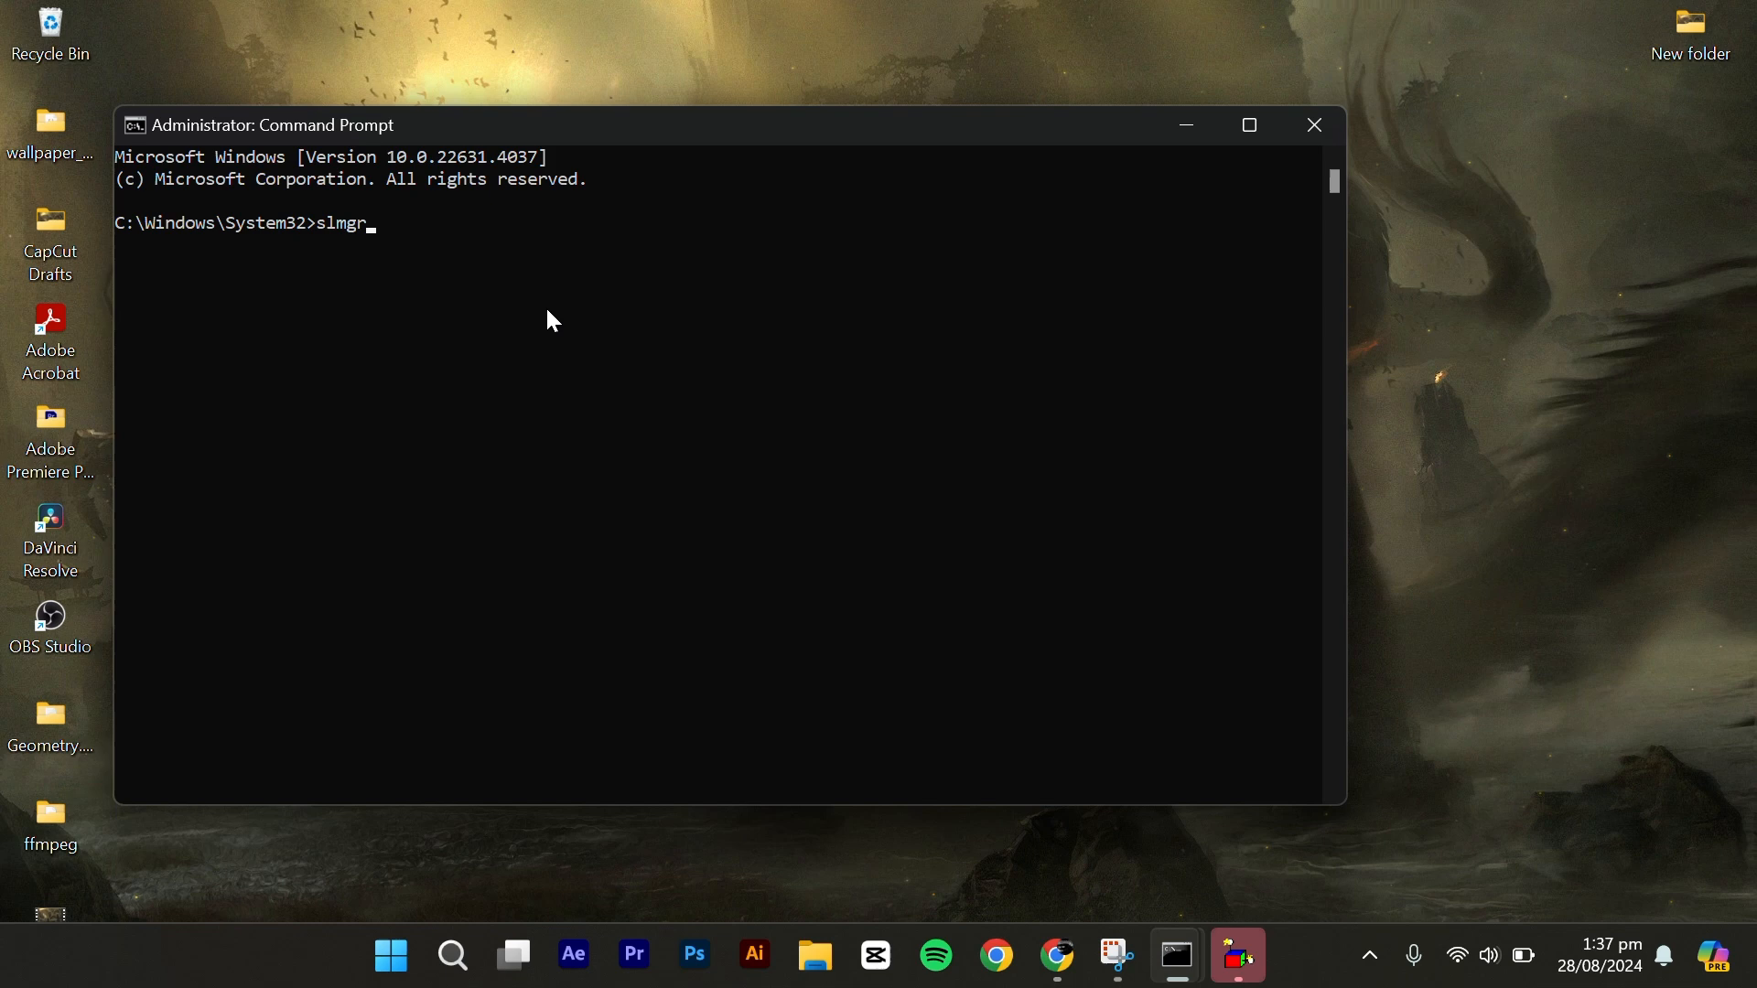
pyautogui.write('/skm')
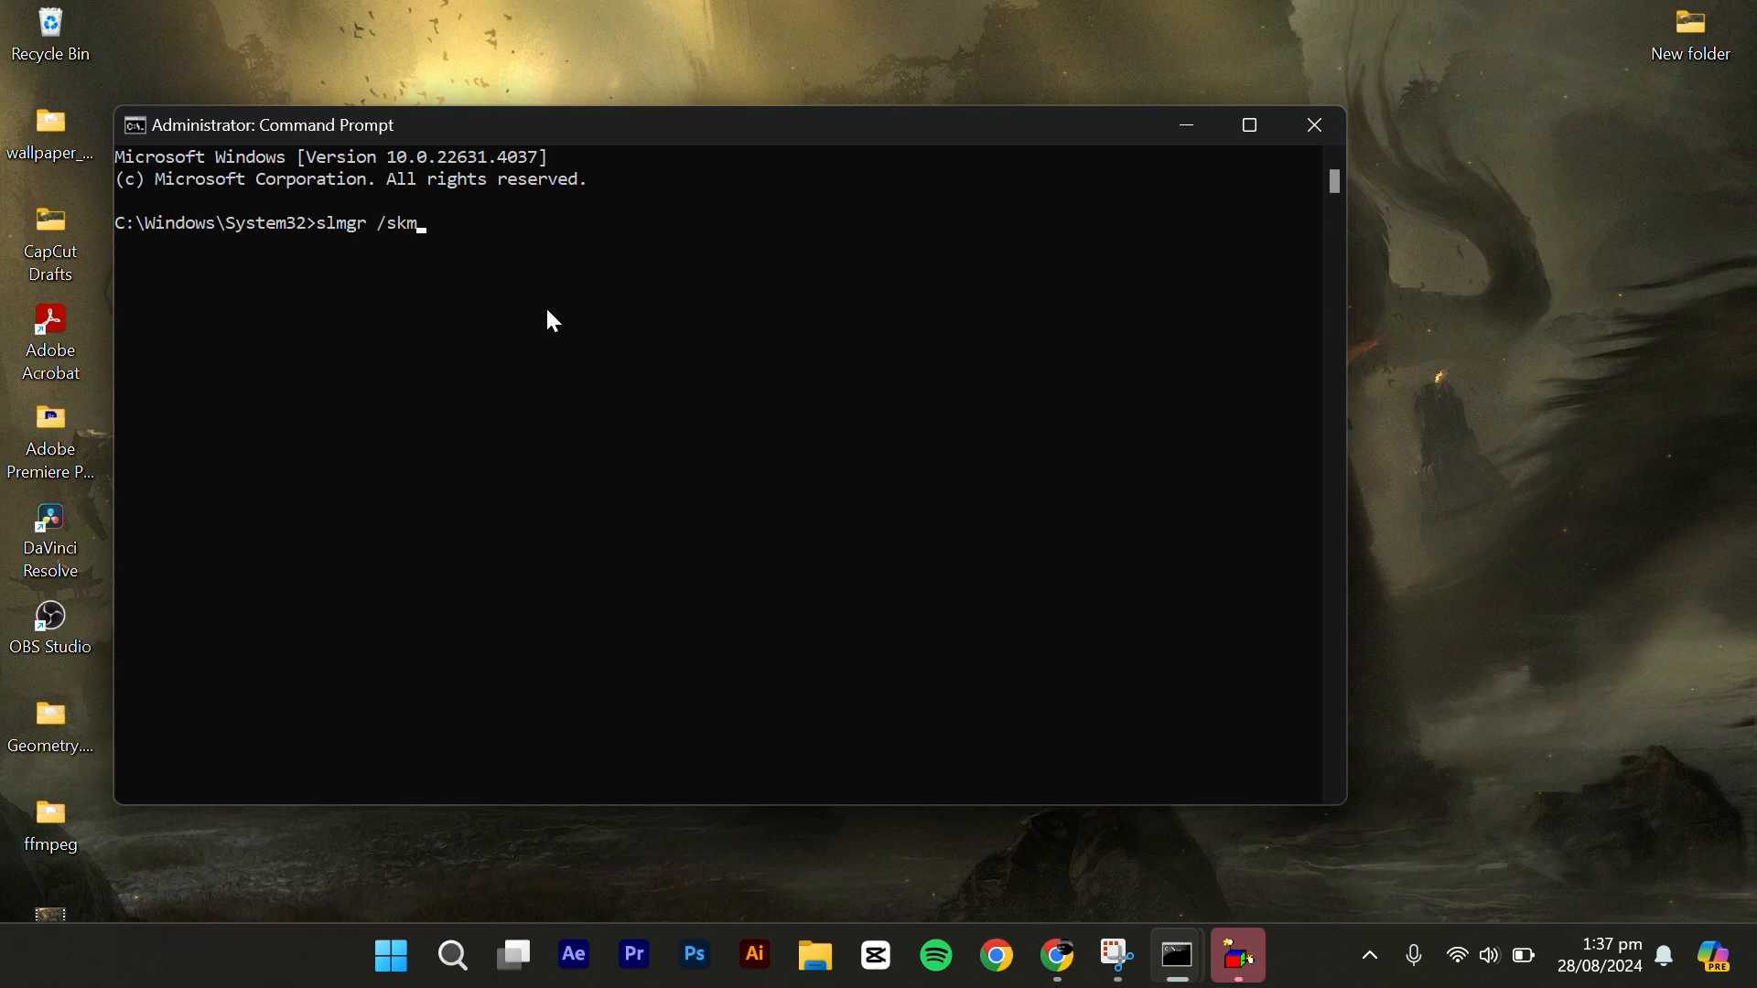
pyautogui.write('s kms8')
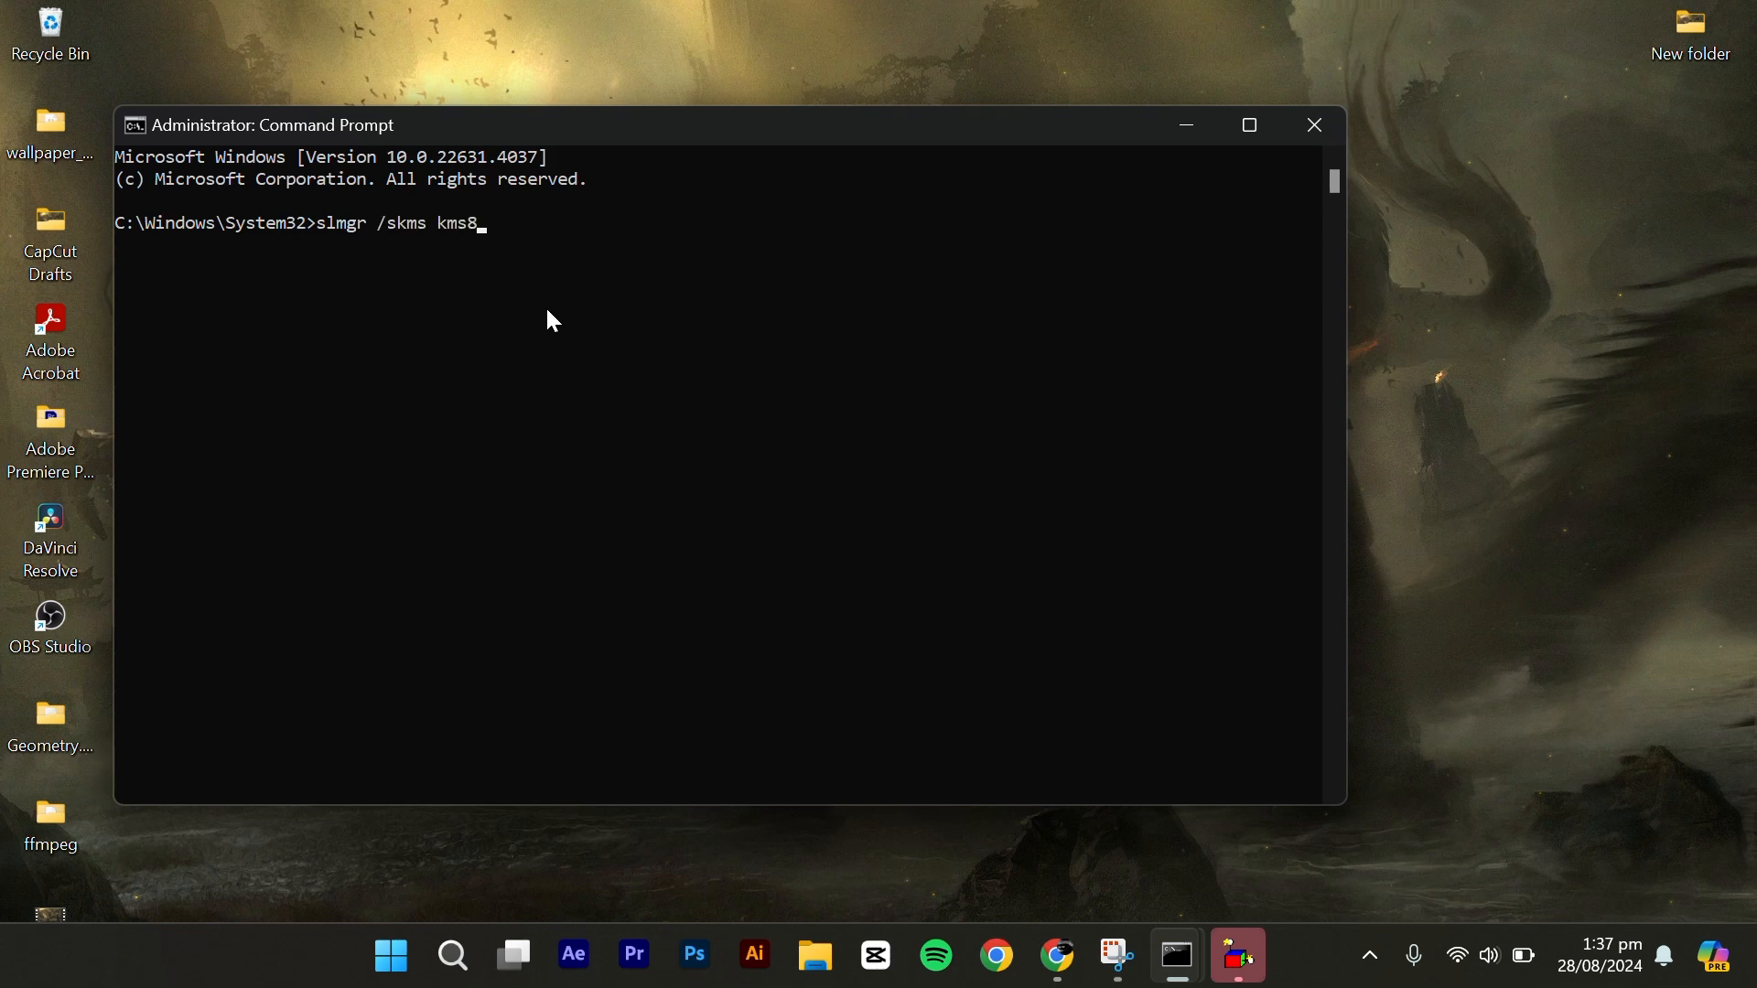
pyautogui.write('.msguide')
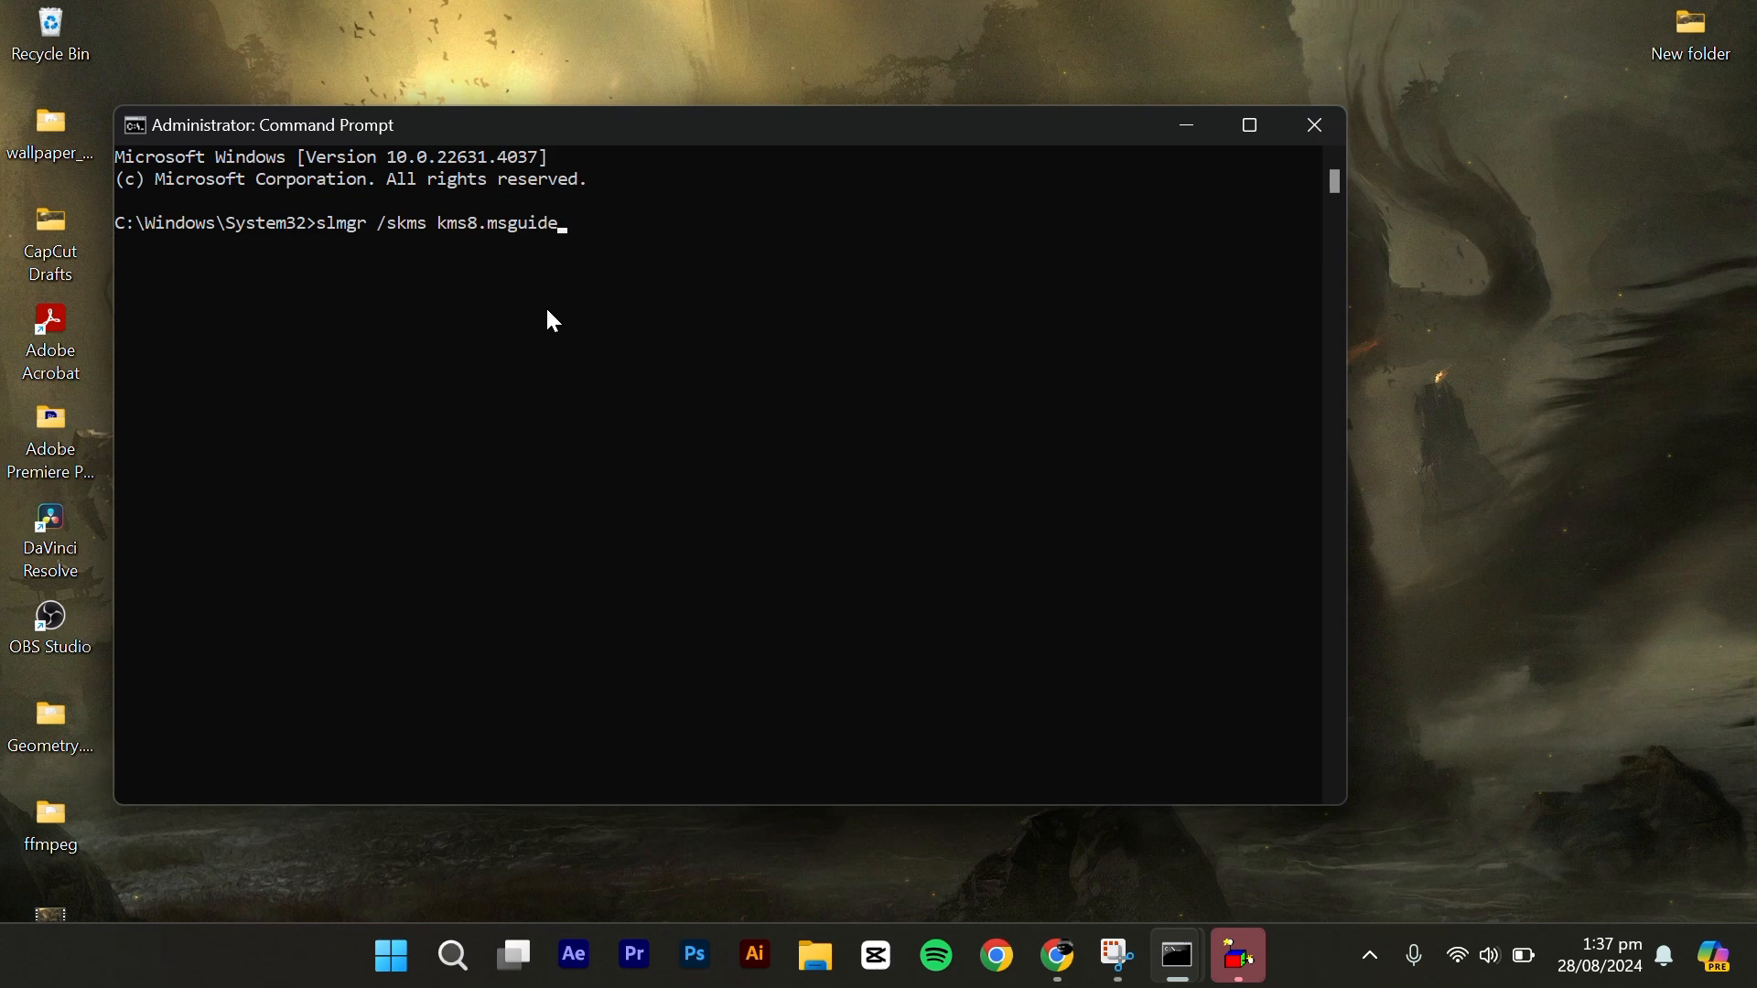
pyautogui.write('.com')
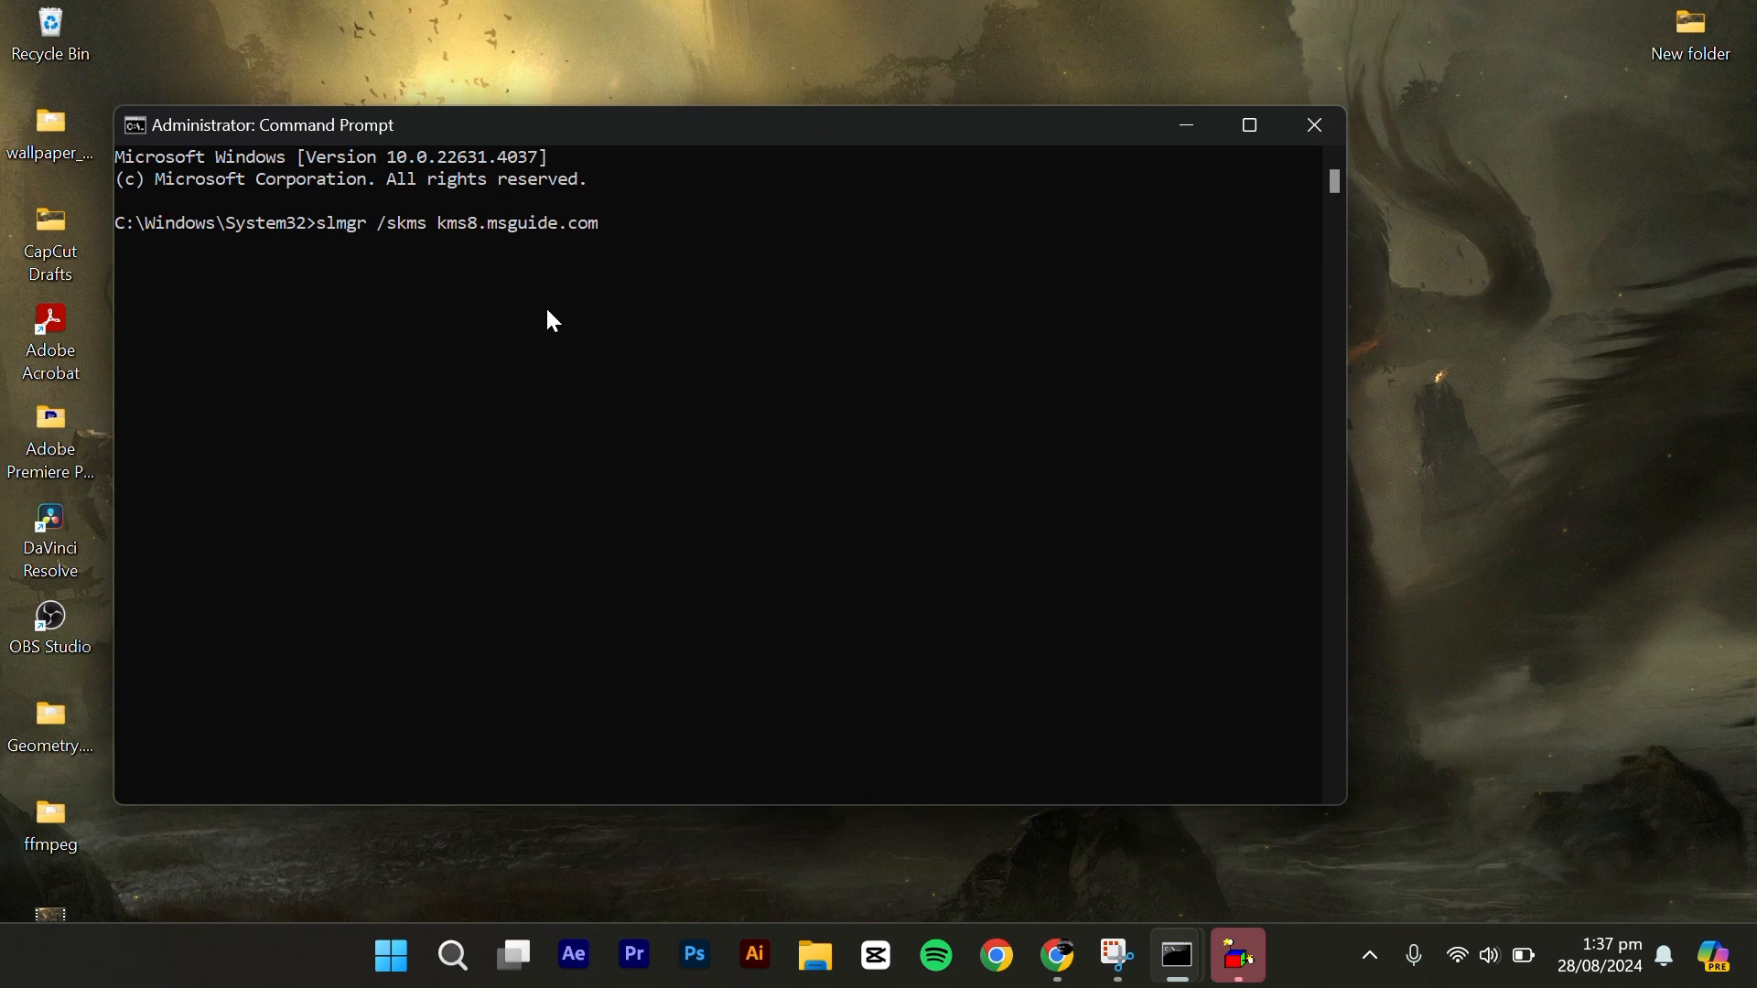
pyautogui.press('Enter')
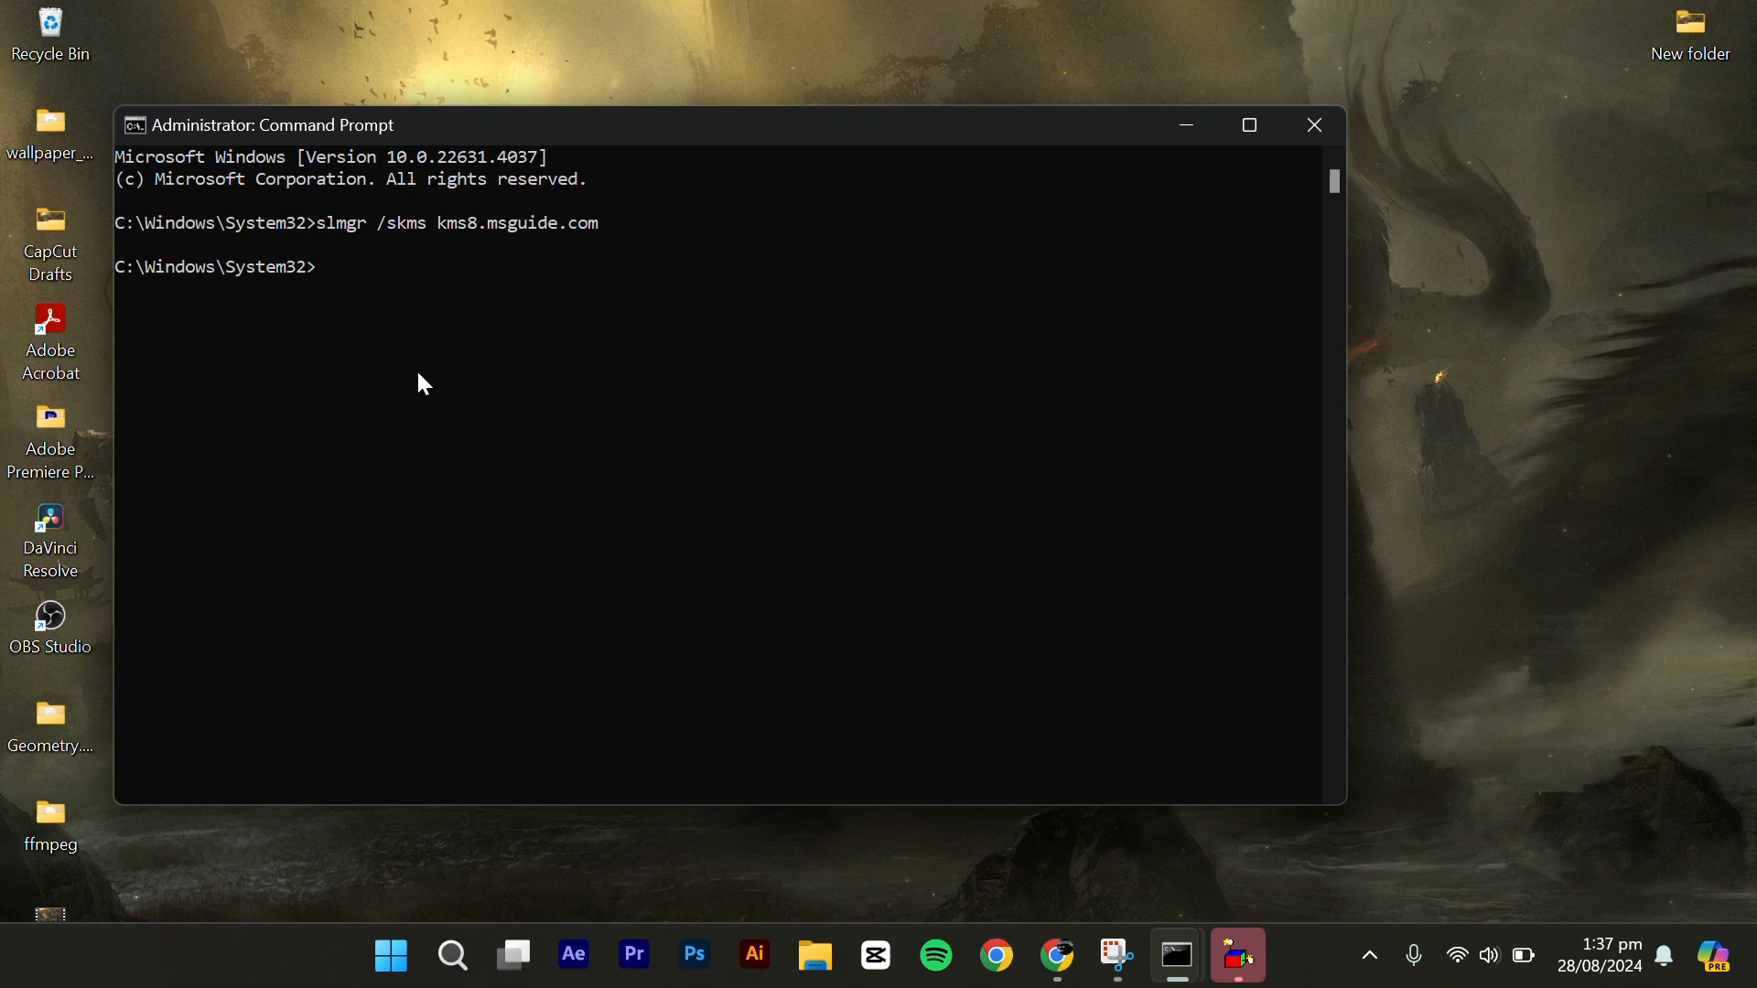
pyautogui.write('slmgr')
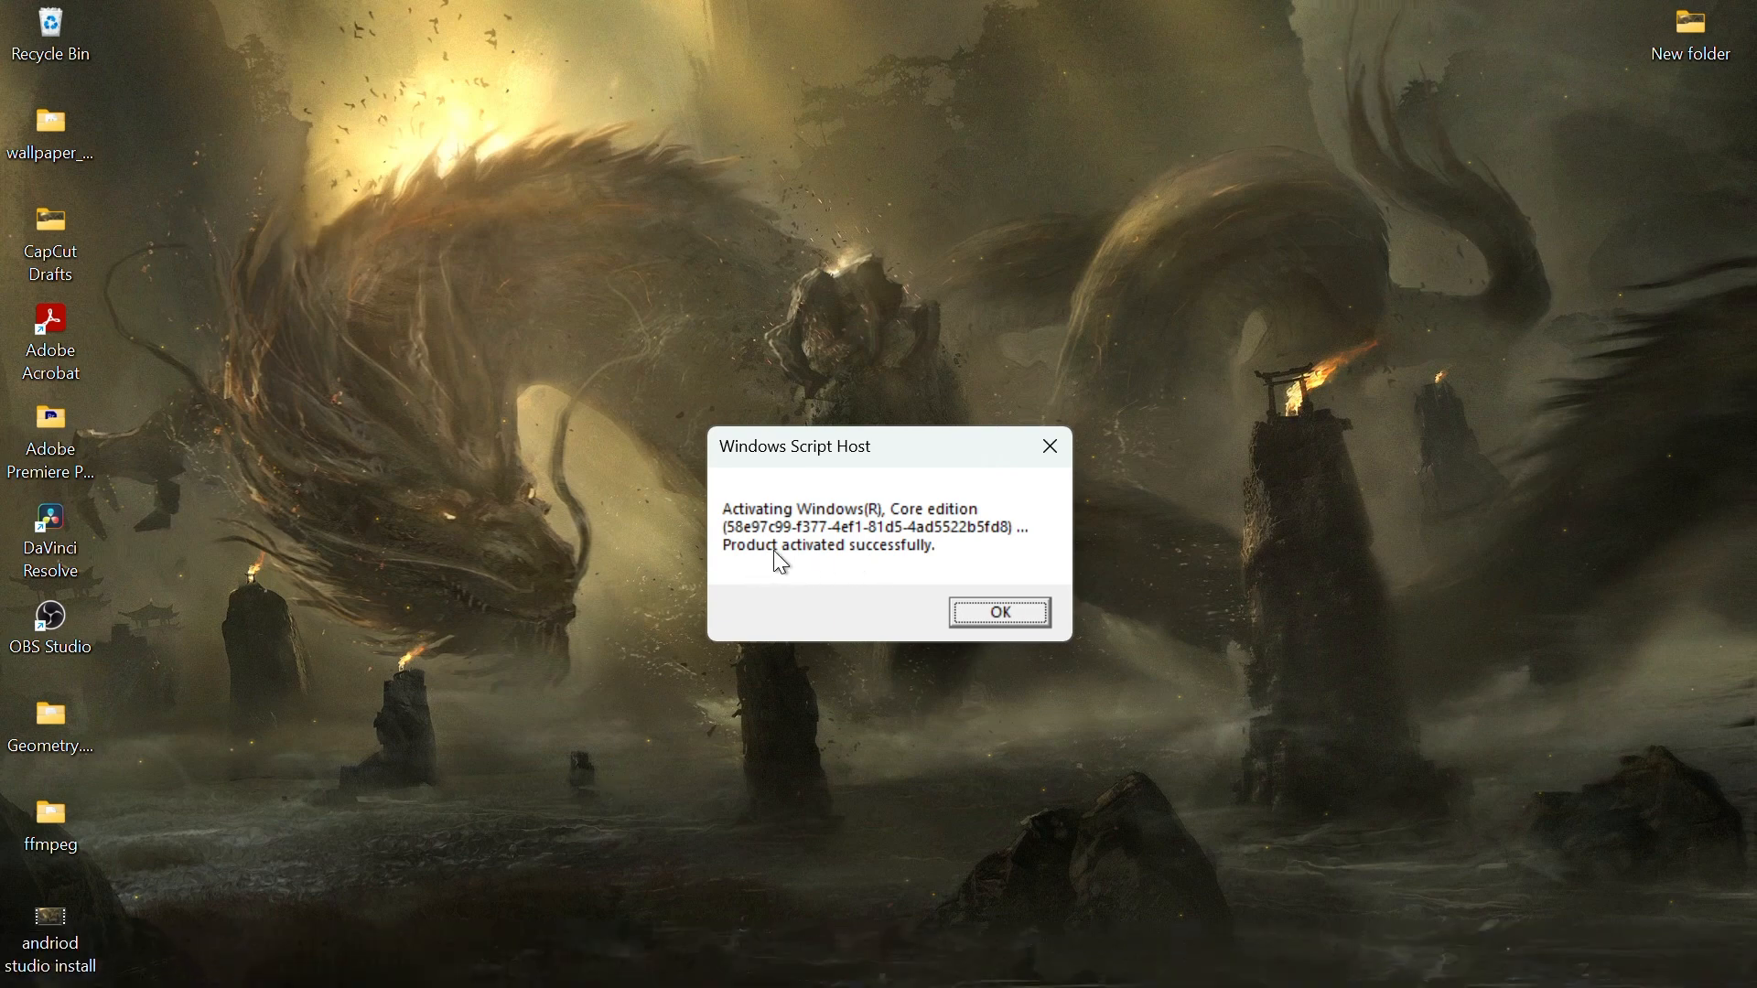
# - Acknowledge the activation message and expand Activation state showing Windows 11 Home Active
pyautogui.click(999, 611)
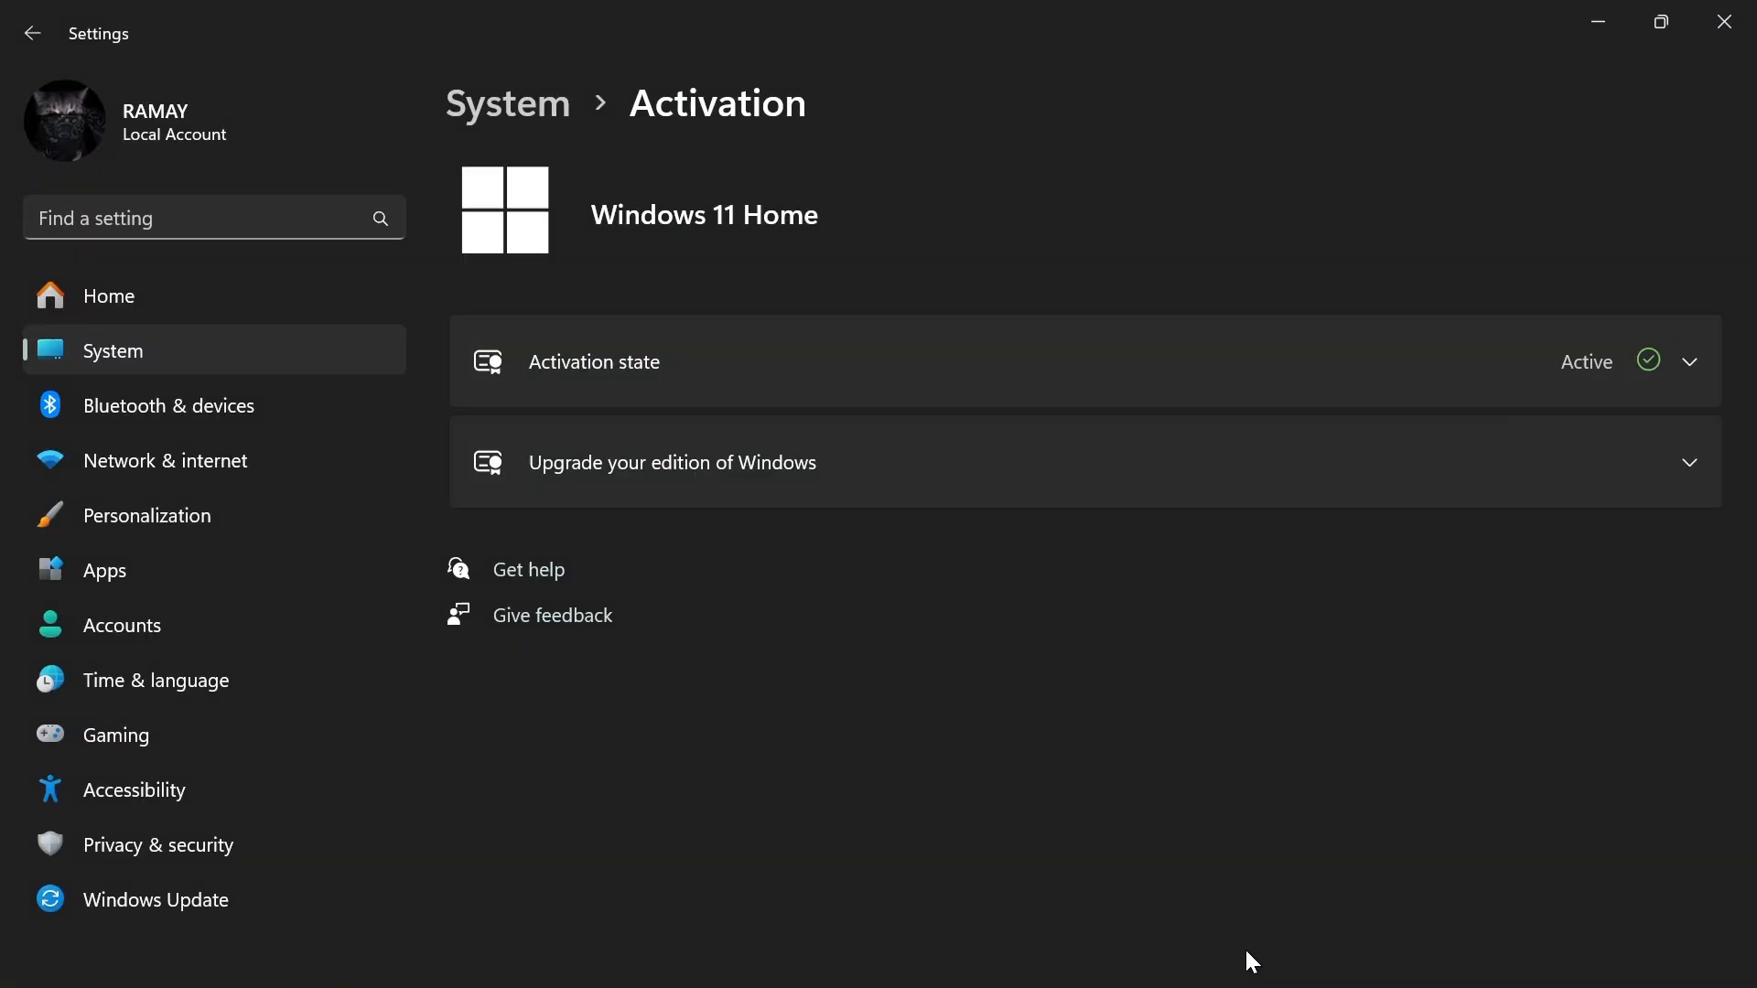
pyautogui.click(1692, 361)
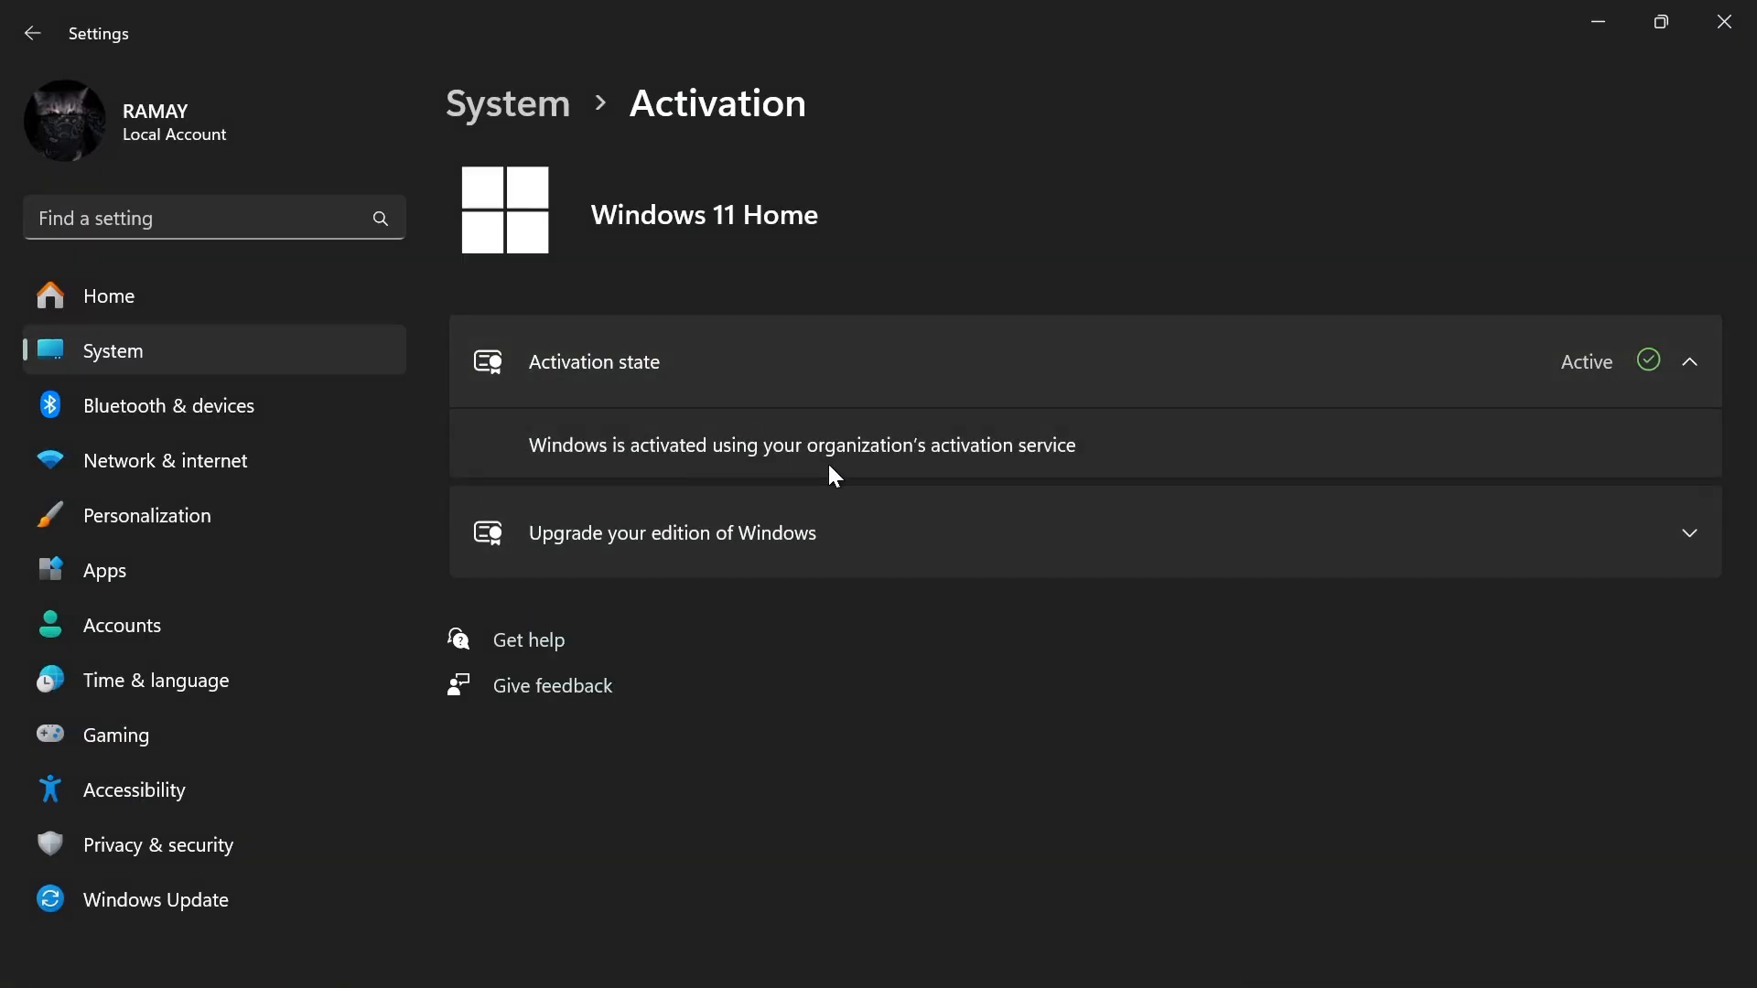